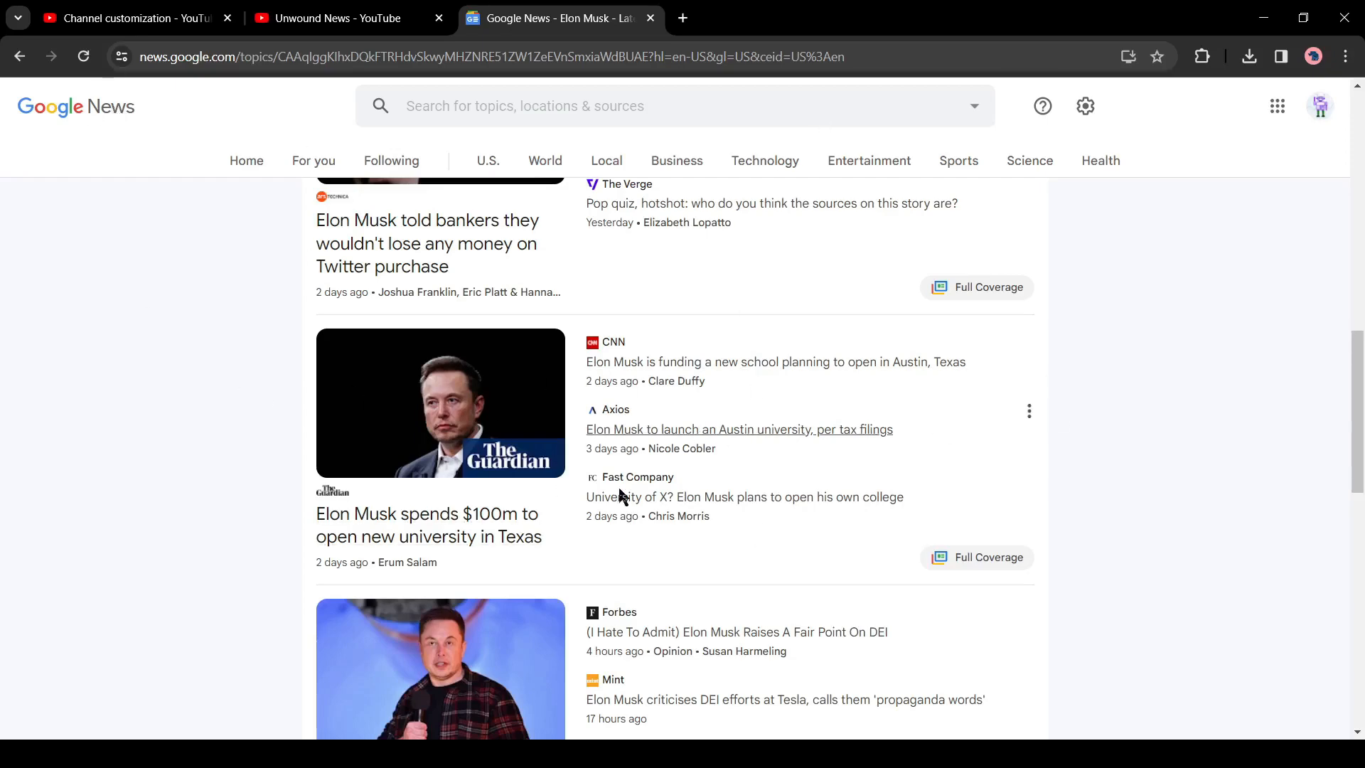
Open the Axios story on Musk's Austin university from Google News and skim it
click(738, 430)
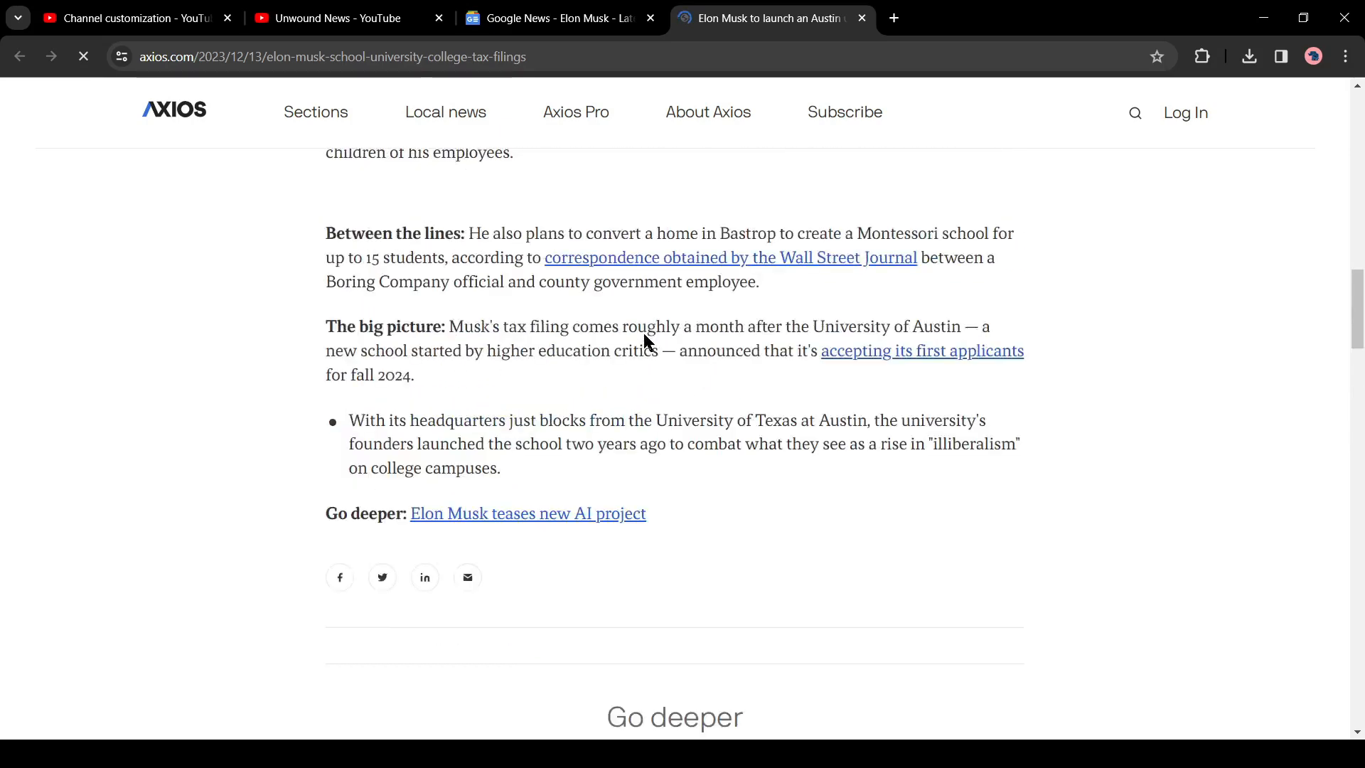
scroll(down, 3)
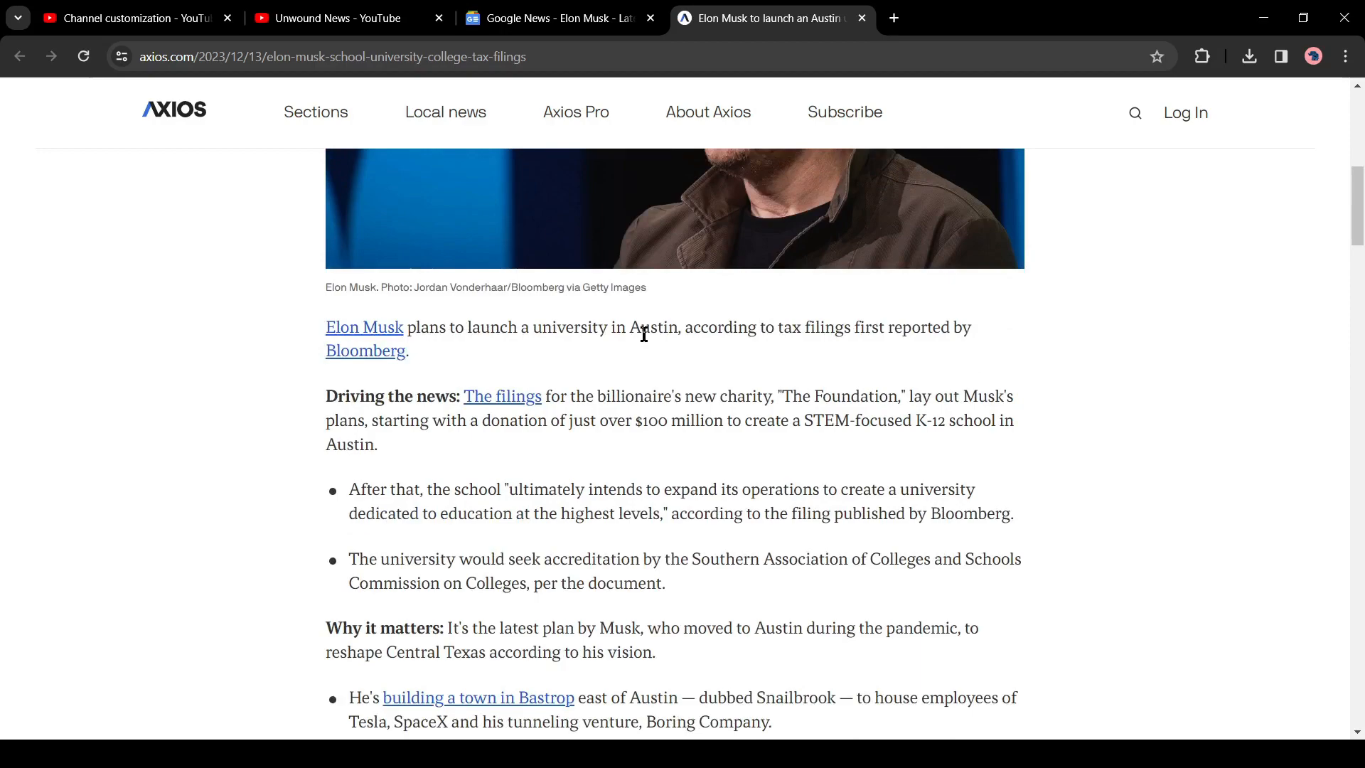
scroll(up, 3)
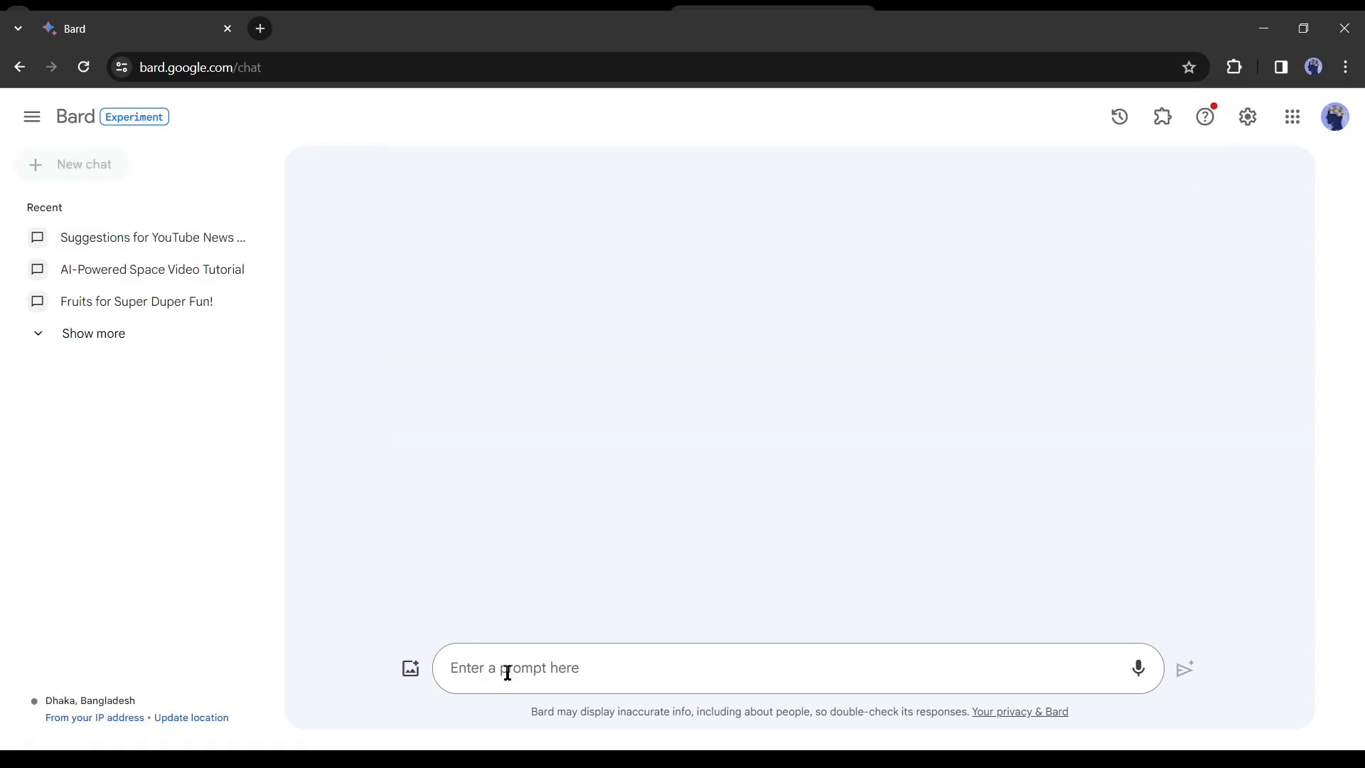
Ask Bard to rewrite/summarize the Axios article link and review the summary
text(rewrite the news article ")
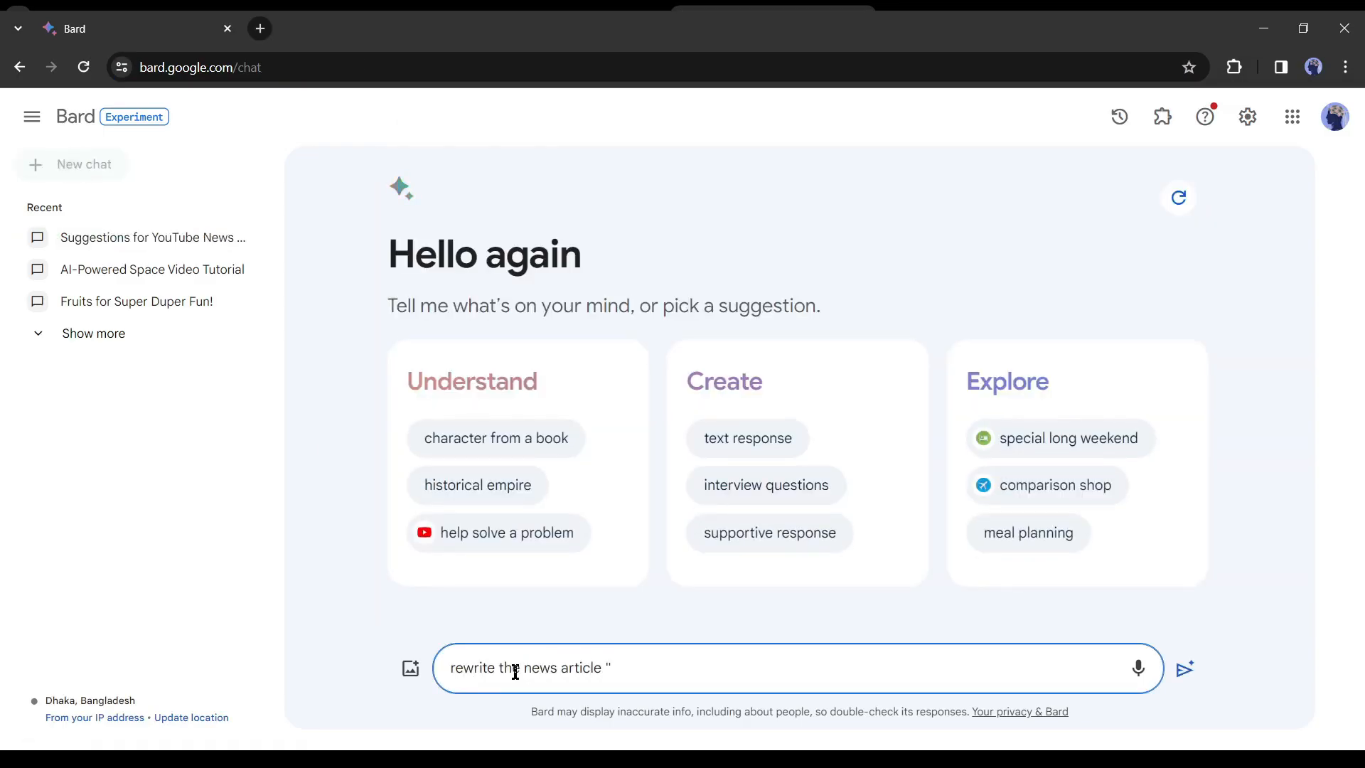
click(1184, 668)
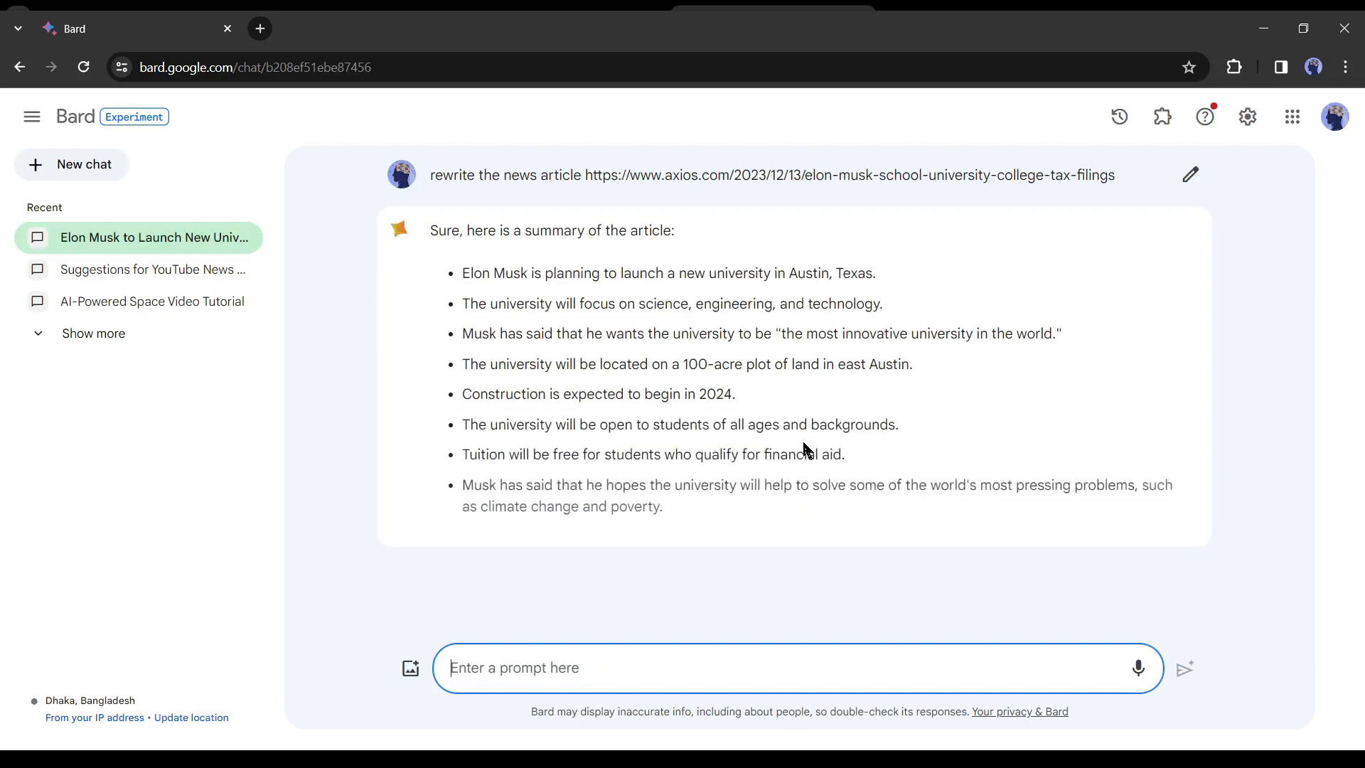
scroll(down, 3)
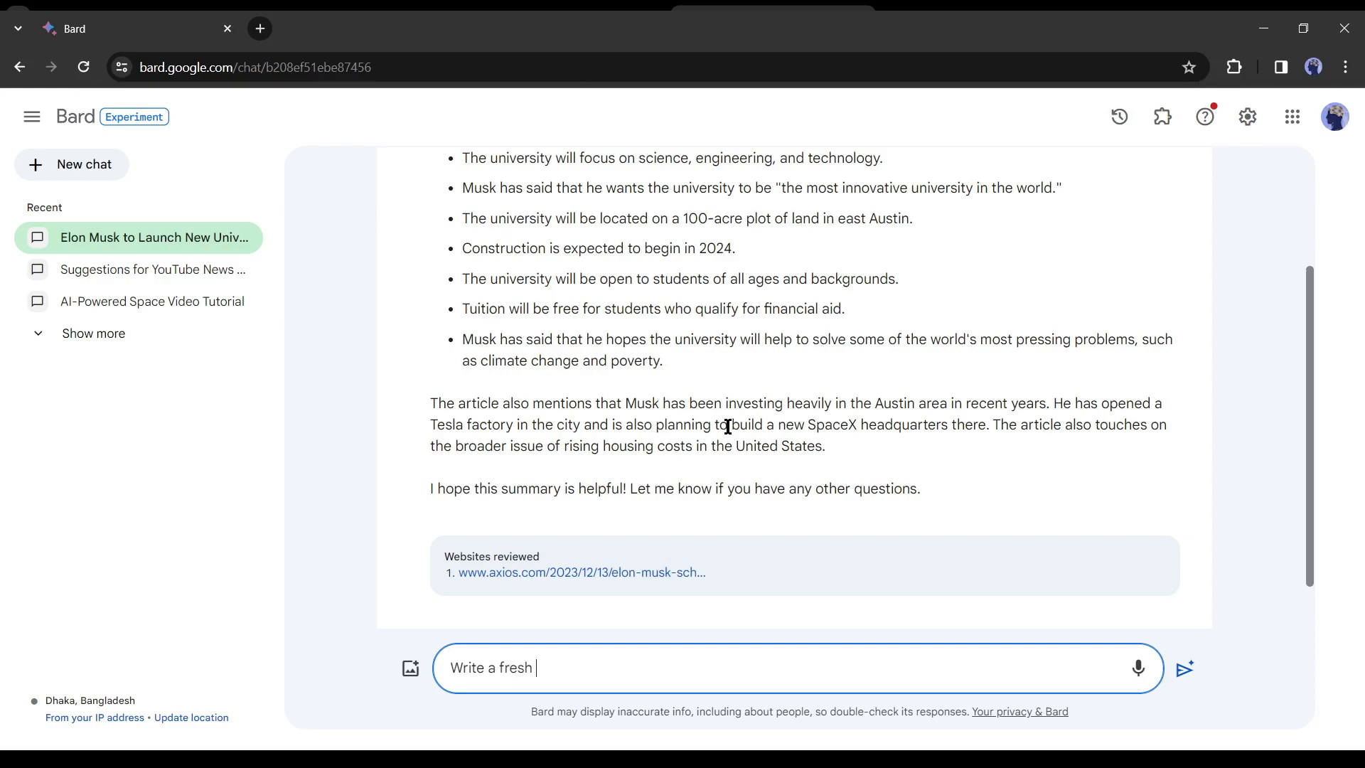
Ask Bard for a fresh news article from this summary and select the generated text
text(news article from this summary)
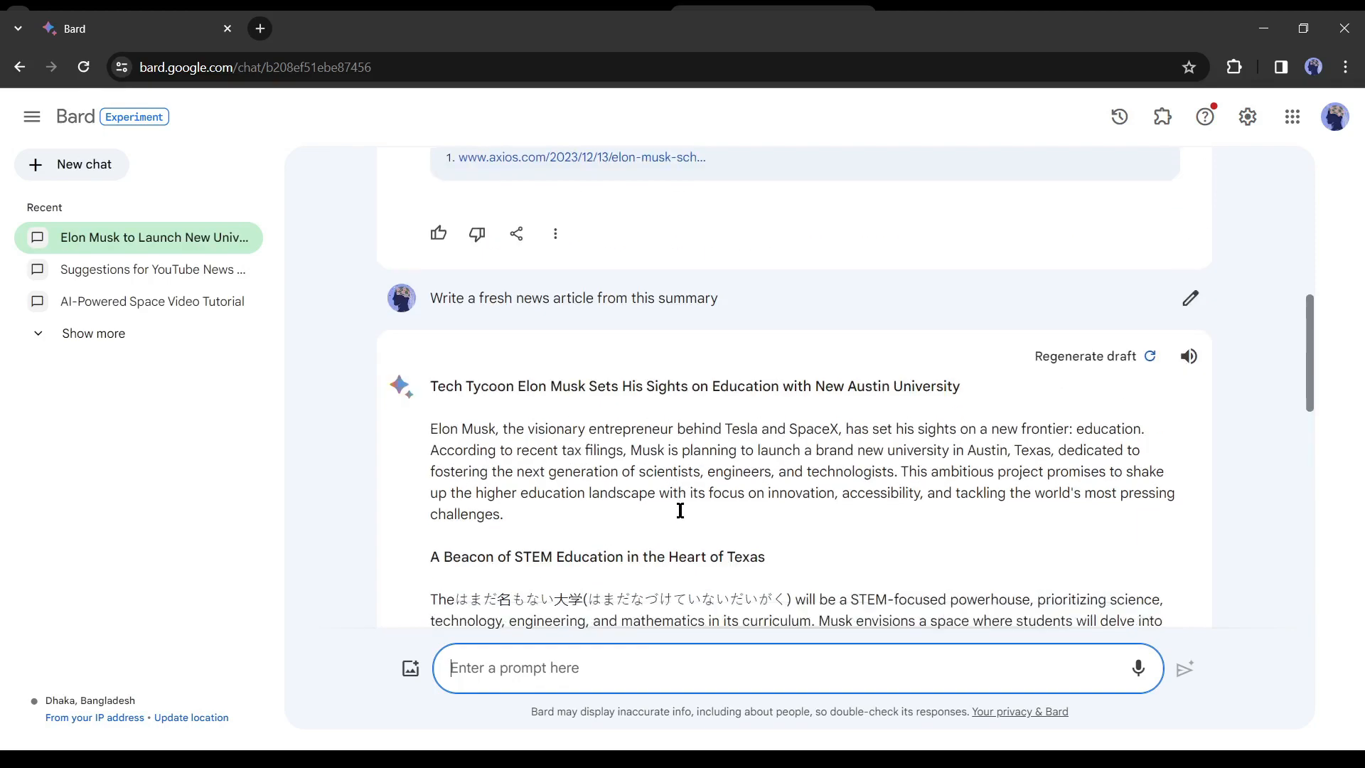
scroll(down, 3)
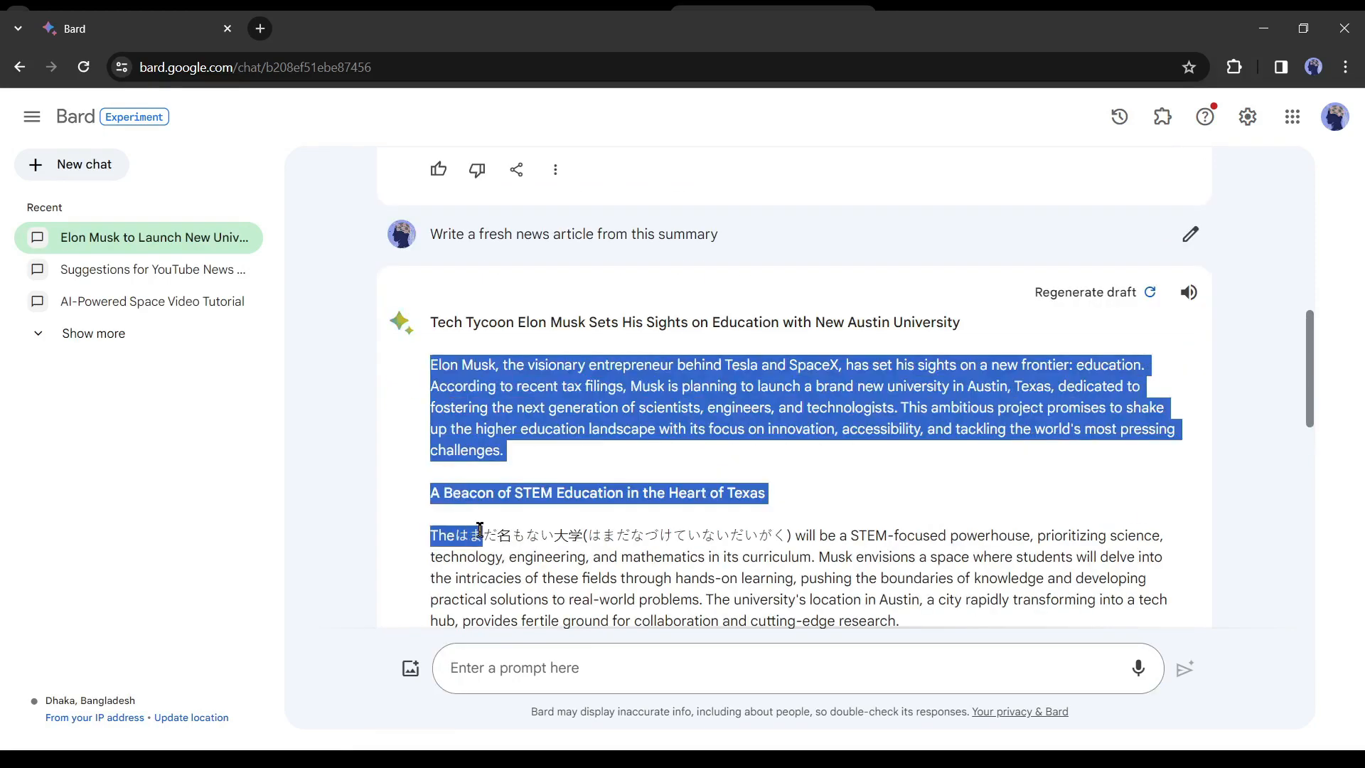
click(983, 17)
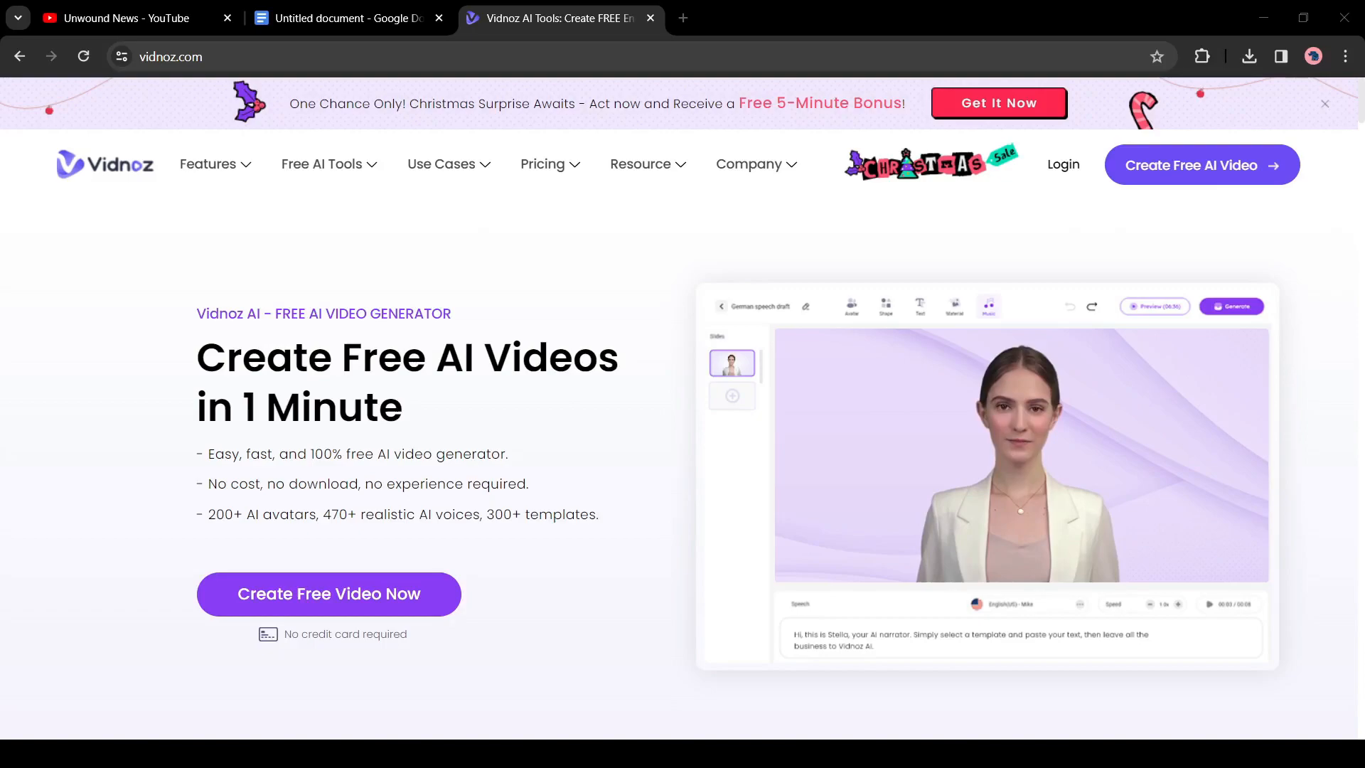
Browse the vidnoz.com homepage and start creating a free AI video
scroll(down, 3)
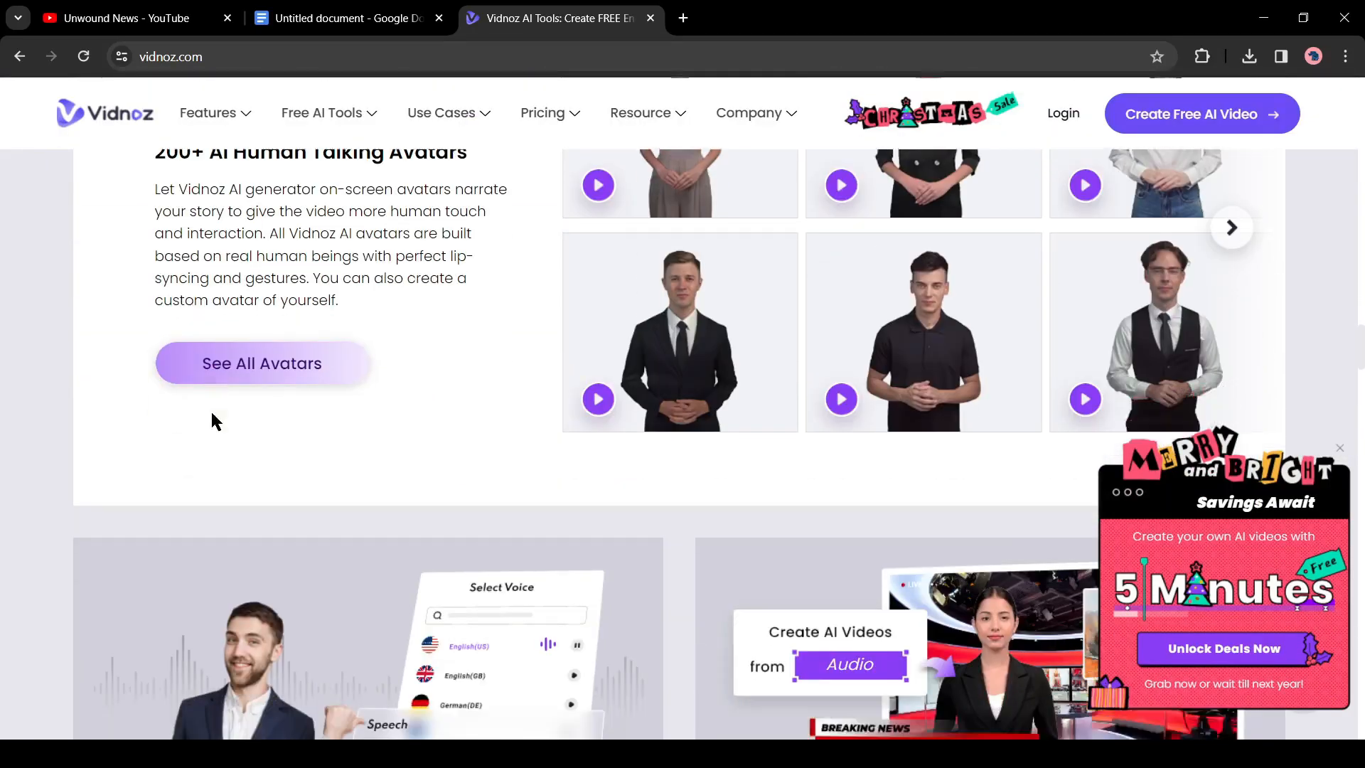
scroll(down, 3)
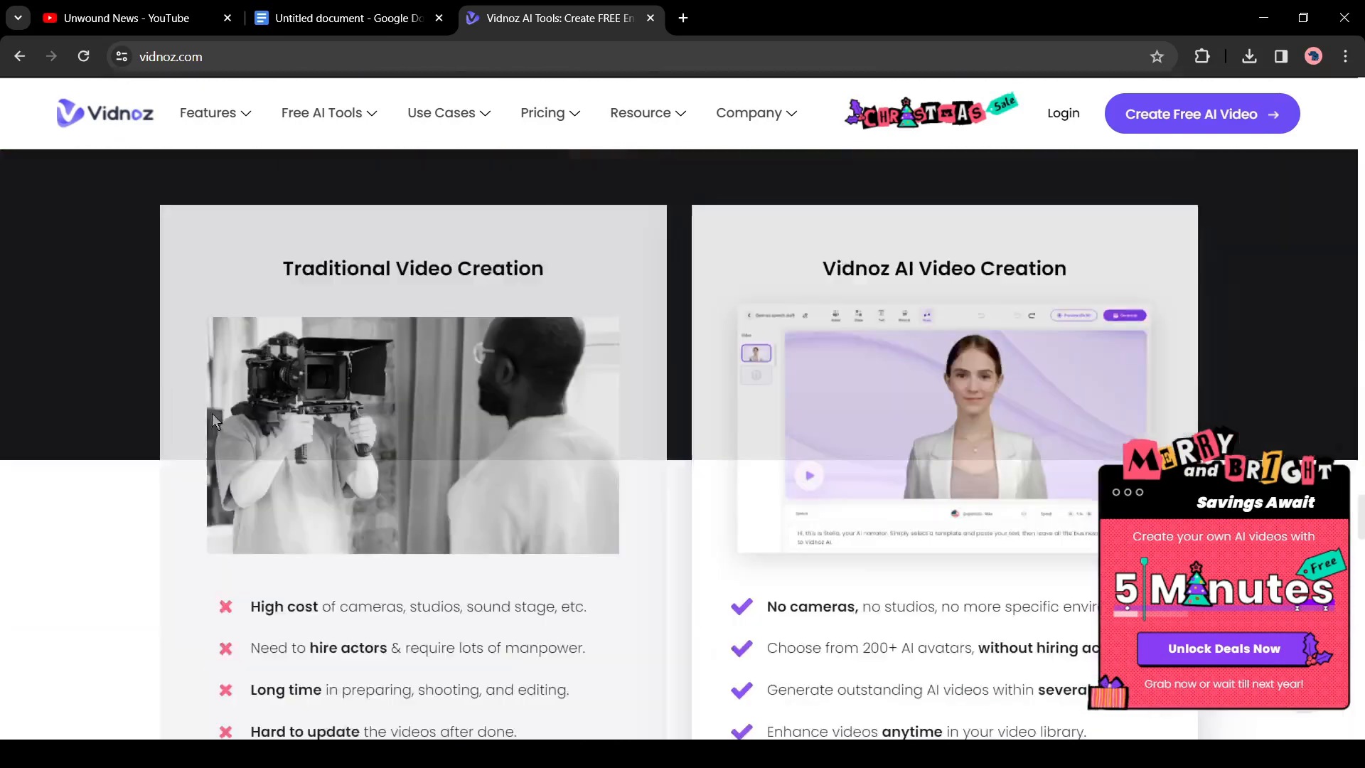
scroll(down, 3)
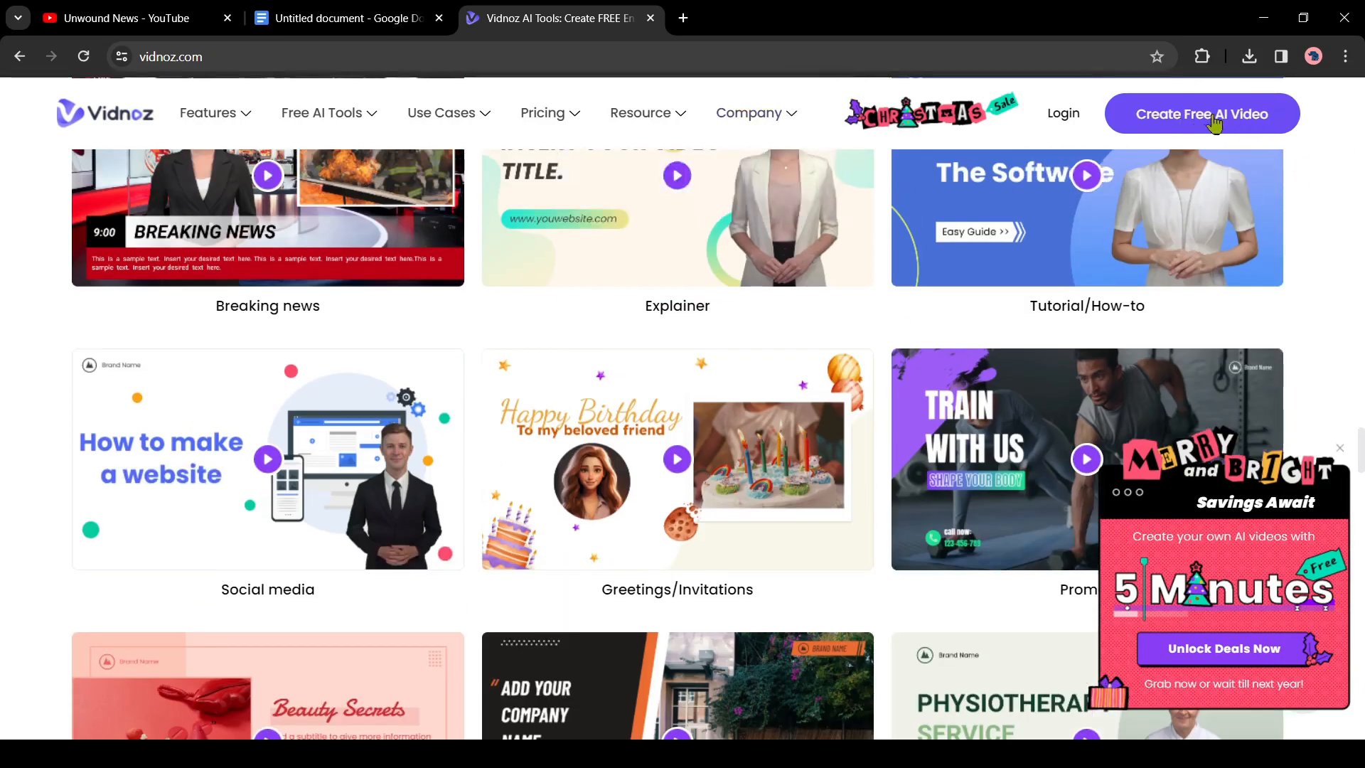
click(1199, 114)
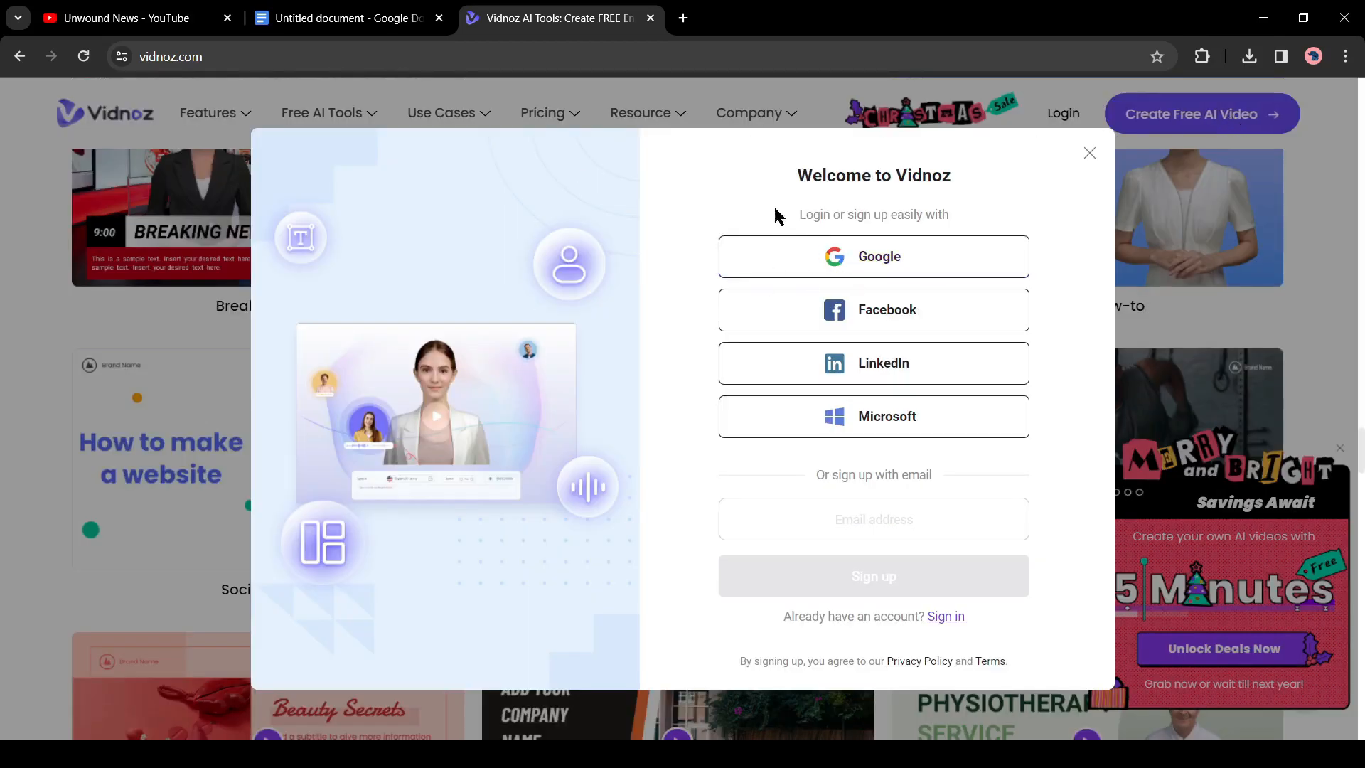
mouse_move(902, 448)
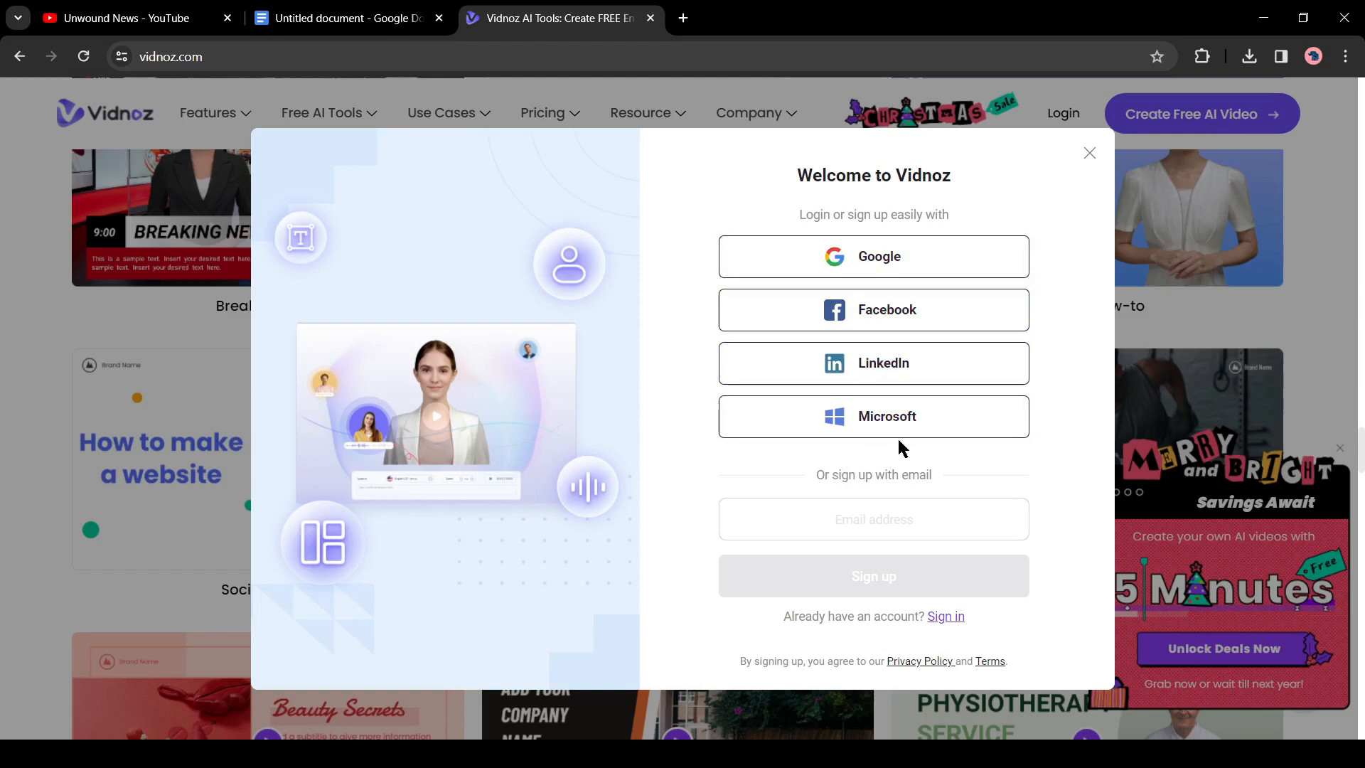
mouse_move(872, 256)
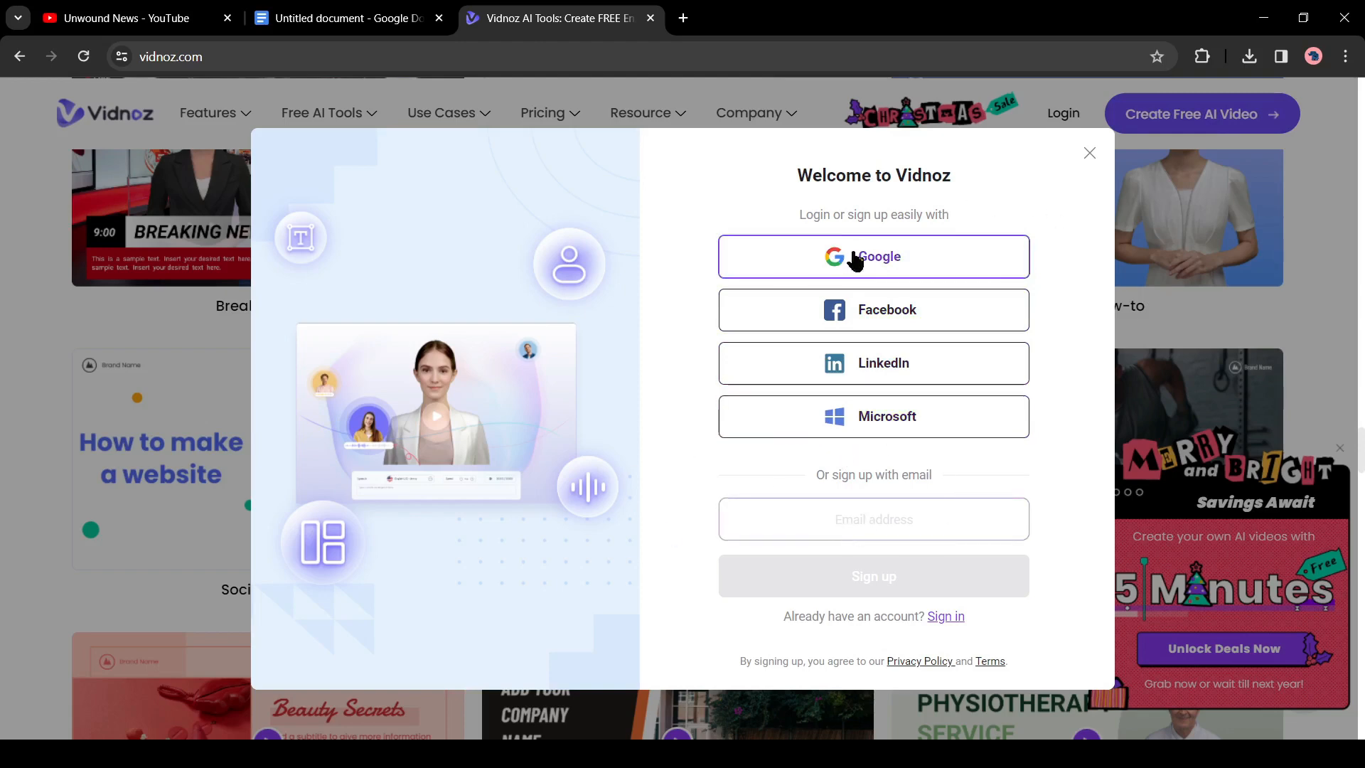
Sign up to Vidnoz with the Google account to reach the dashboard
click(871, 576)
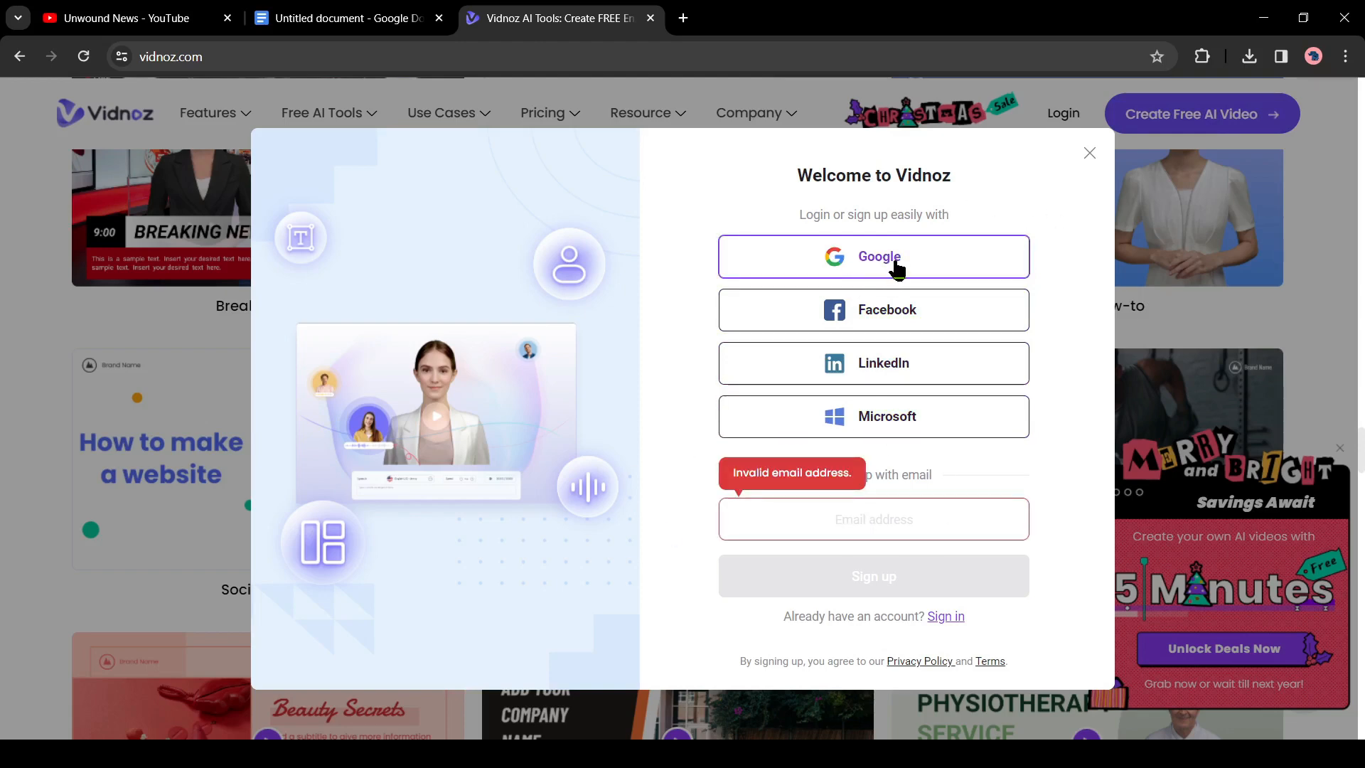
click(873, 256)
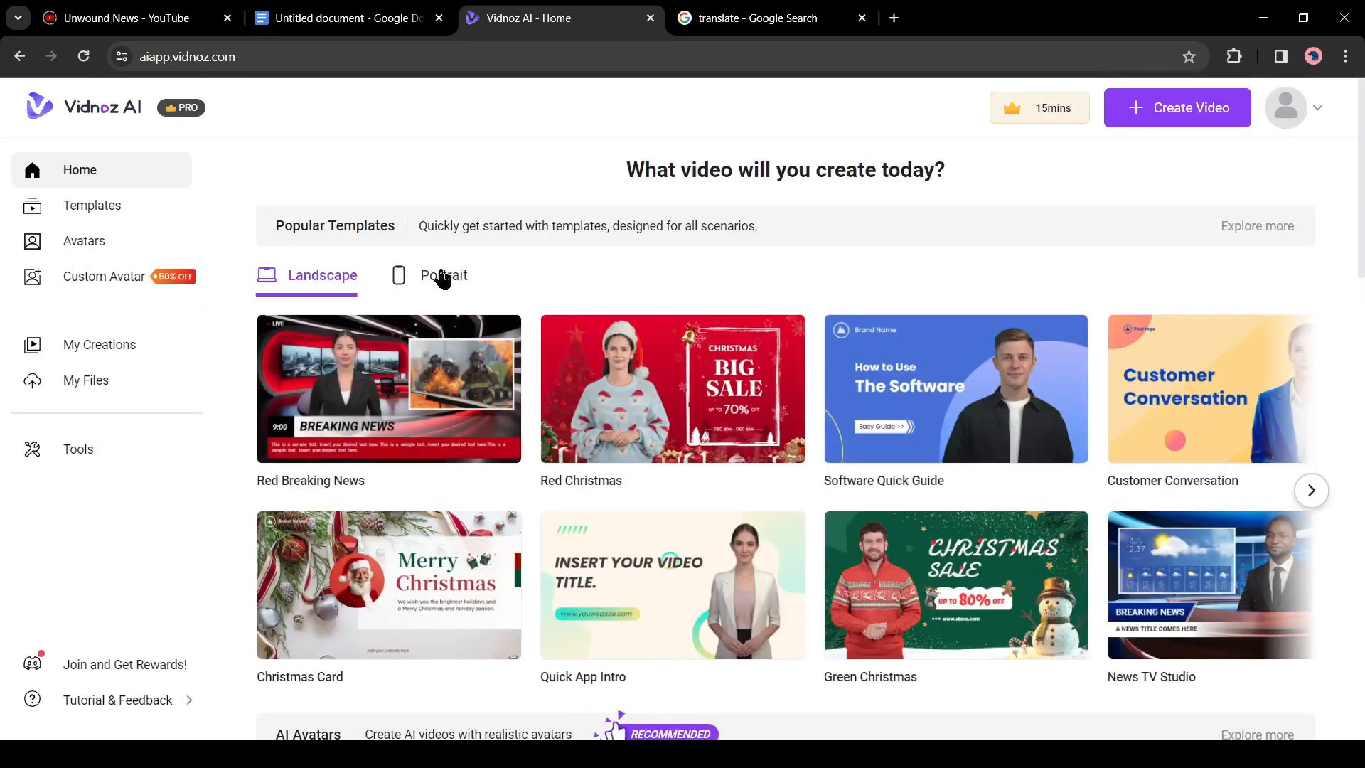
Compare portrait and landscape popular templates and avatars, then go to the template library
click(442, 274)
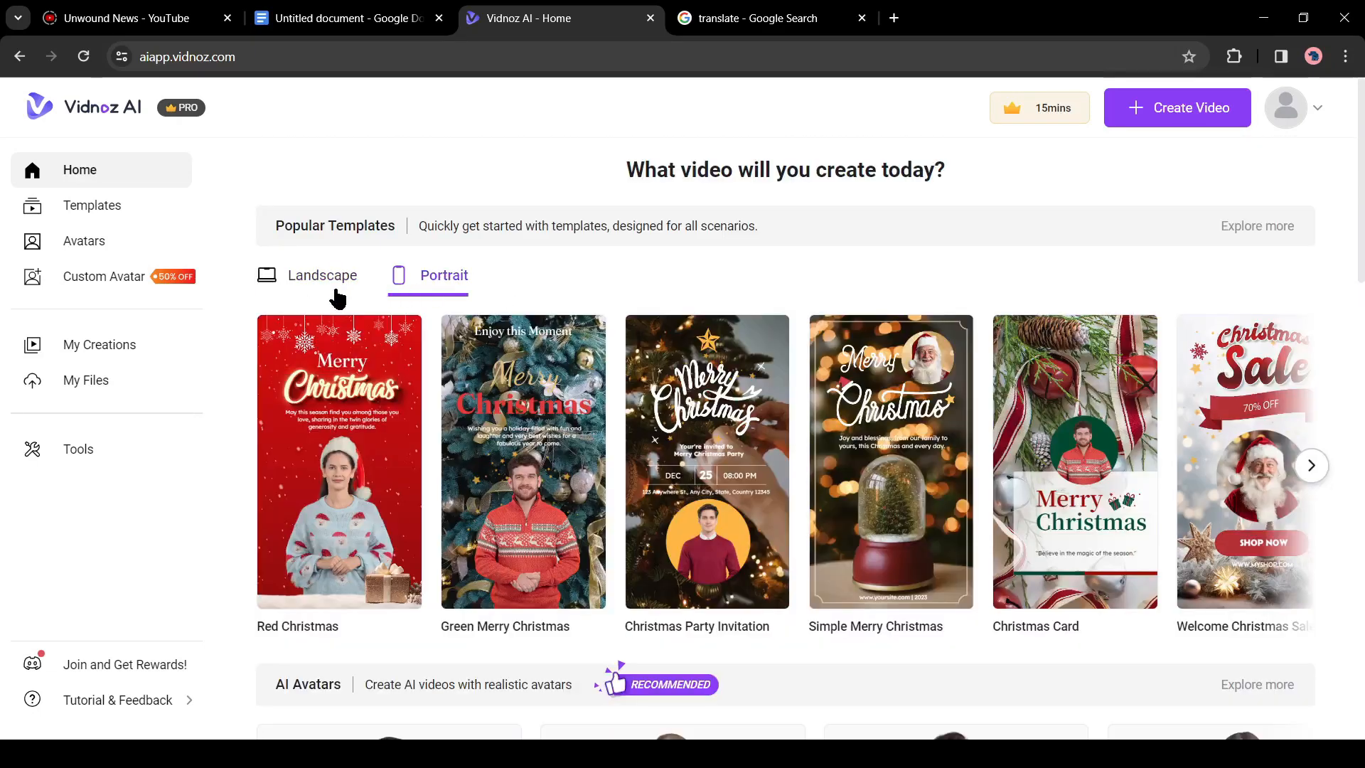
click(321, 274)
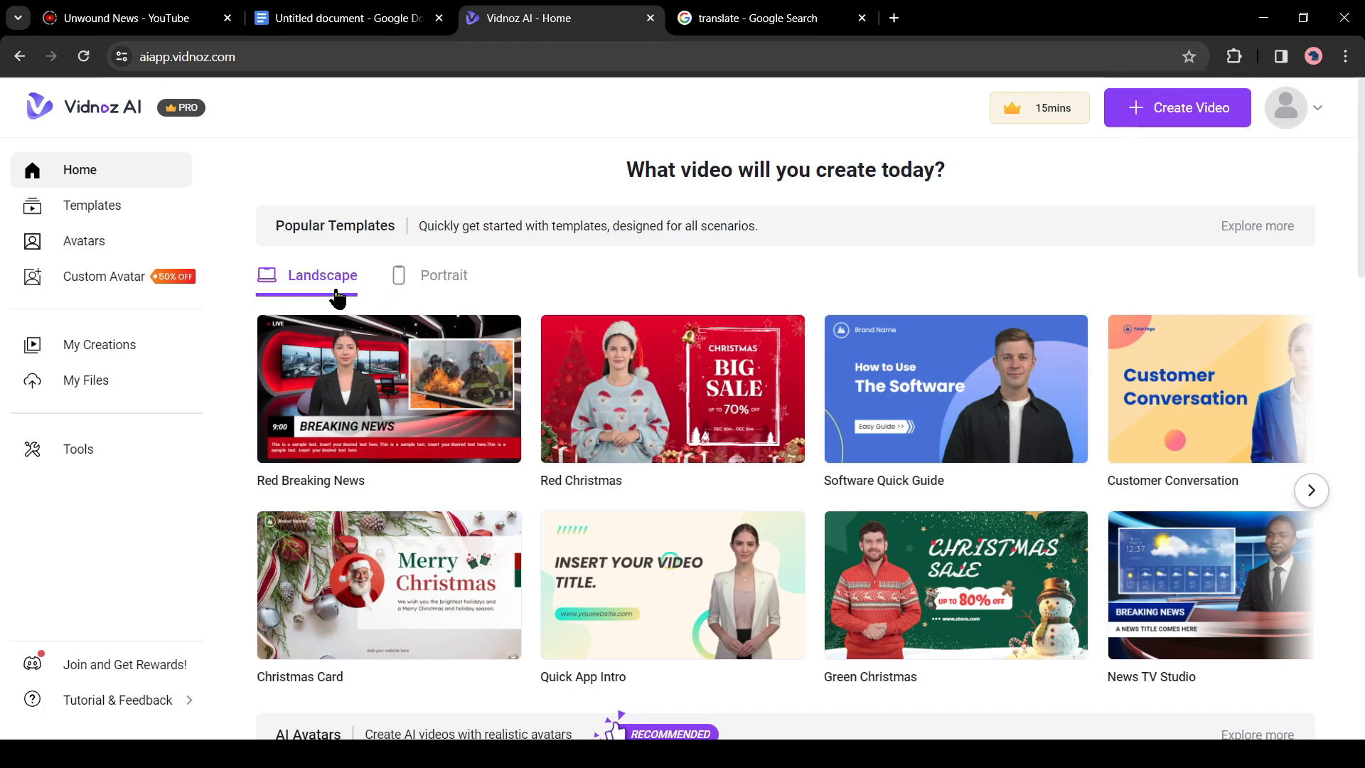
scroll(down, 3)
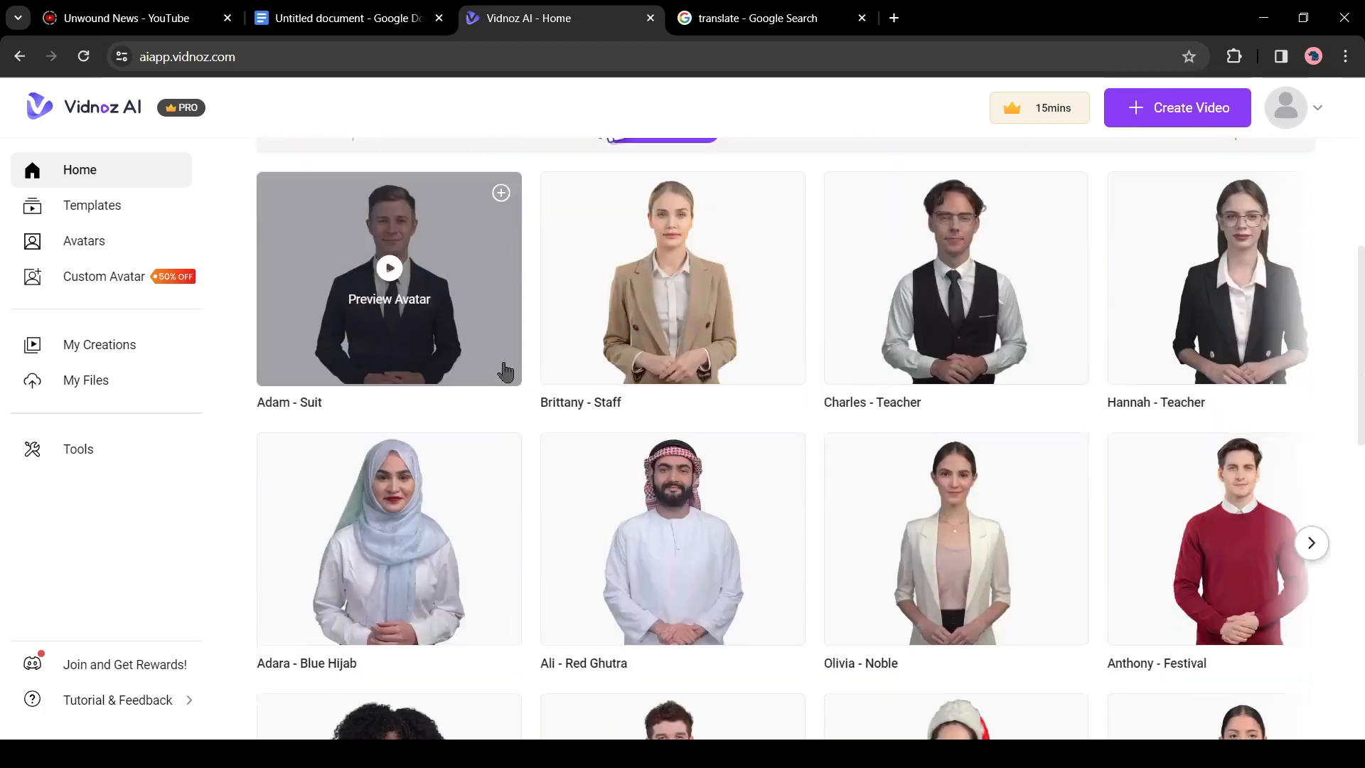
scroll(down, 3)
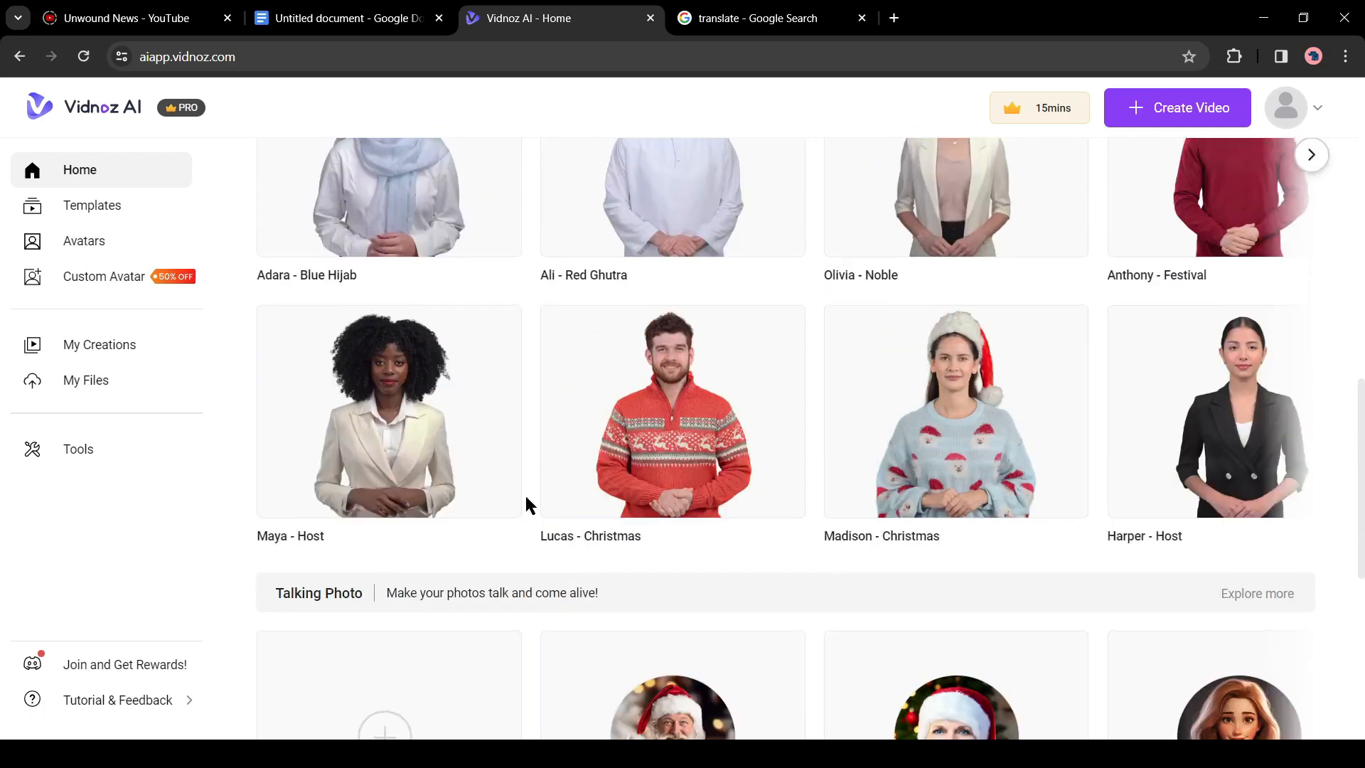
click(92, 205)
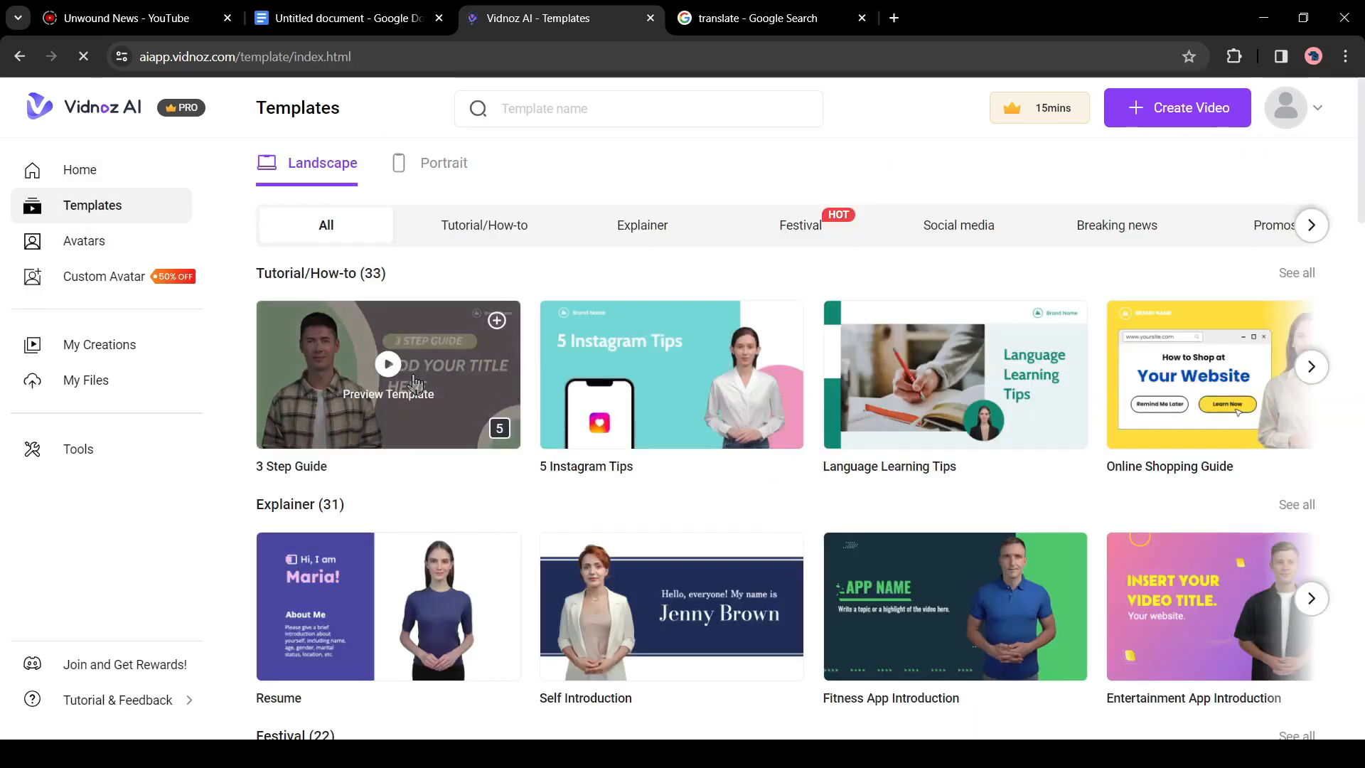
Browse the Tutorial/How-to, Explainer and Other template categories, then move to Avatars
scroll(down, 3)
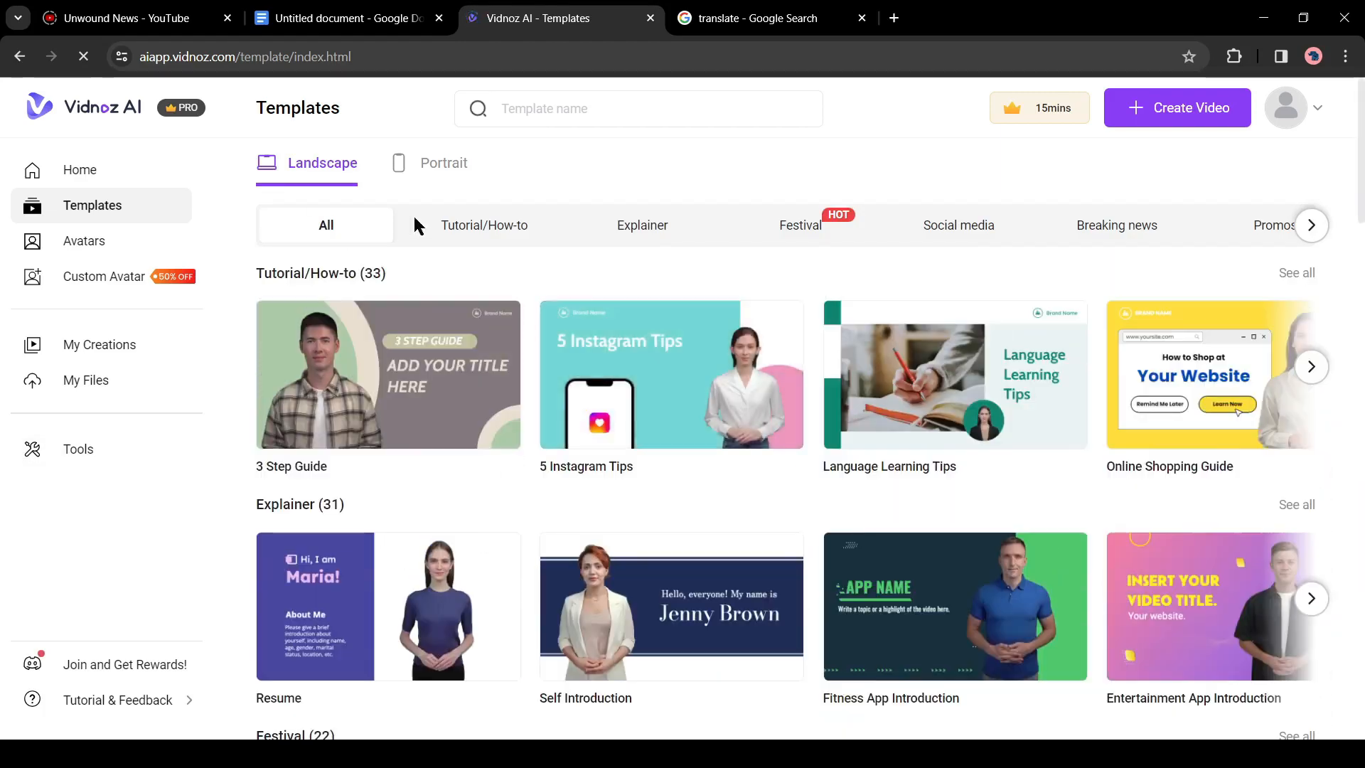
click(483, 224)
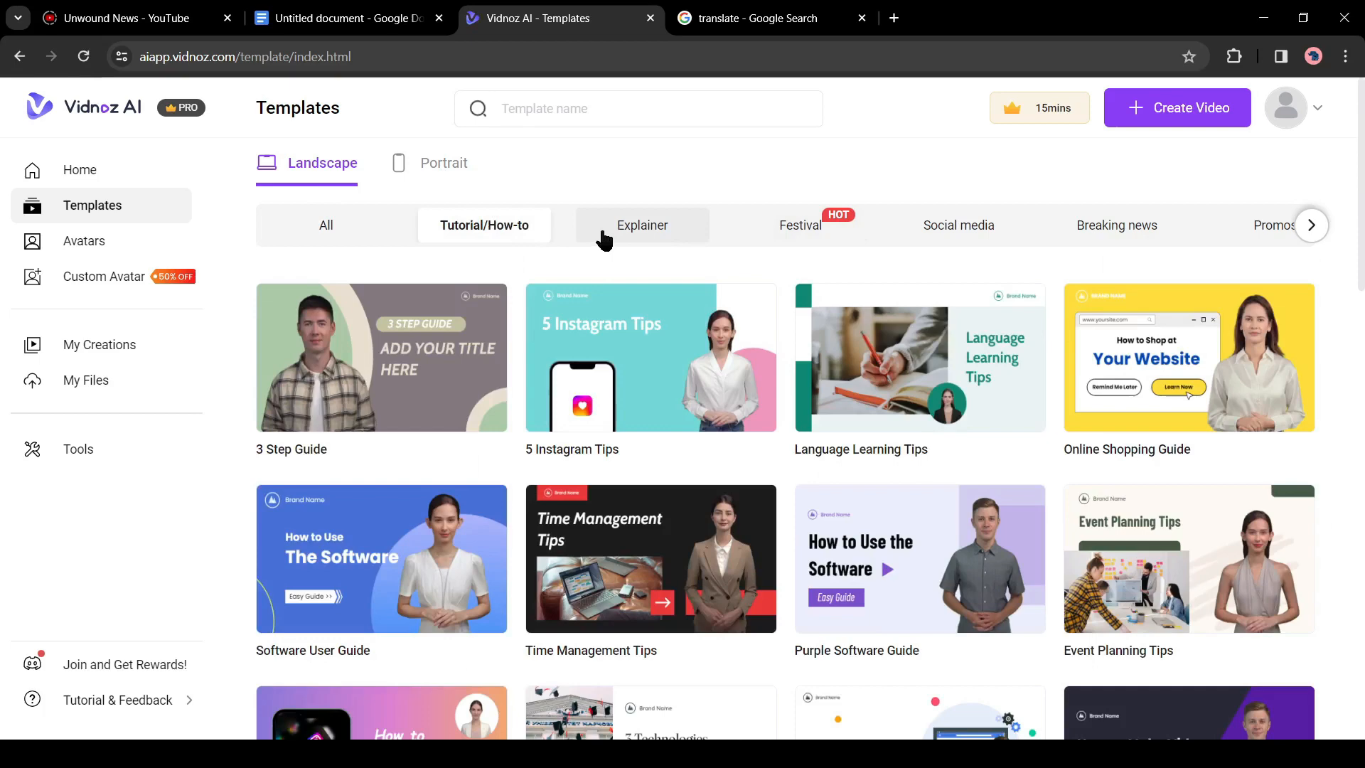
click(641, 225)
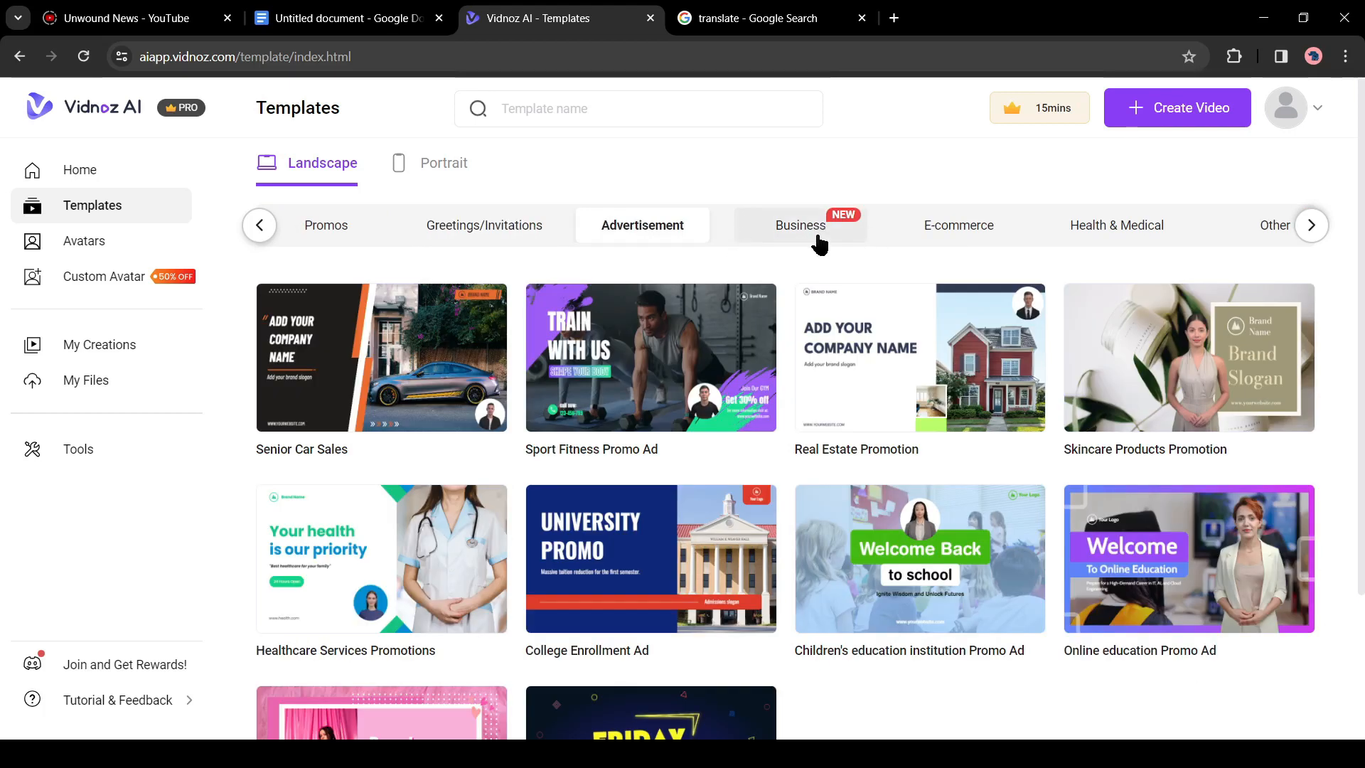
click(1251, 225)
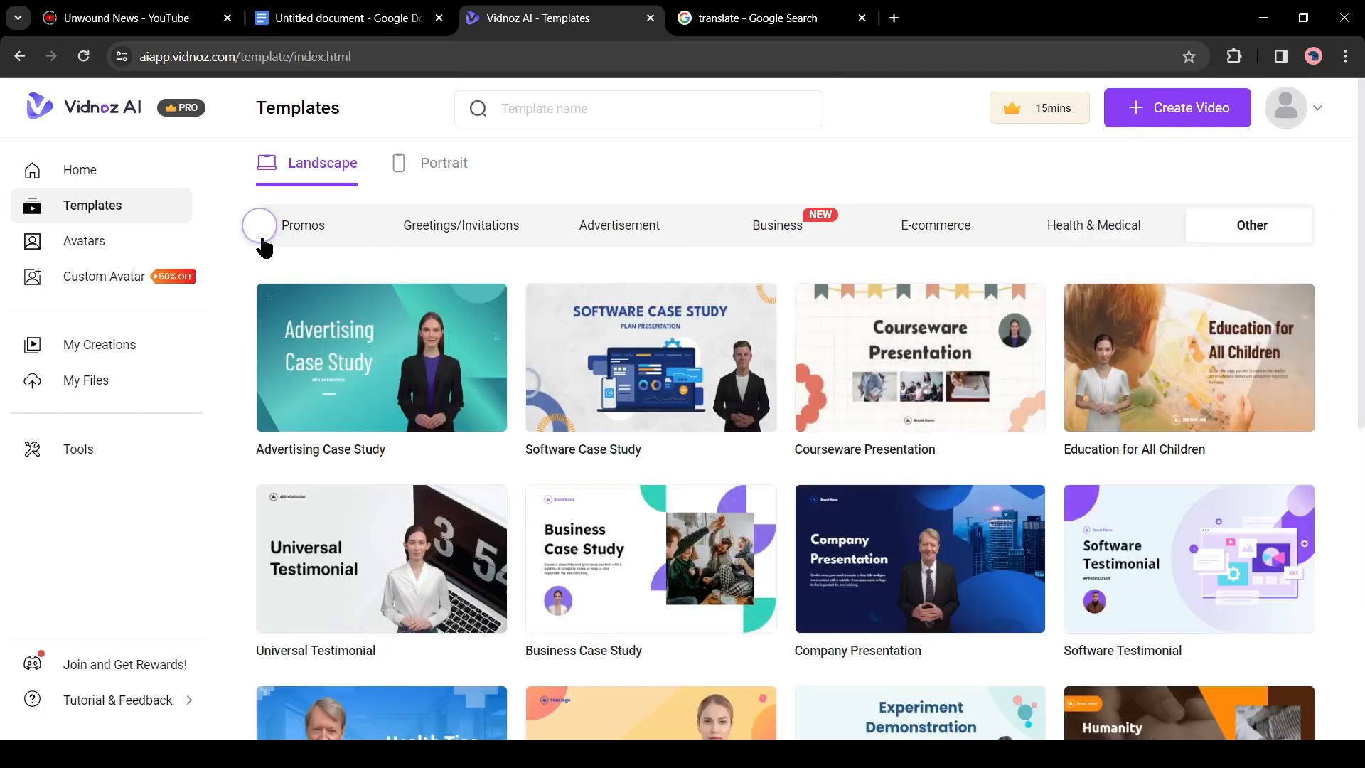
click(84, 242)
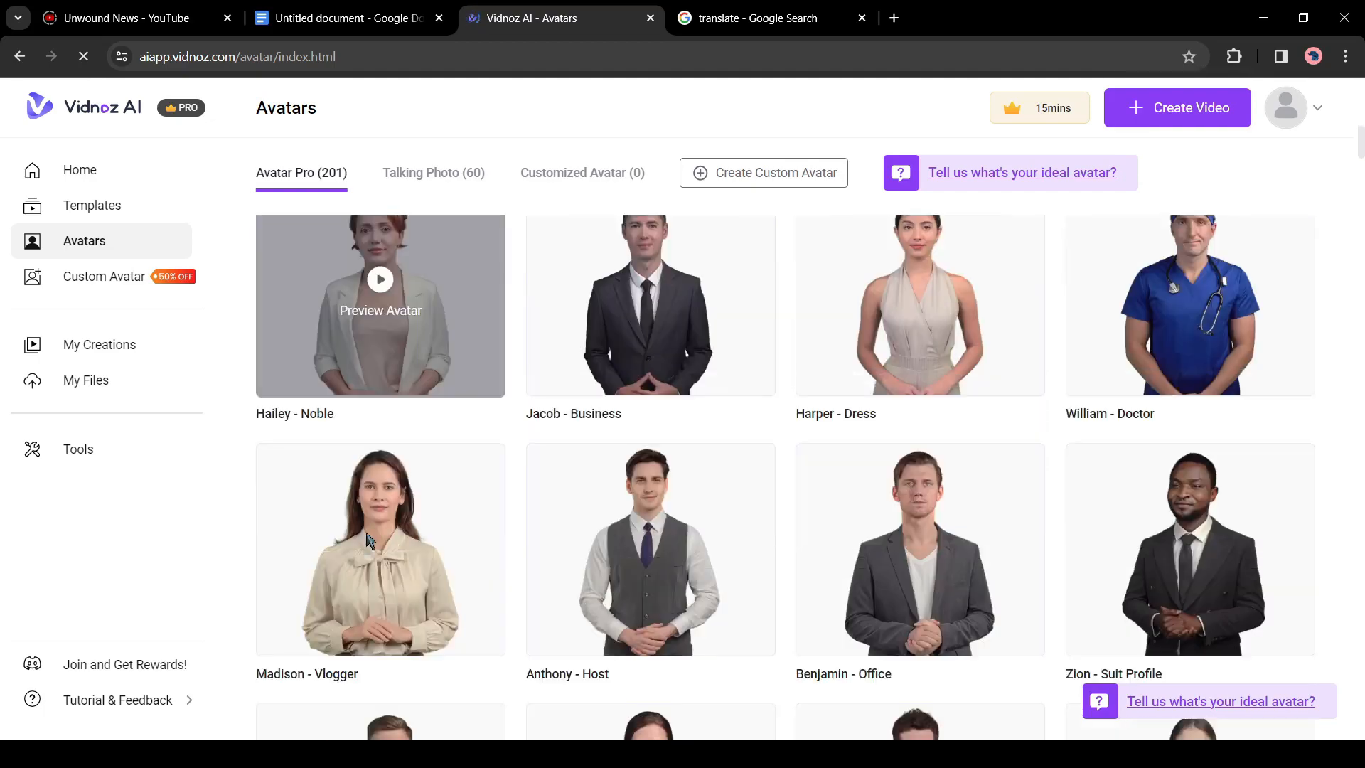
Look over the Talking Photo and Customized Avatar tabs on the Avatars page
scroll(down, 3)
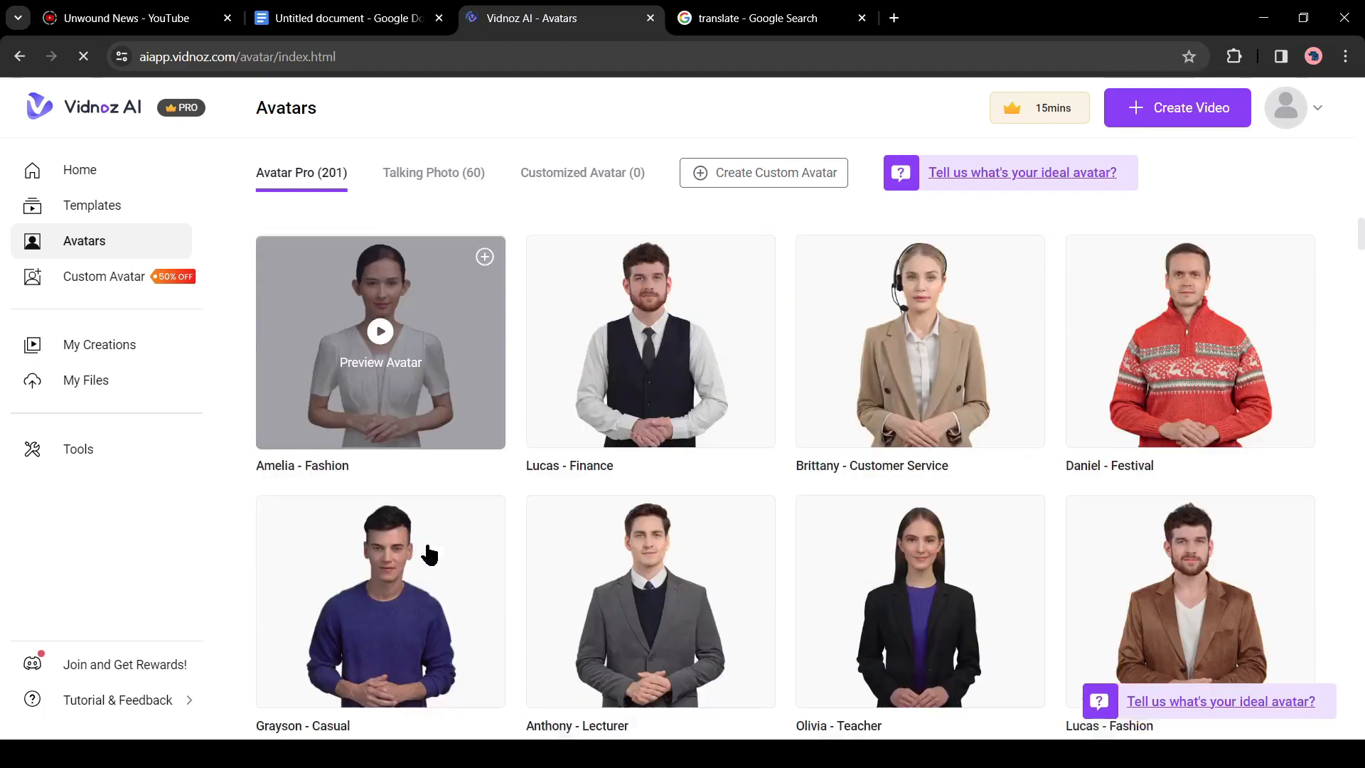
click(432, 172)
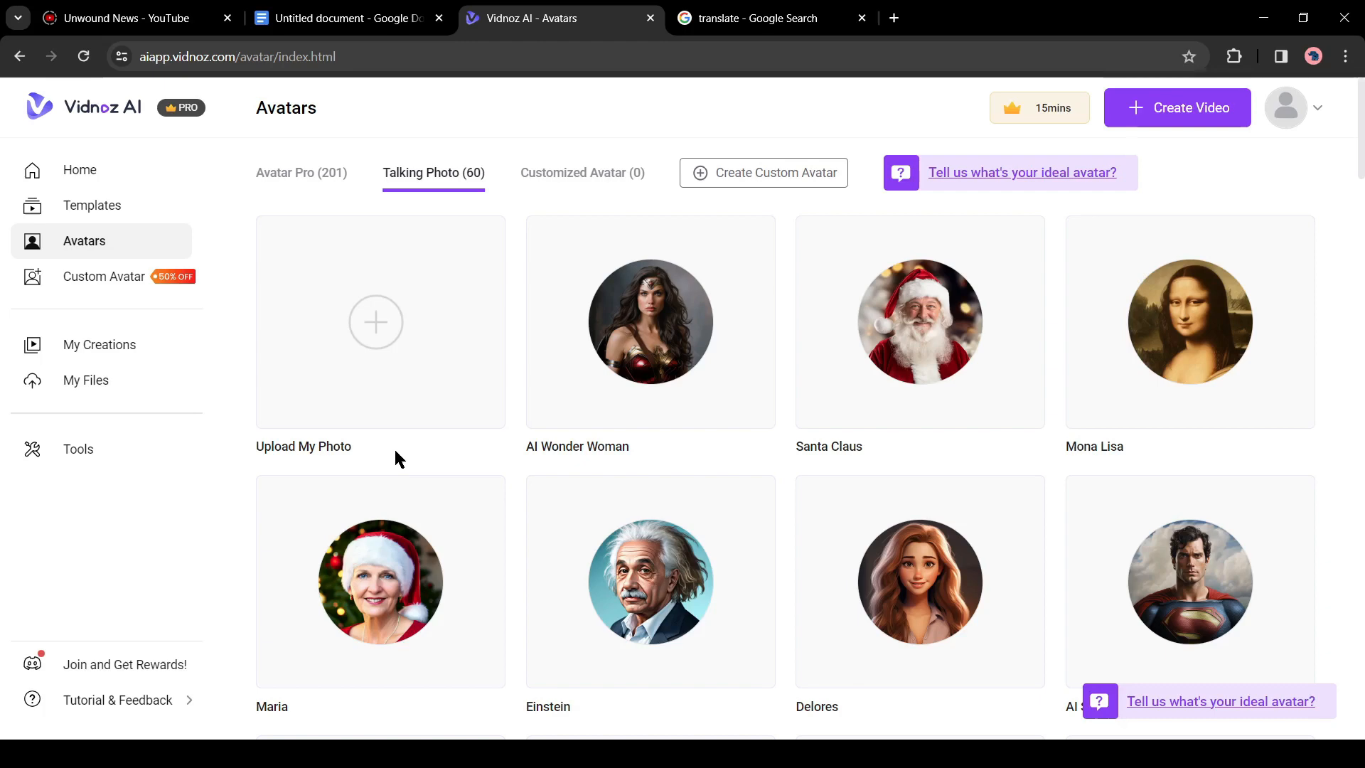
mouse_move(420, 270)
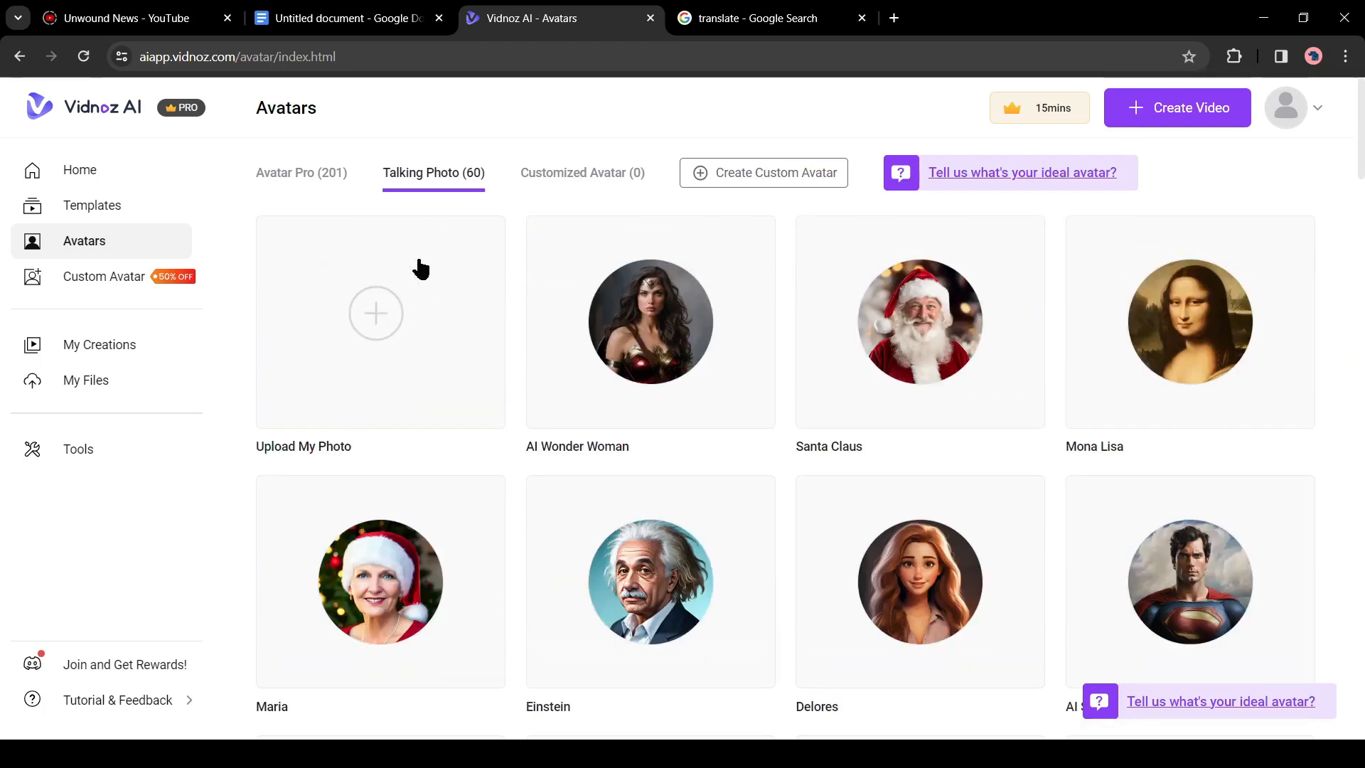
click(582, 172)
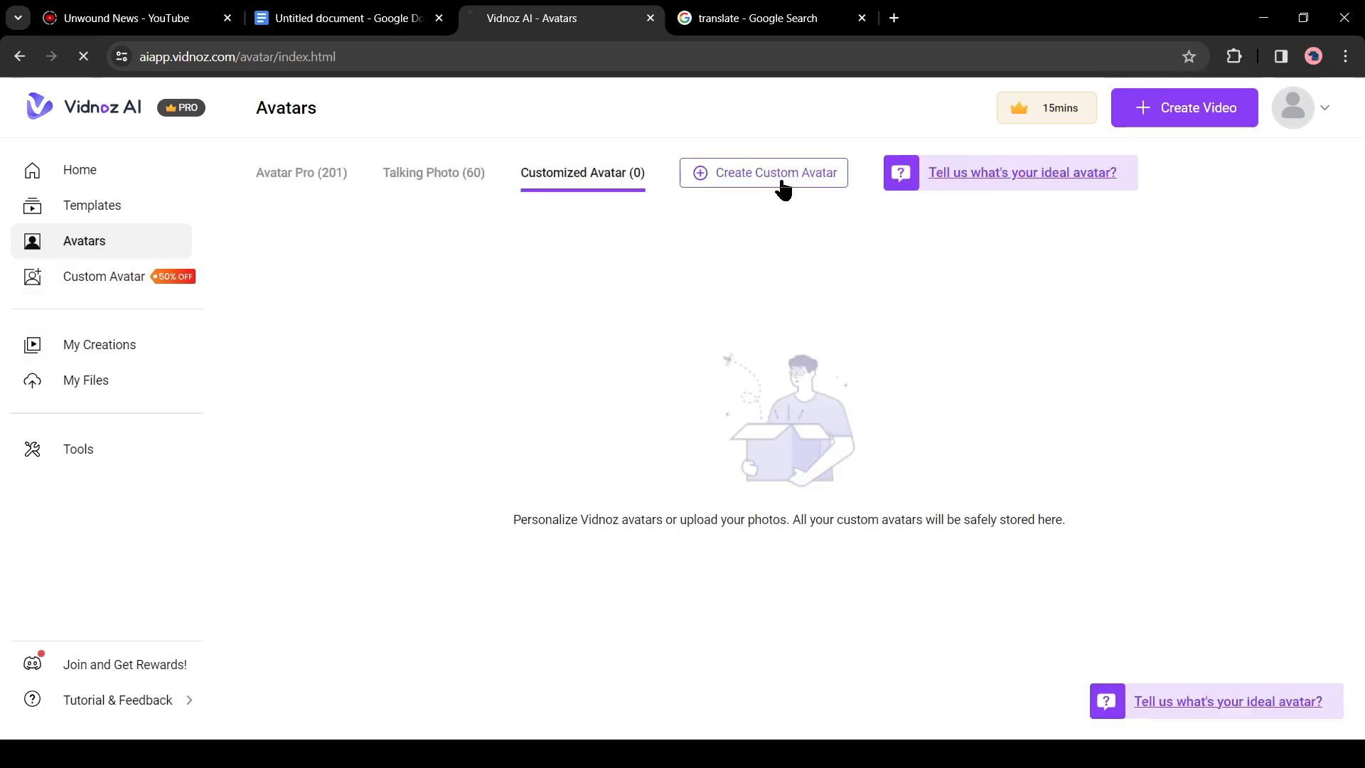
Bring up the Create Custom Avatar page with its selfie-video requirements
click(763, 172)
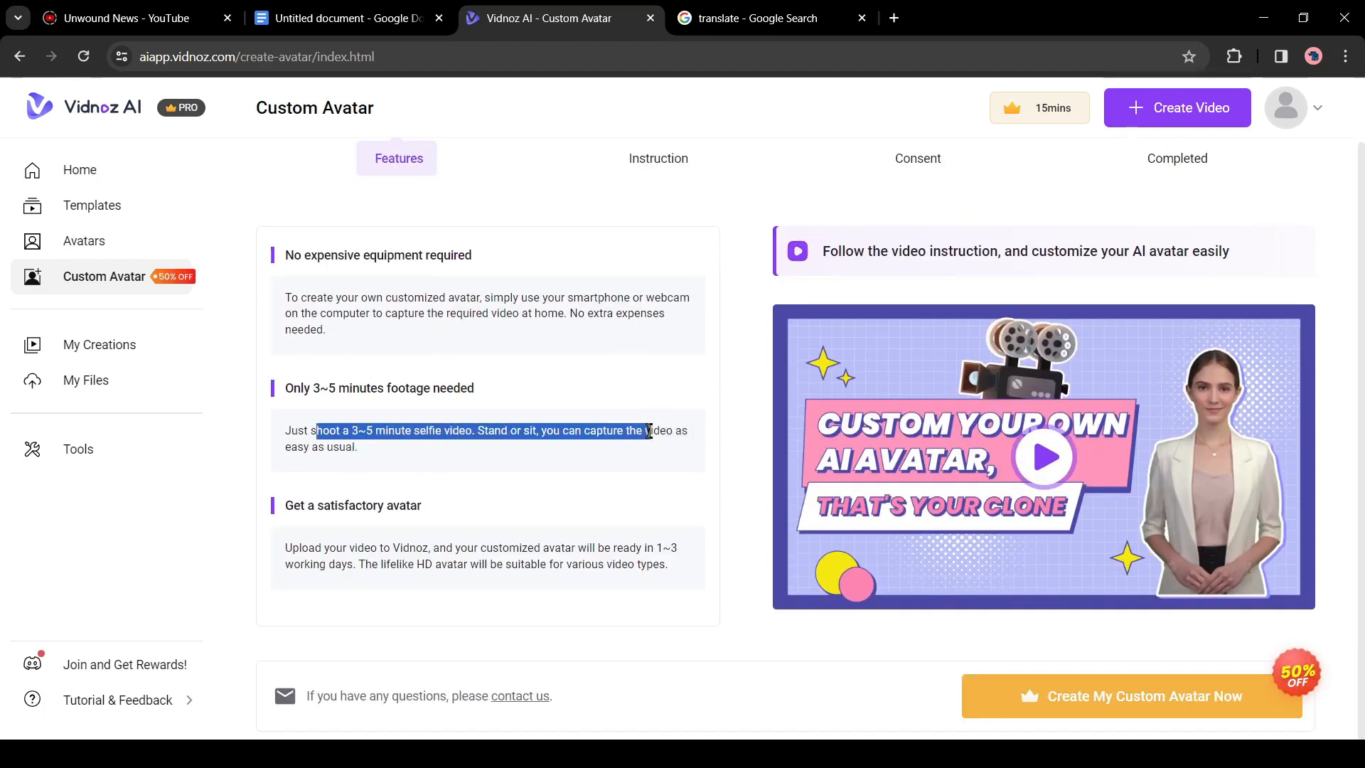
click(381, 681)
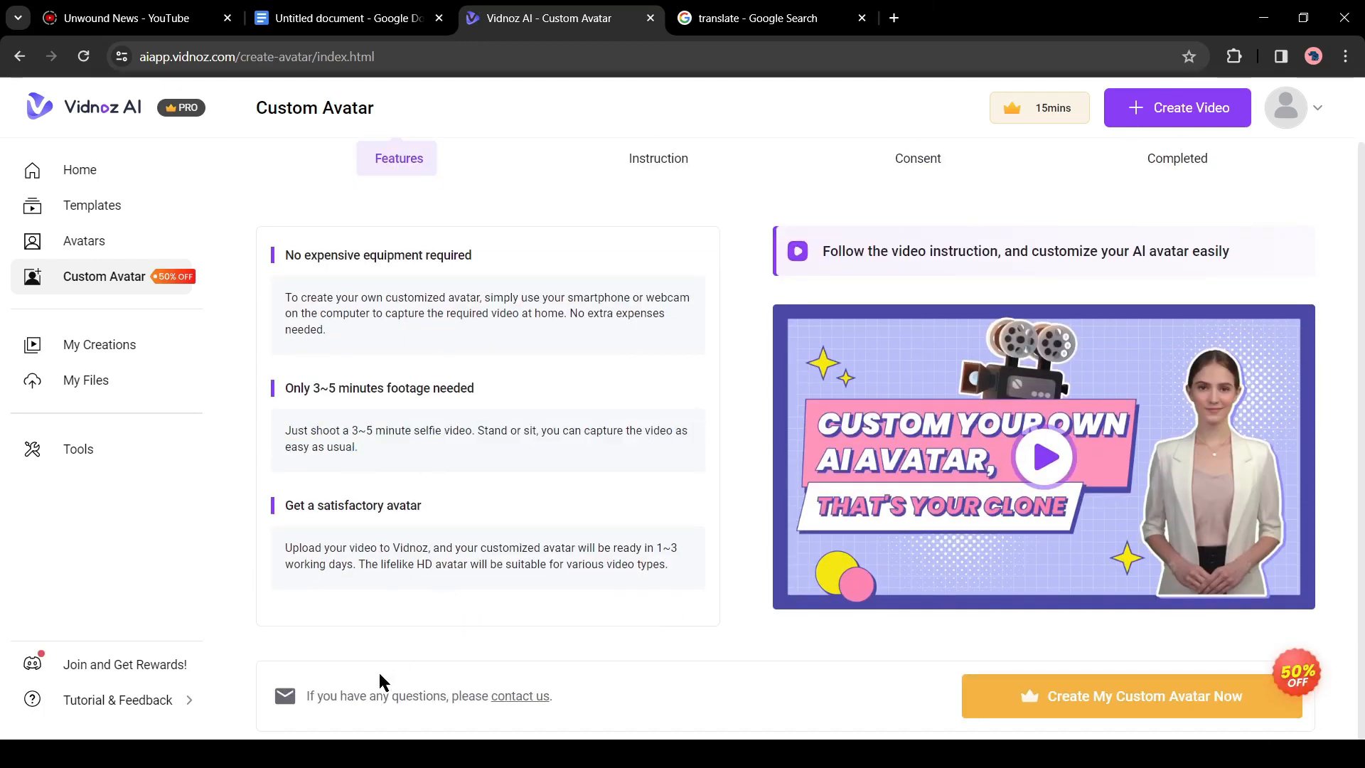
mouse_move(1072, 684)
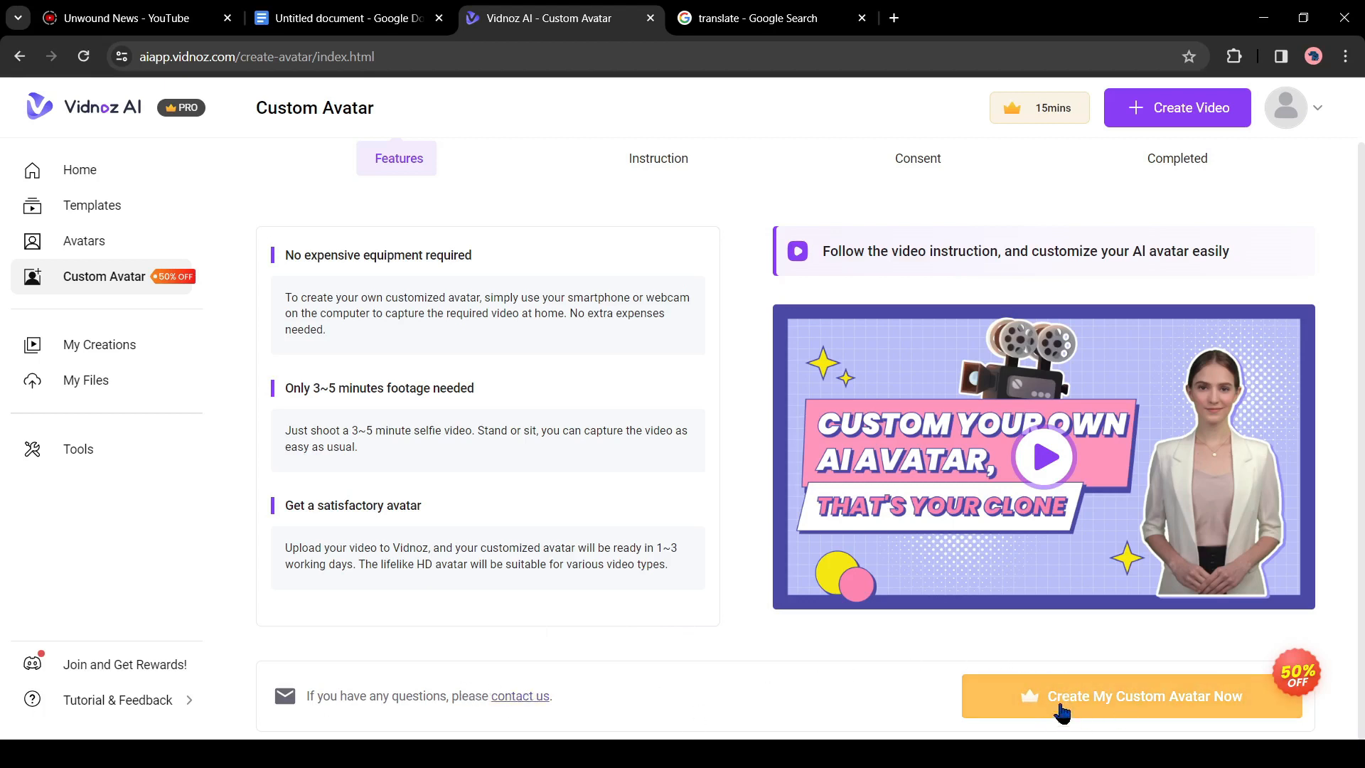
mouse_move(254, 381)
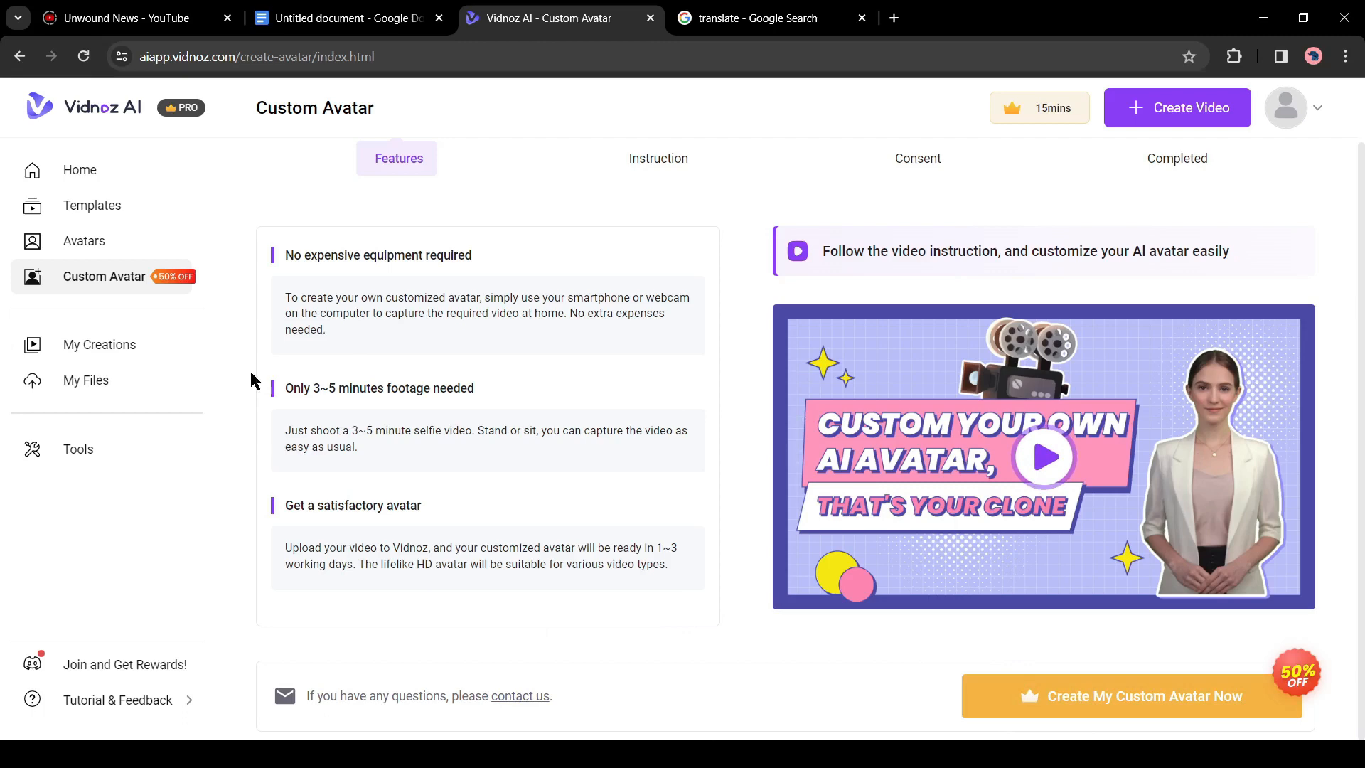
click(91, 205)
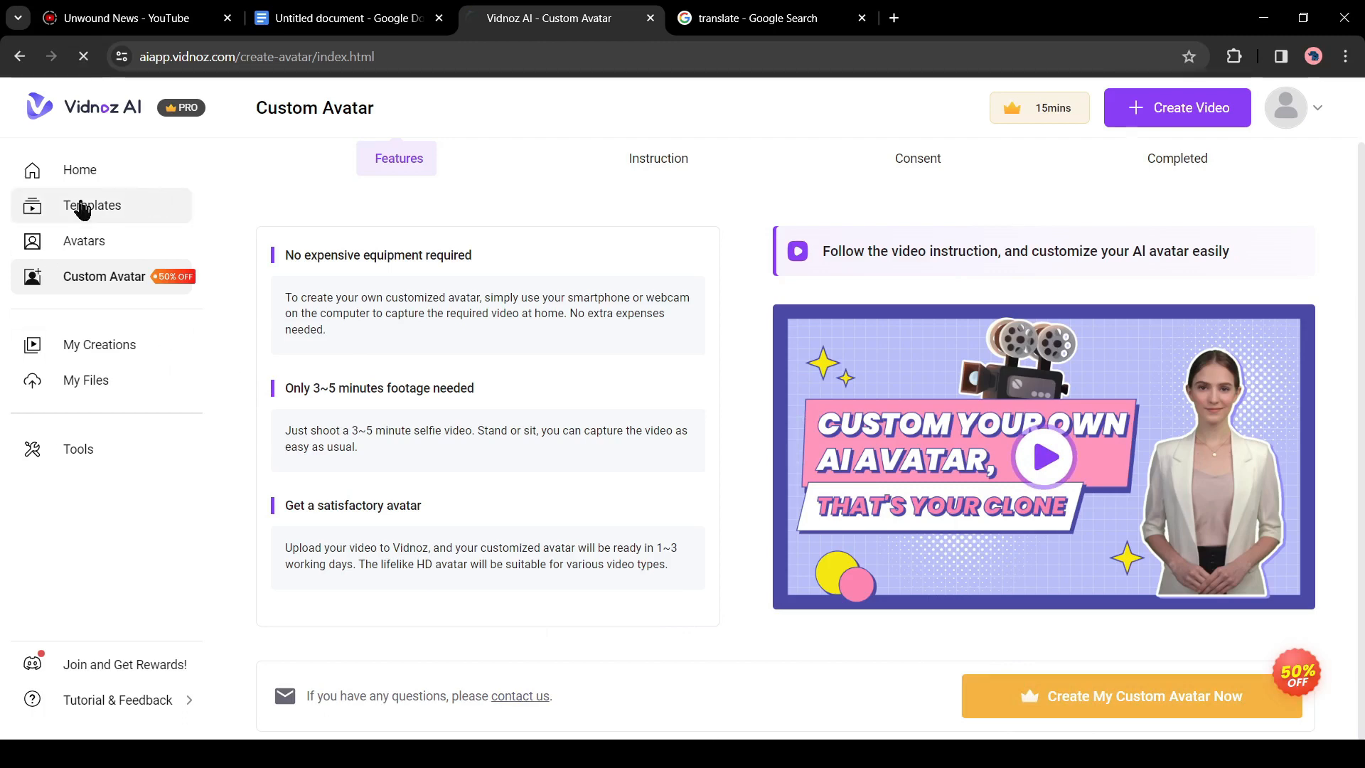
Filter templates to Breaking news and preview the Red Breaking News template
click(92, 205)
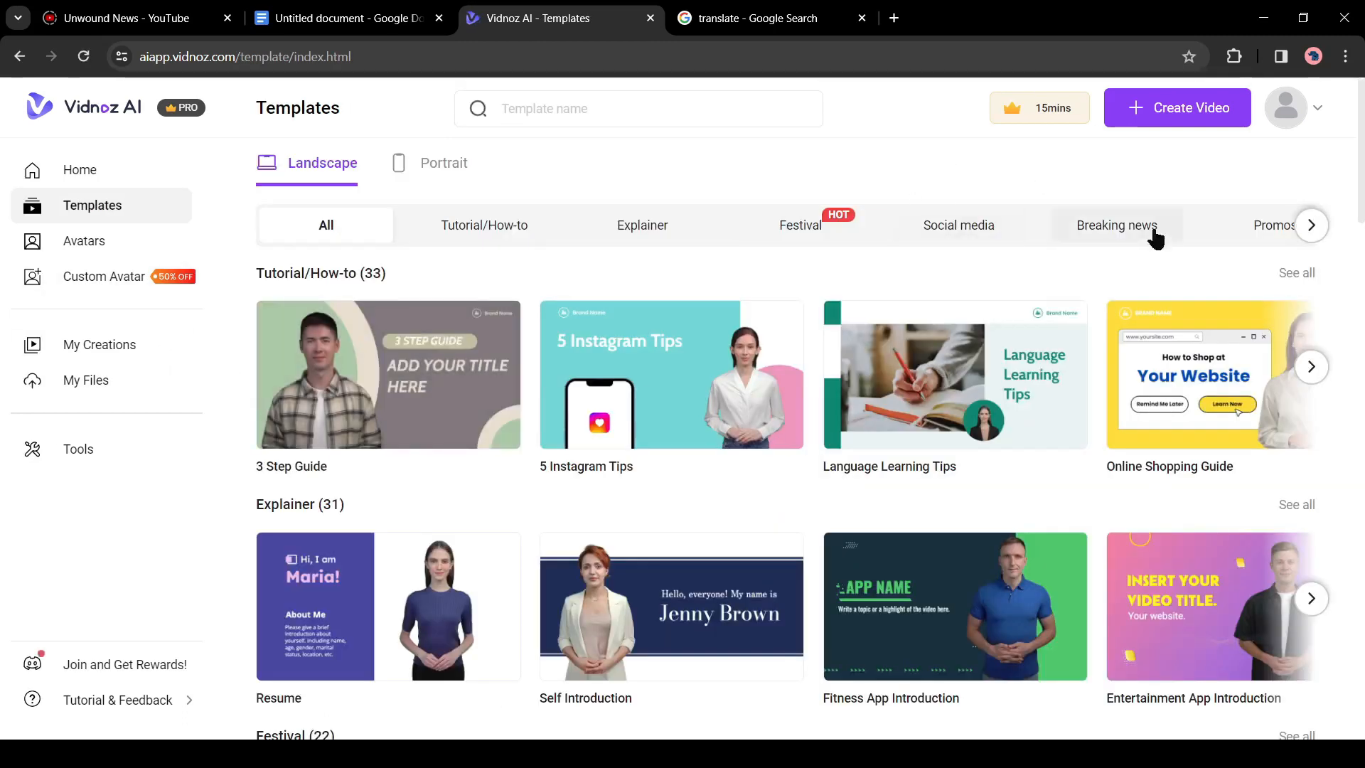
click(1117, 225)
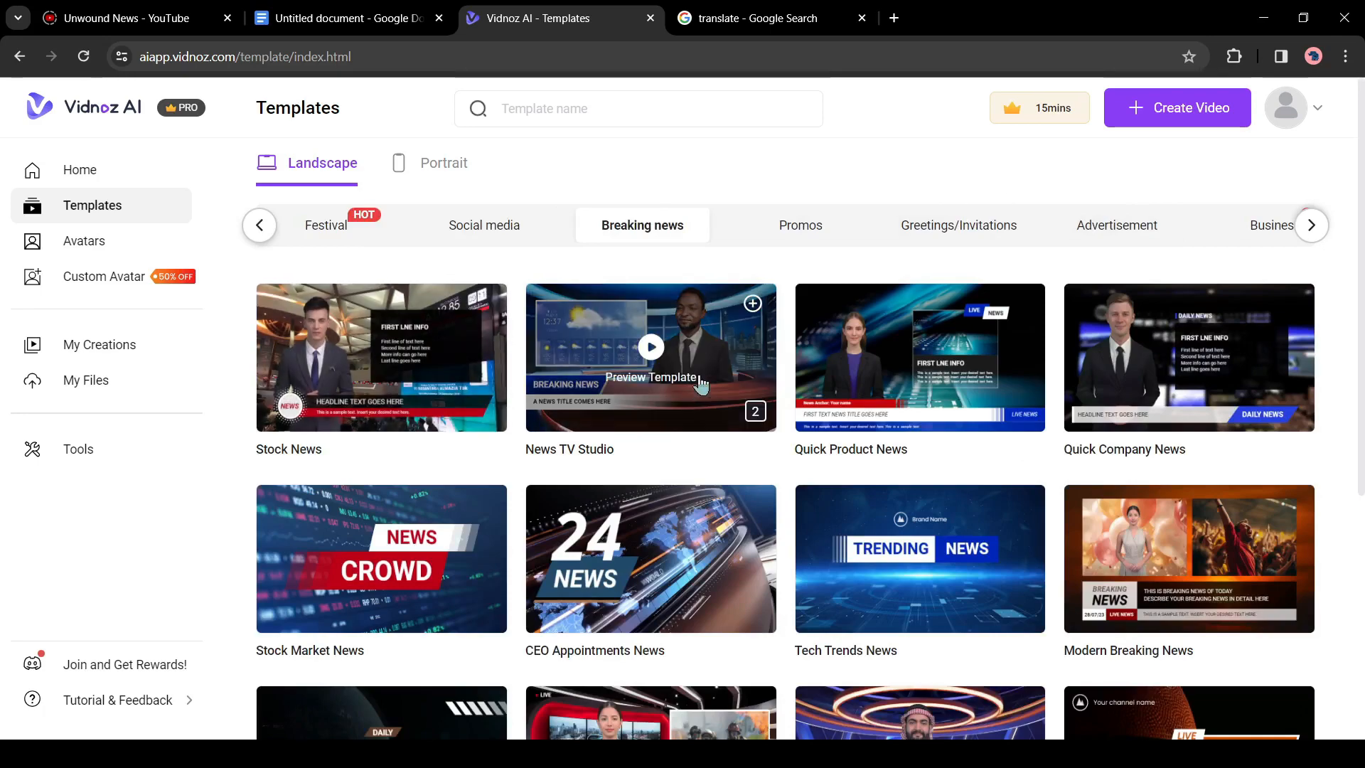
scroll(down, 3)
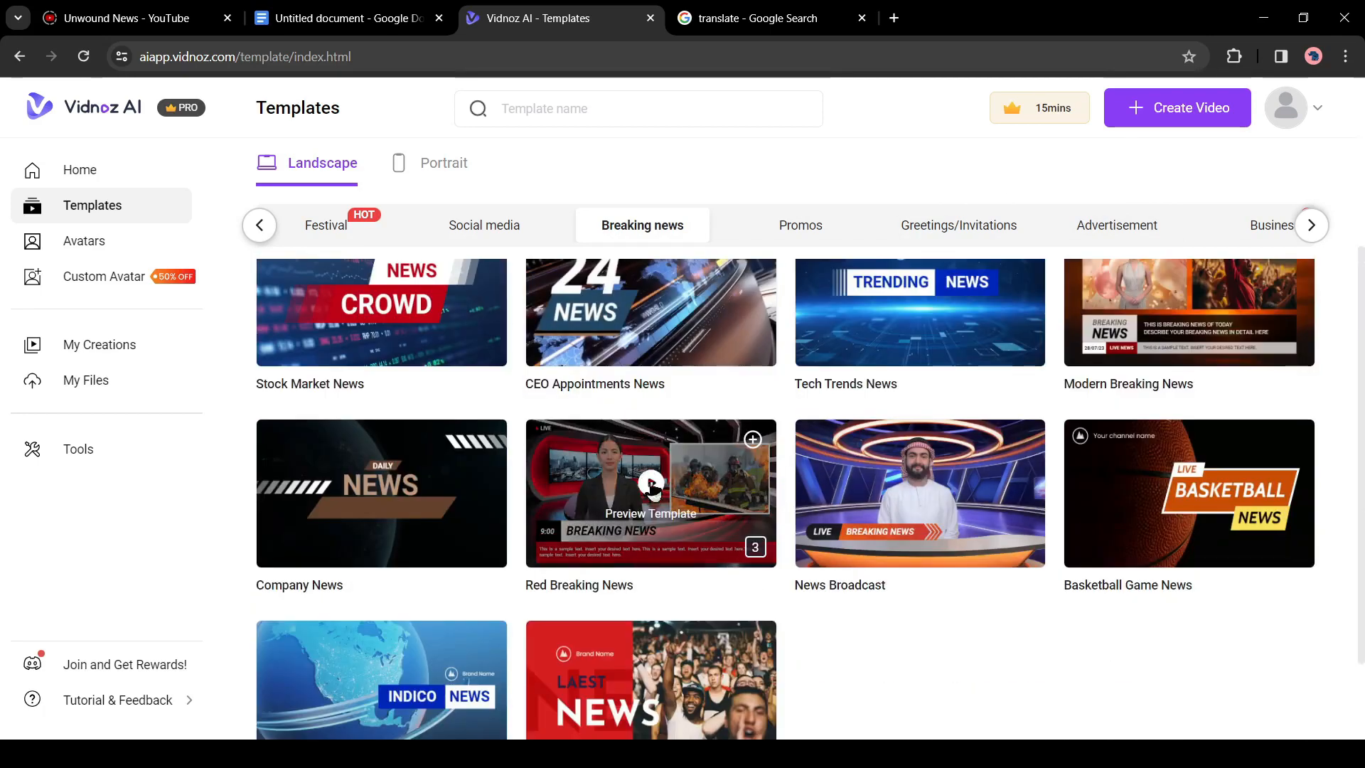
click(650, 484)
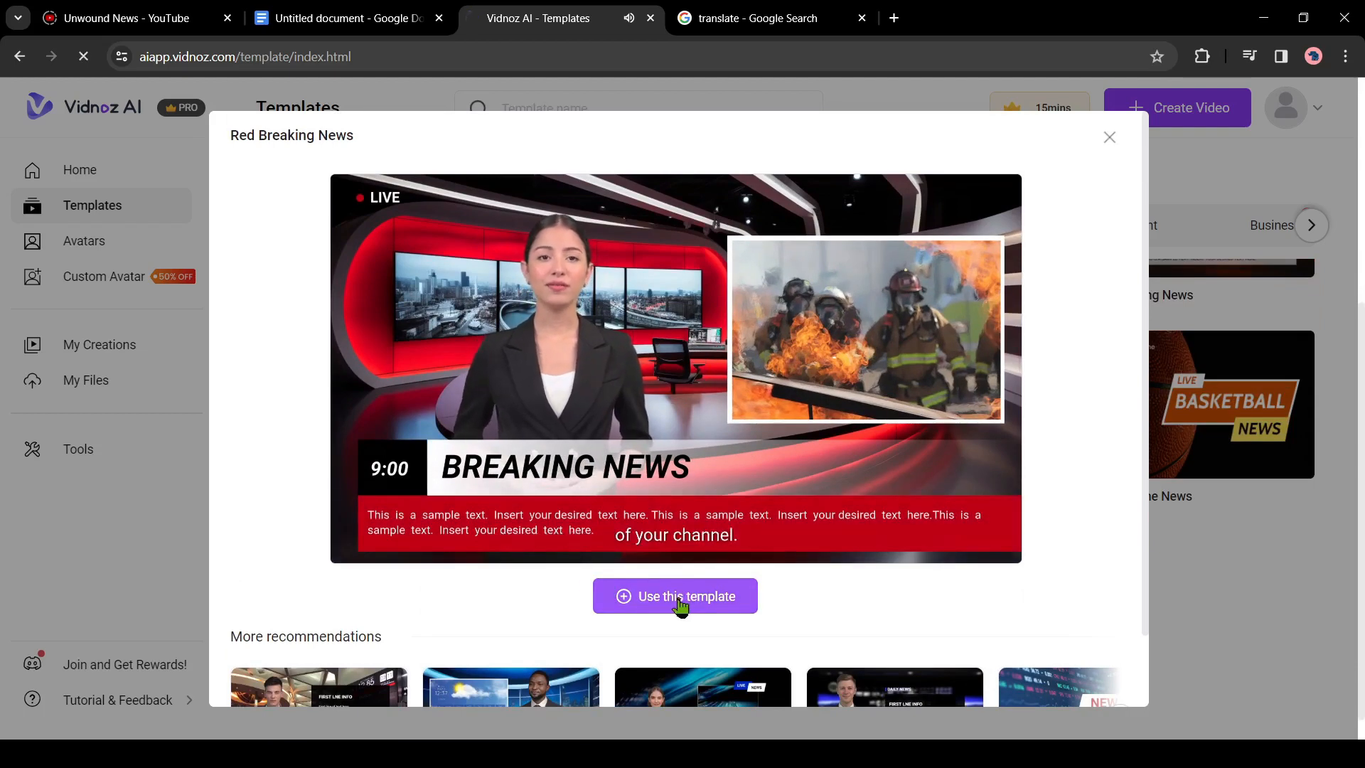
Start a video from the Red Breaking News template and dismiss the walkthrough
click(674, 596)
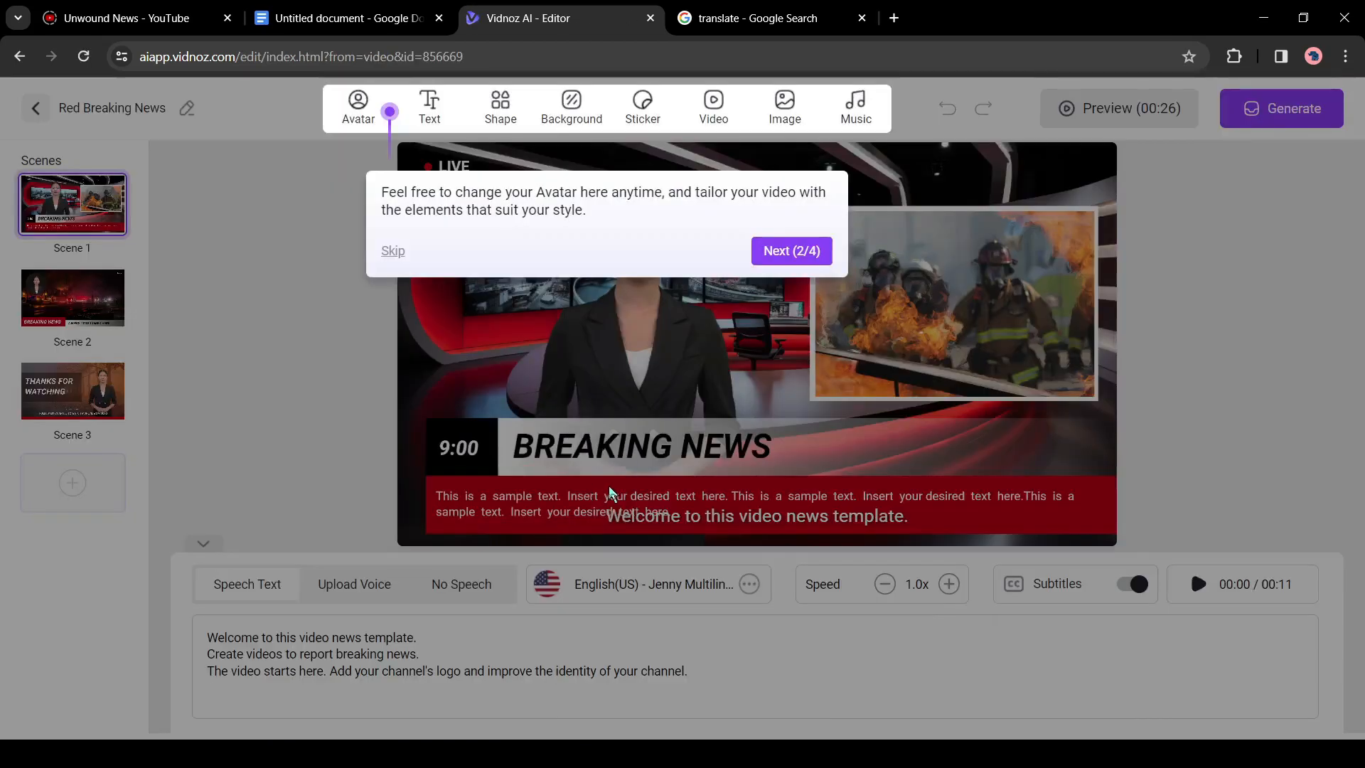
click(392, 250)
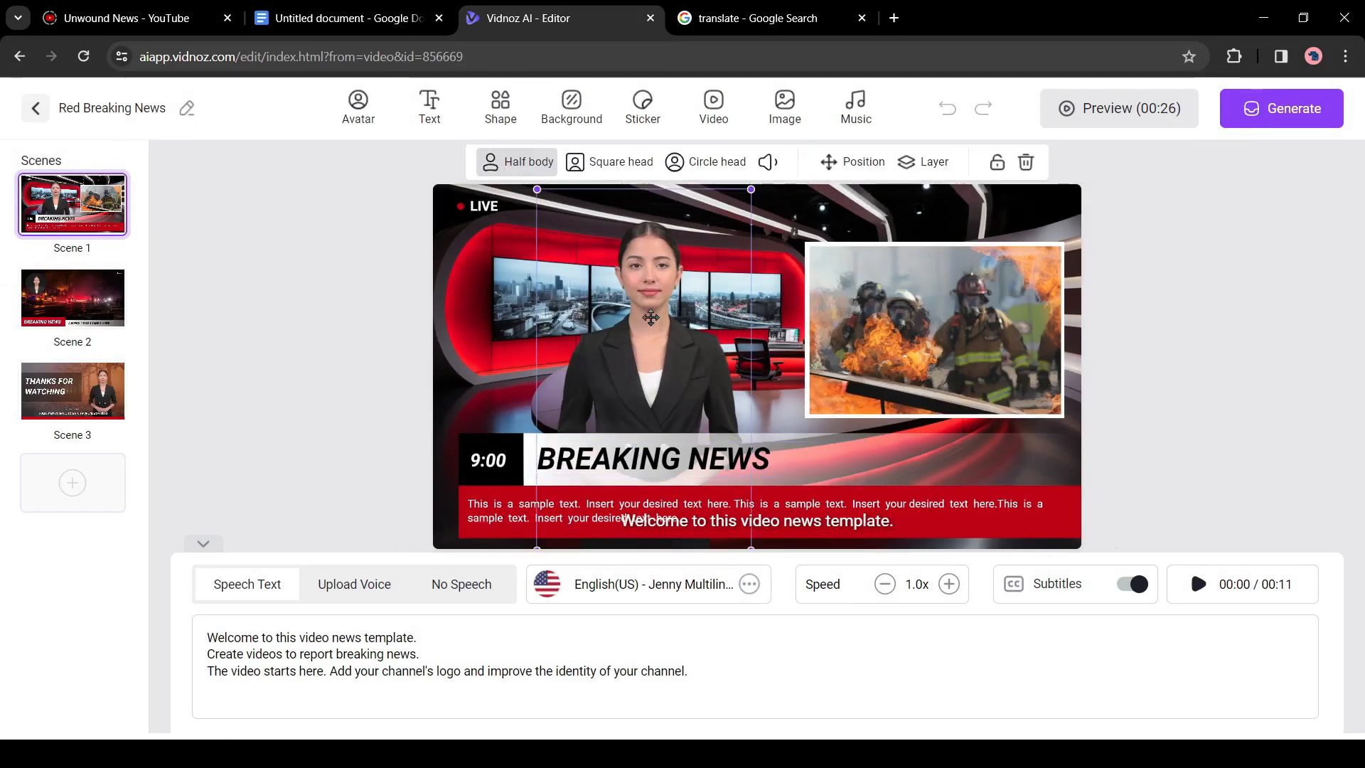
click(359, 107)
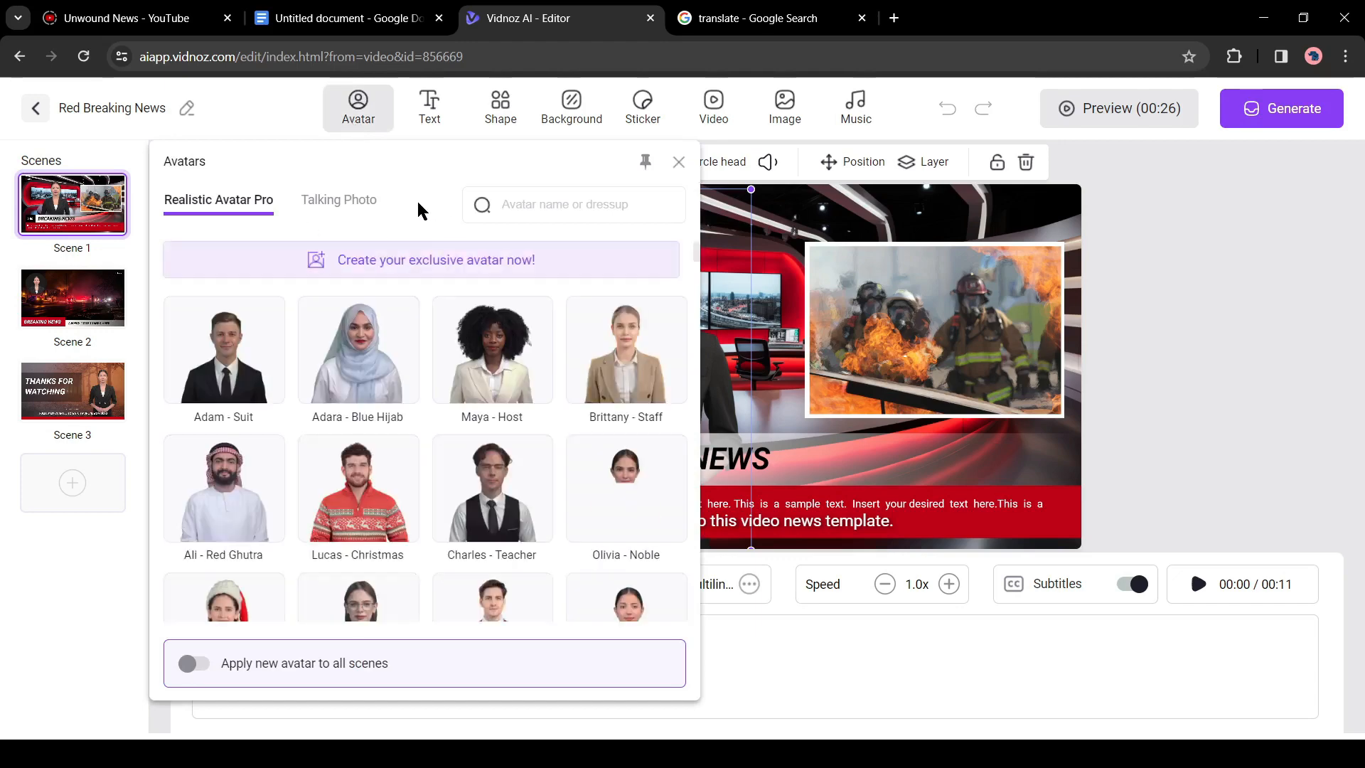
Make Tiffany - Host the news anchor avatar
scroll(down, 3)
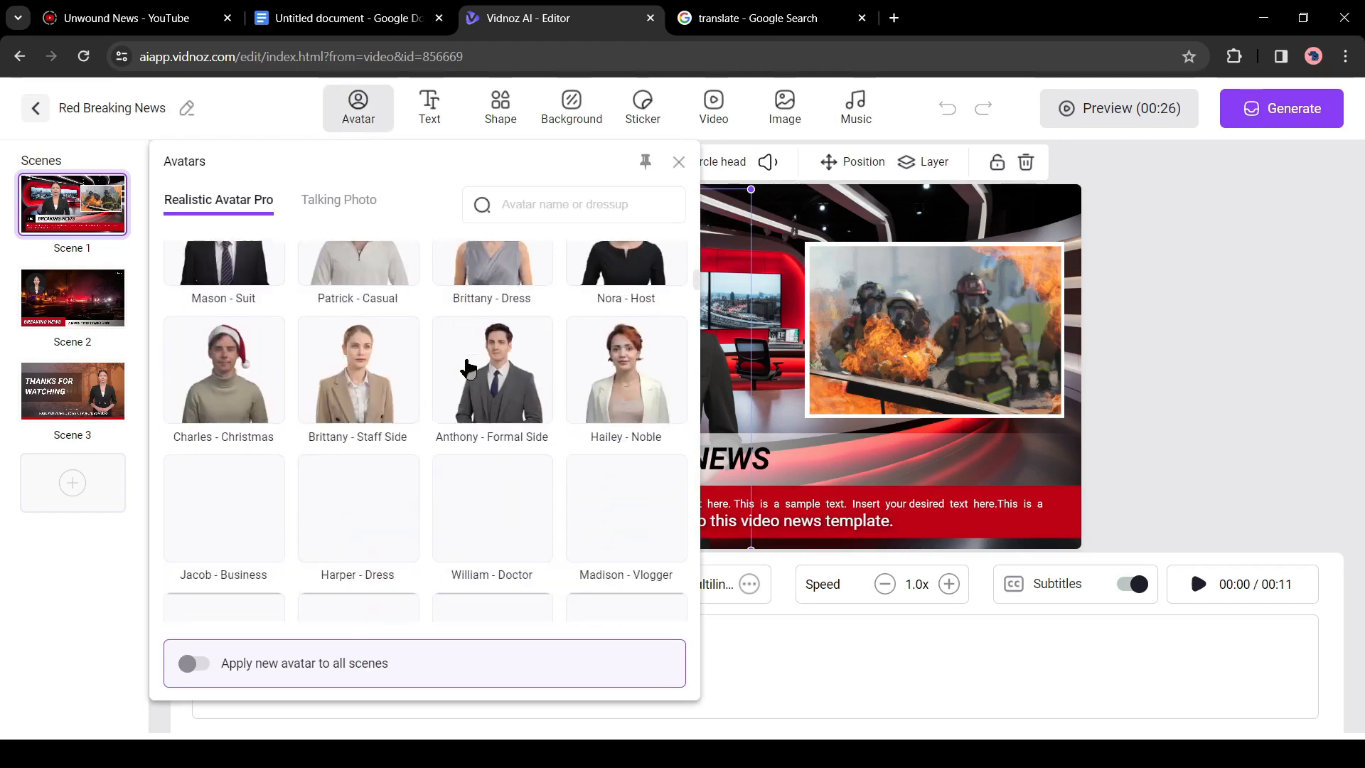
scroll(down, 3)
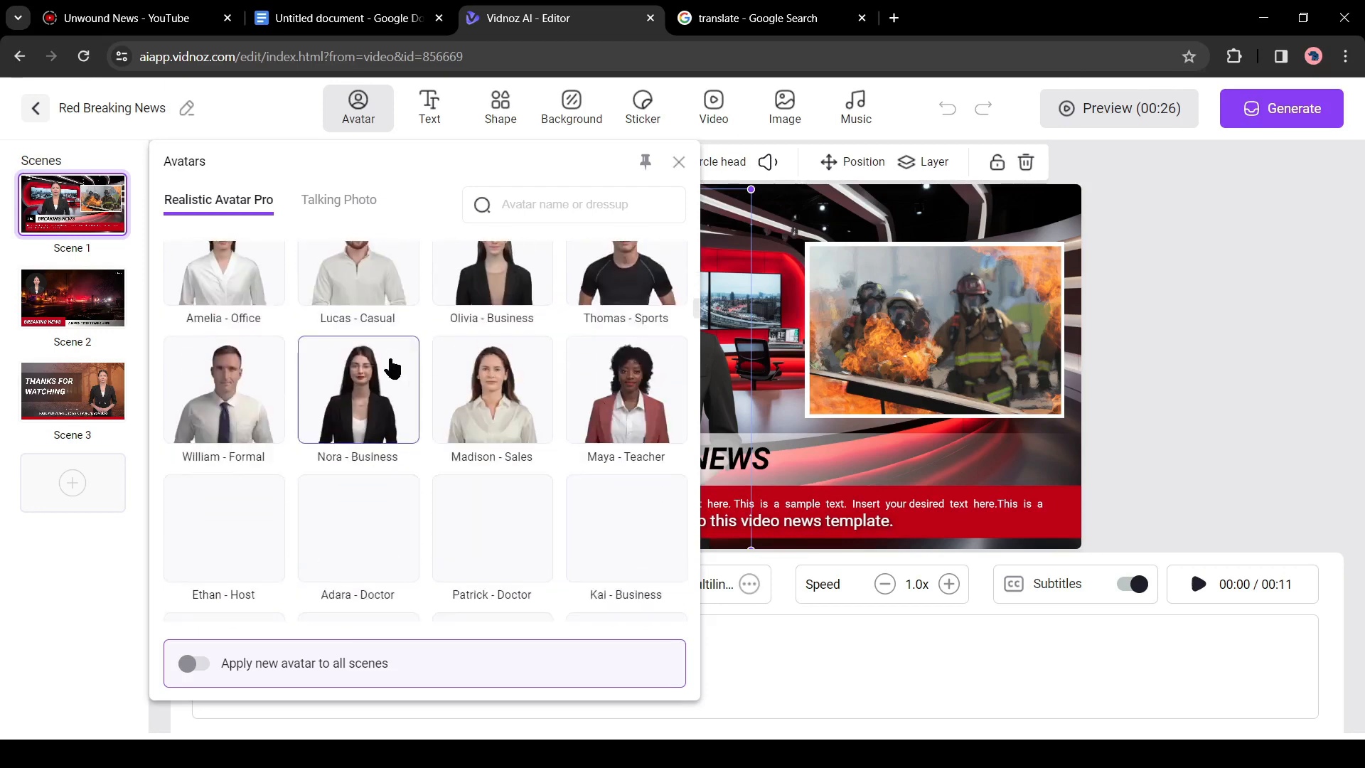
scroll(down, 3)
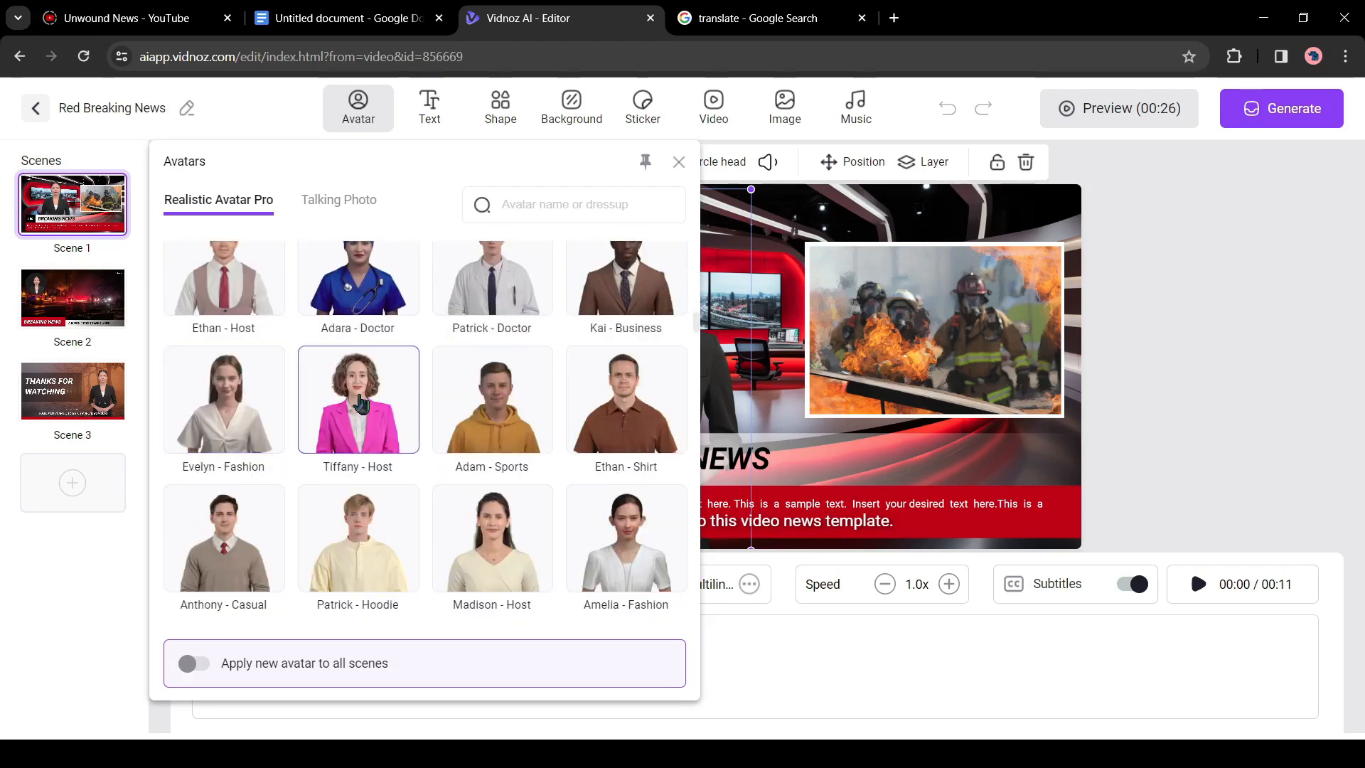
click(358, 399)
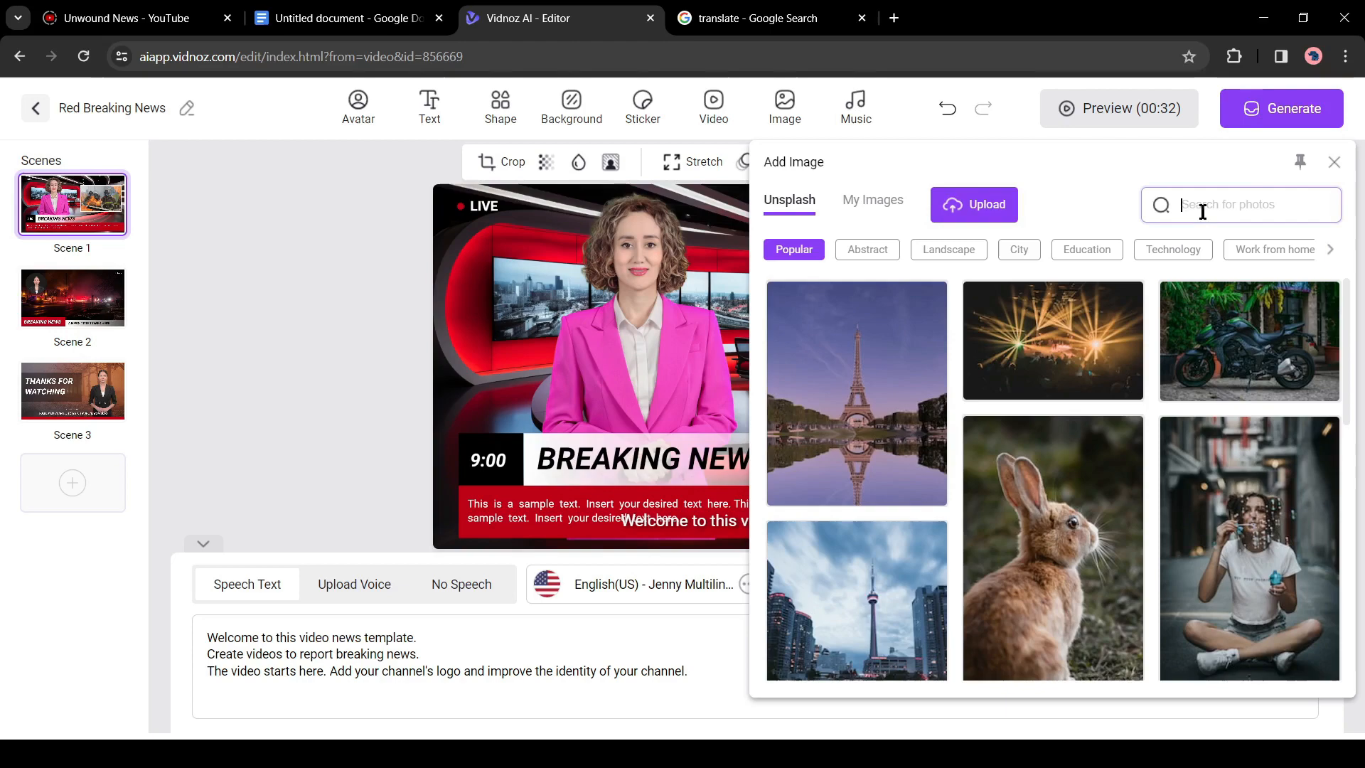
Search Unsplash for 'Elon Musk' and swap the firefighter picture for his photo
text(Elon Musk)
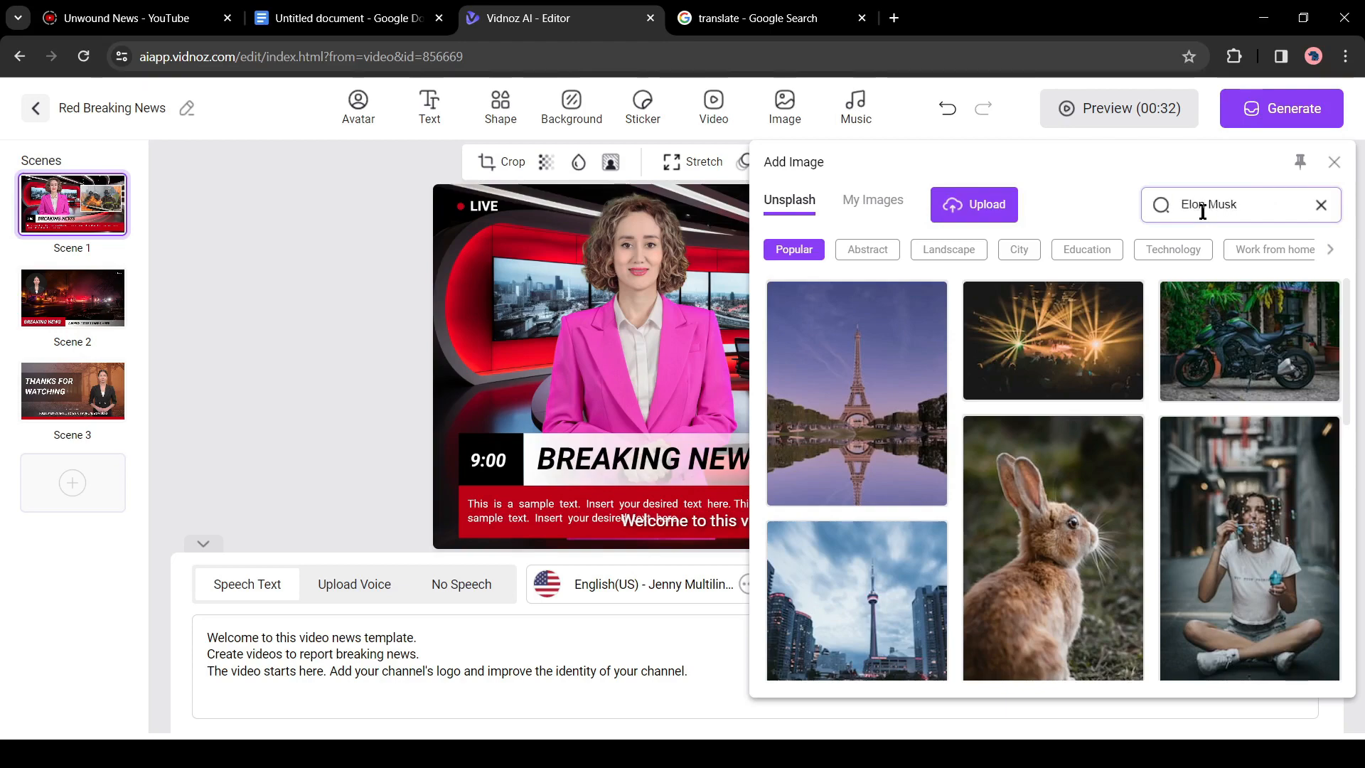
key(Enter)
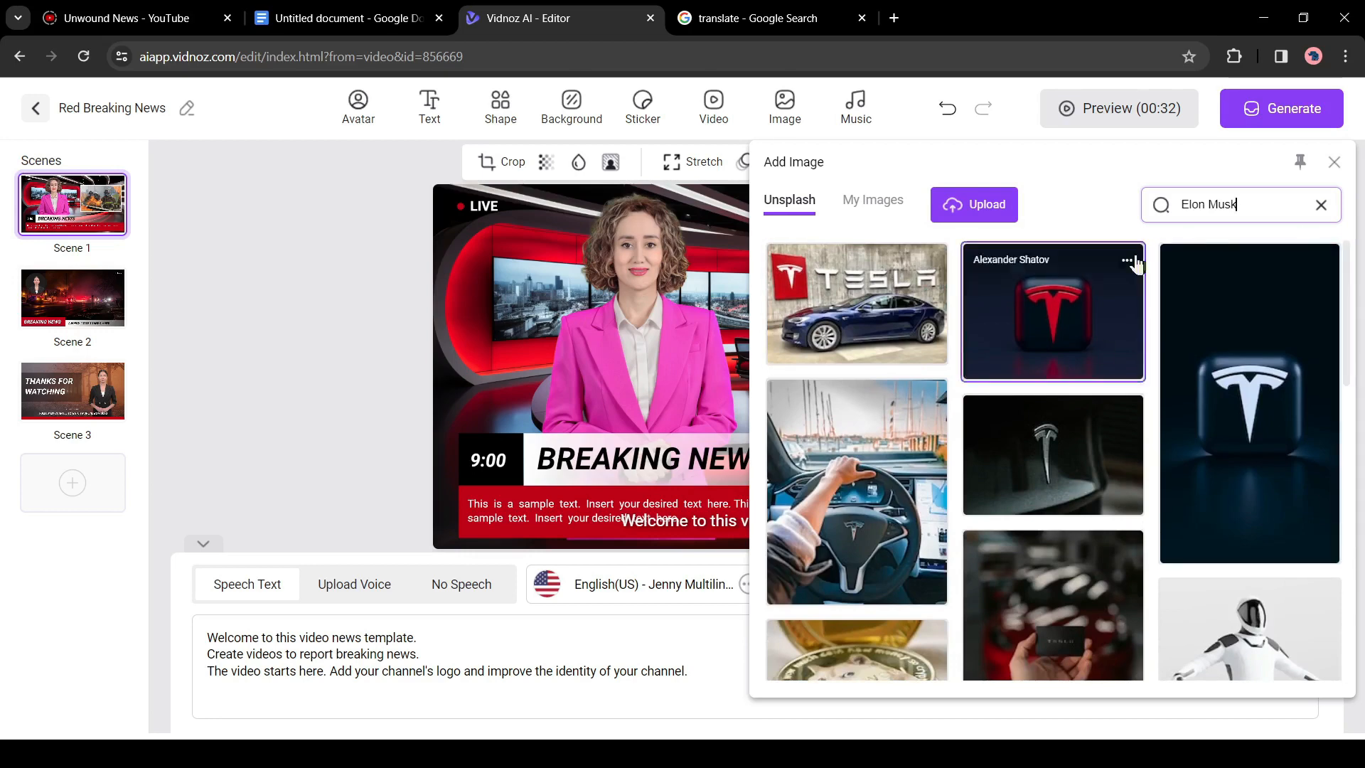
click(872, 199)
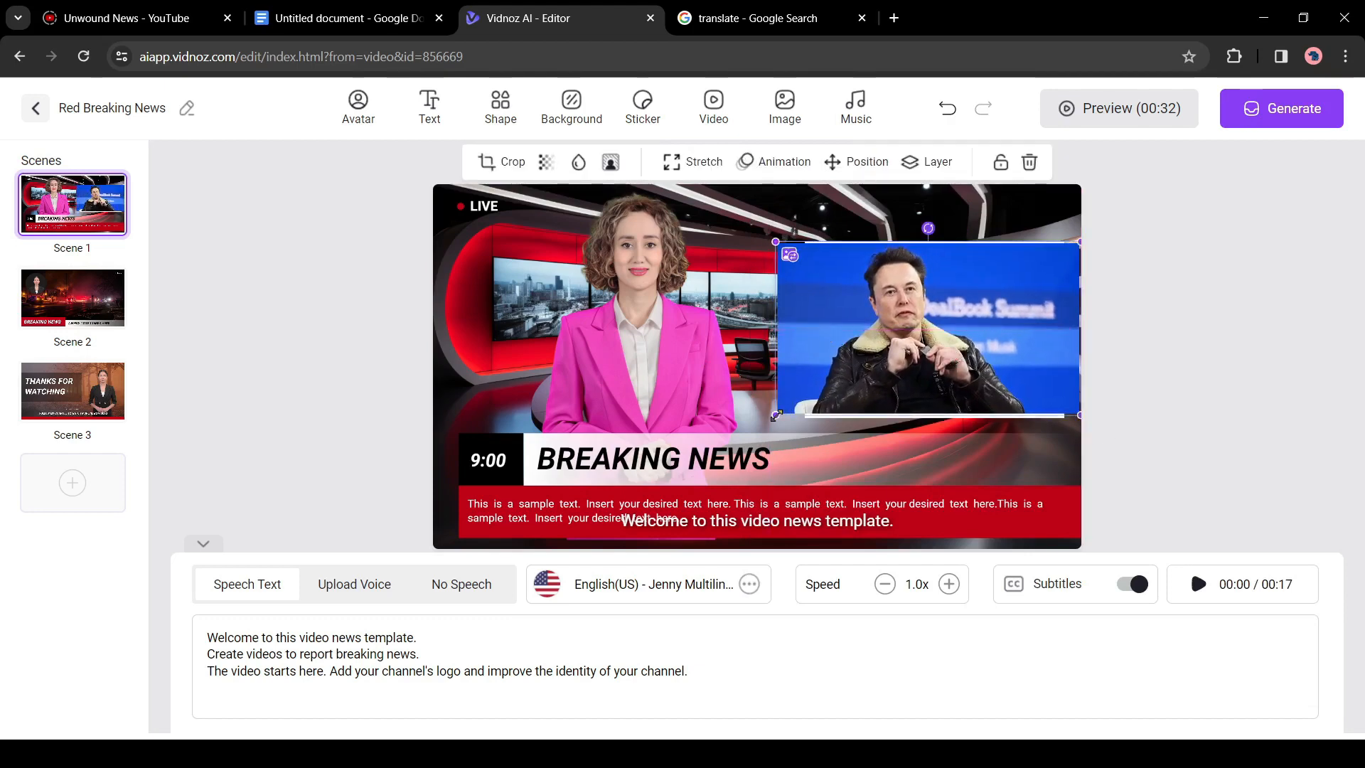
click(500, 162)
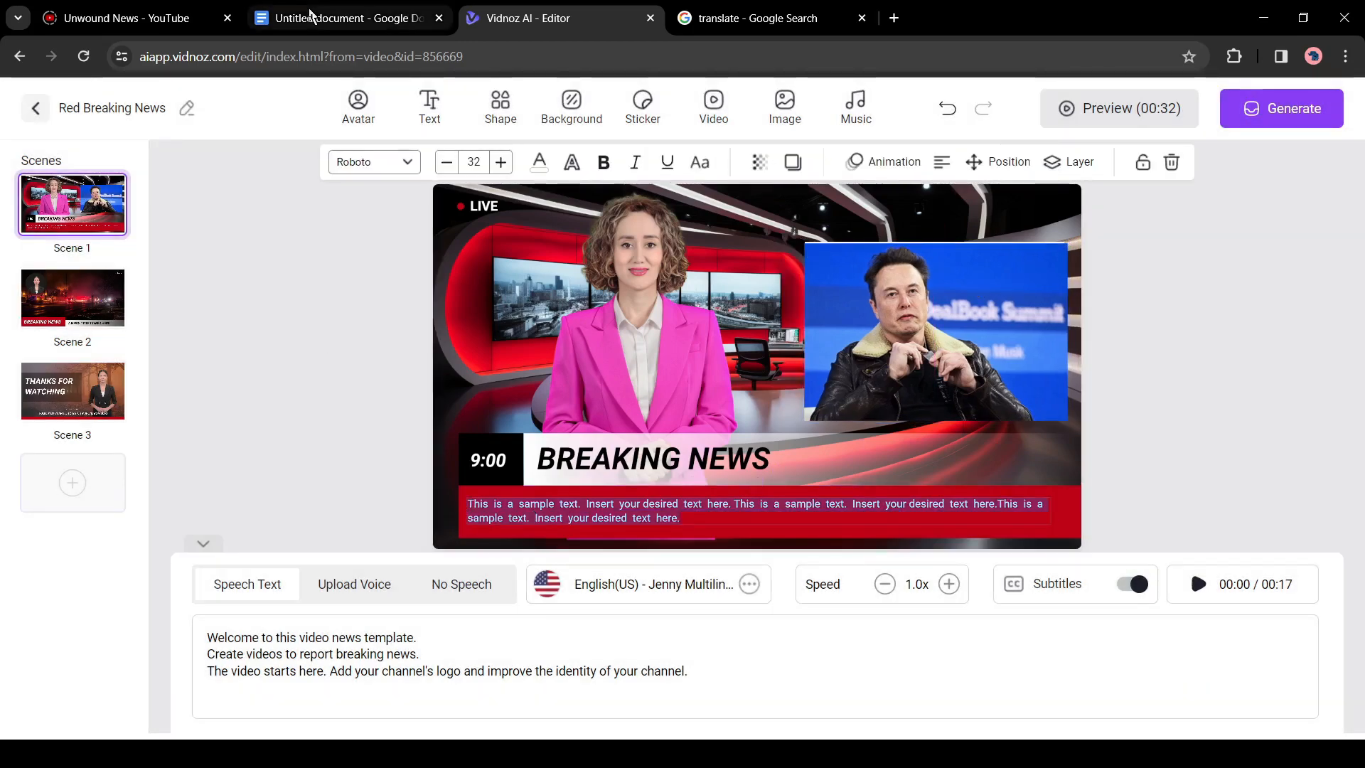
Paste the article's first sentence from Google Docs into the scene 1 caption
click(347, 17)
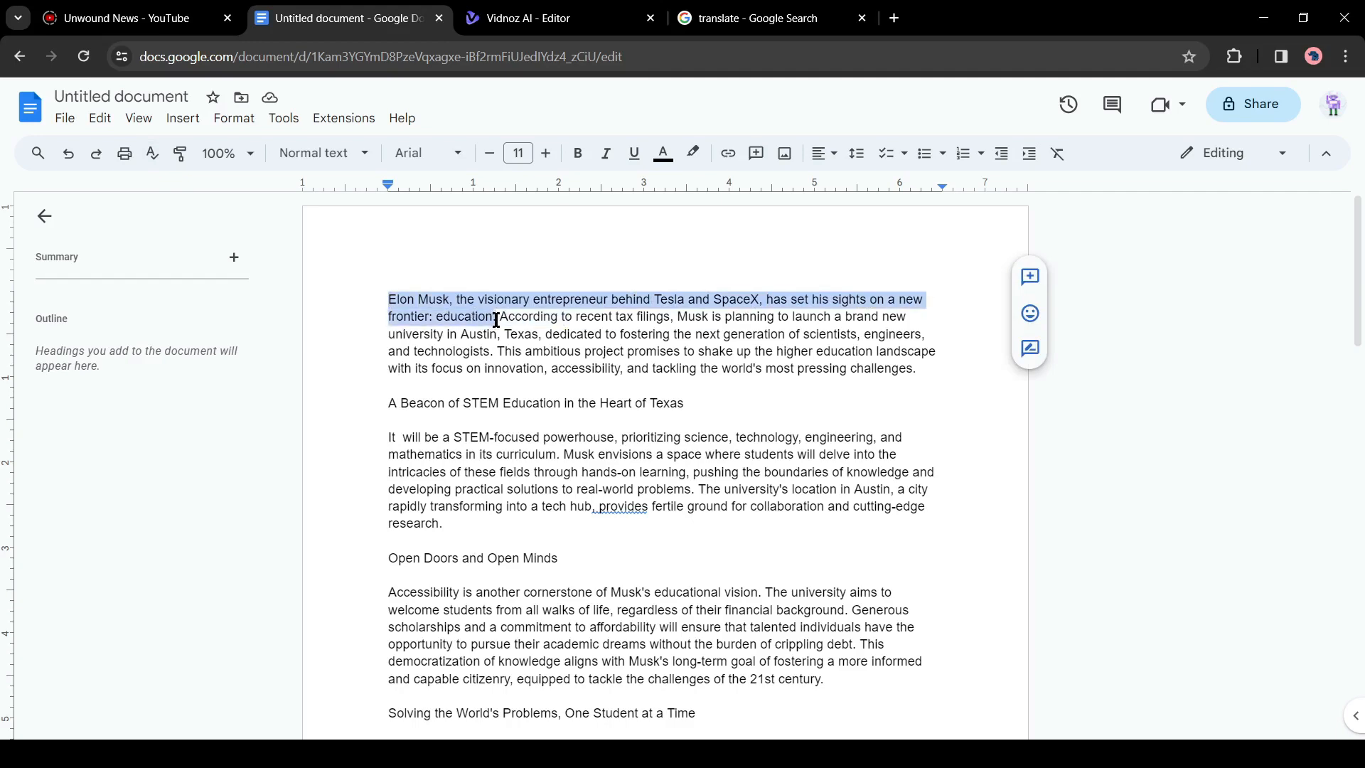
click(556, 17)
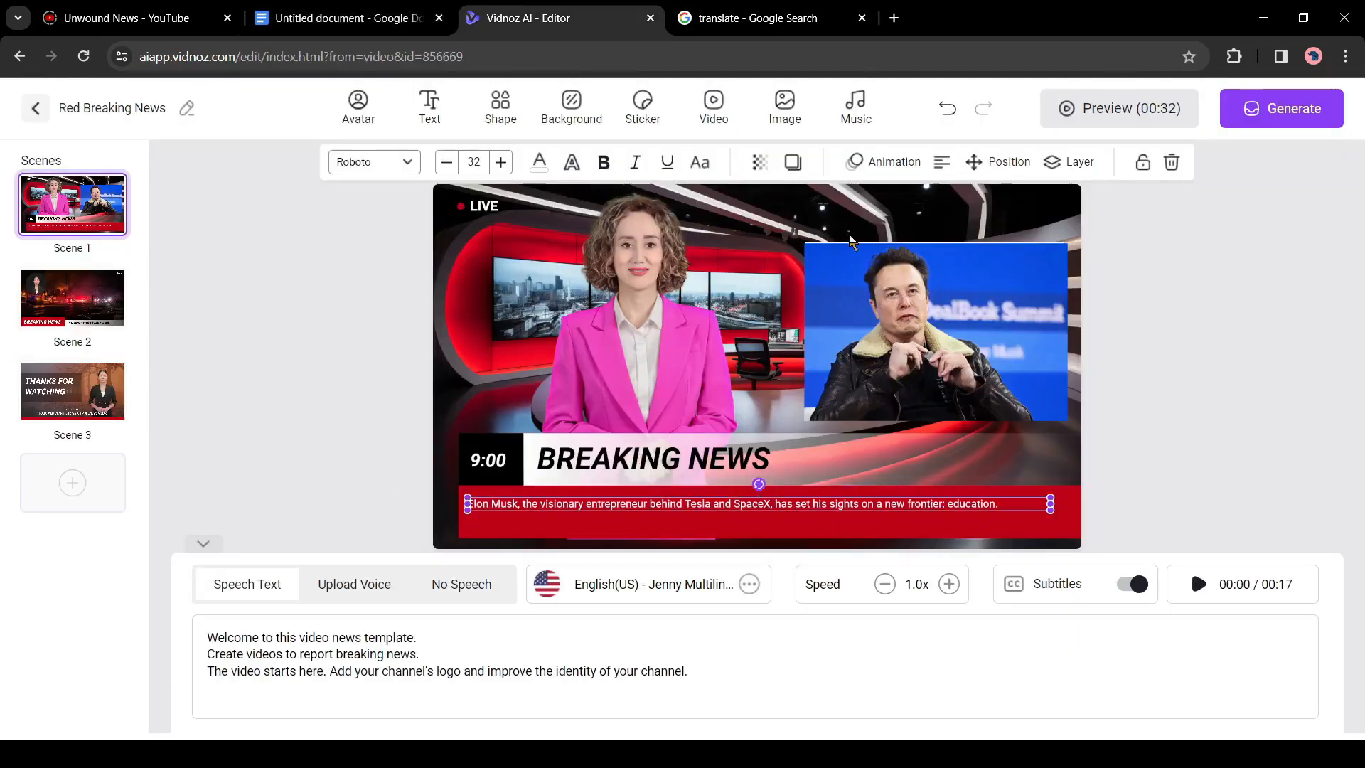
click(501, 162)
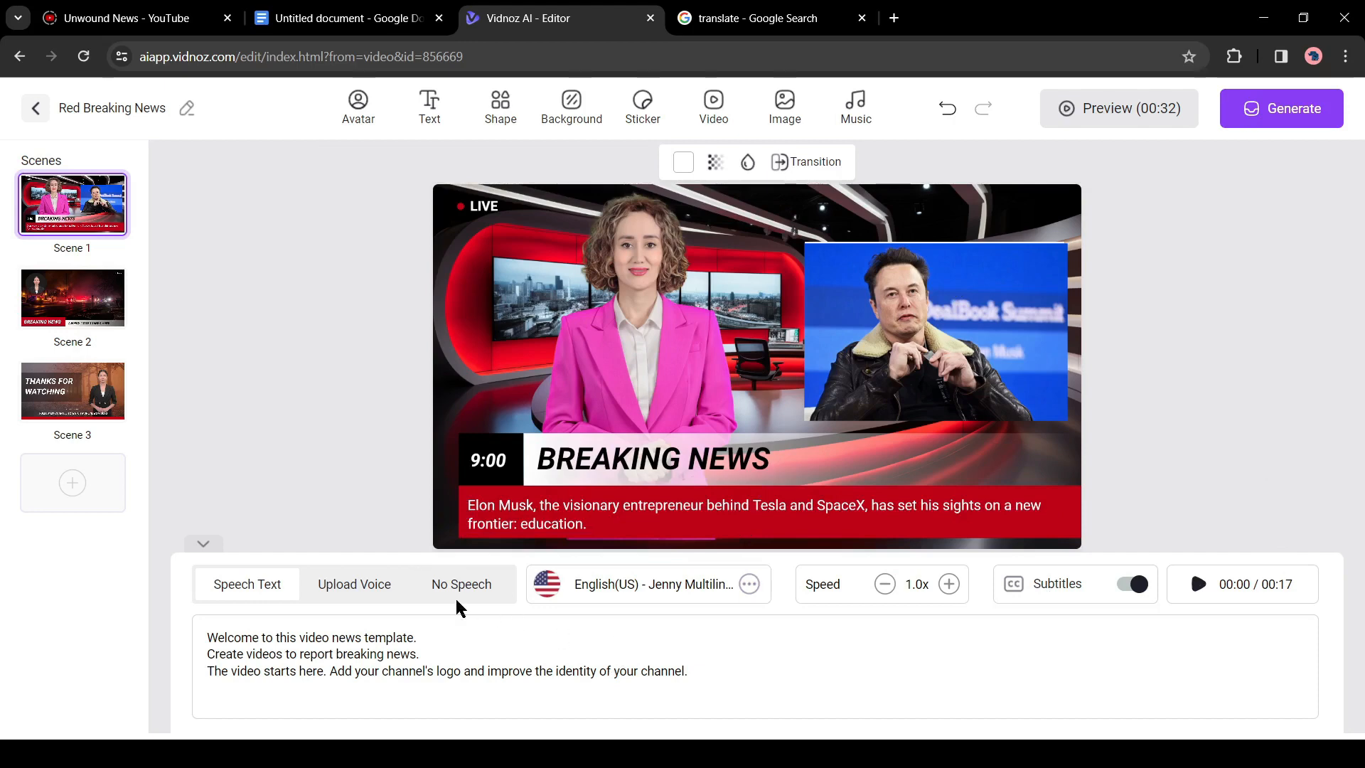
Paste the article's first paragraph into the Speech Text script box
click(345, 17)
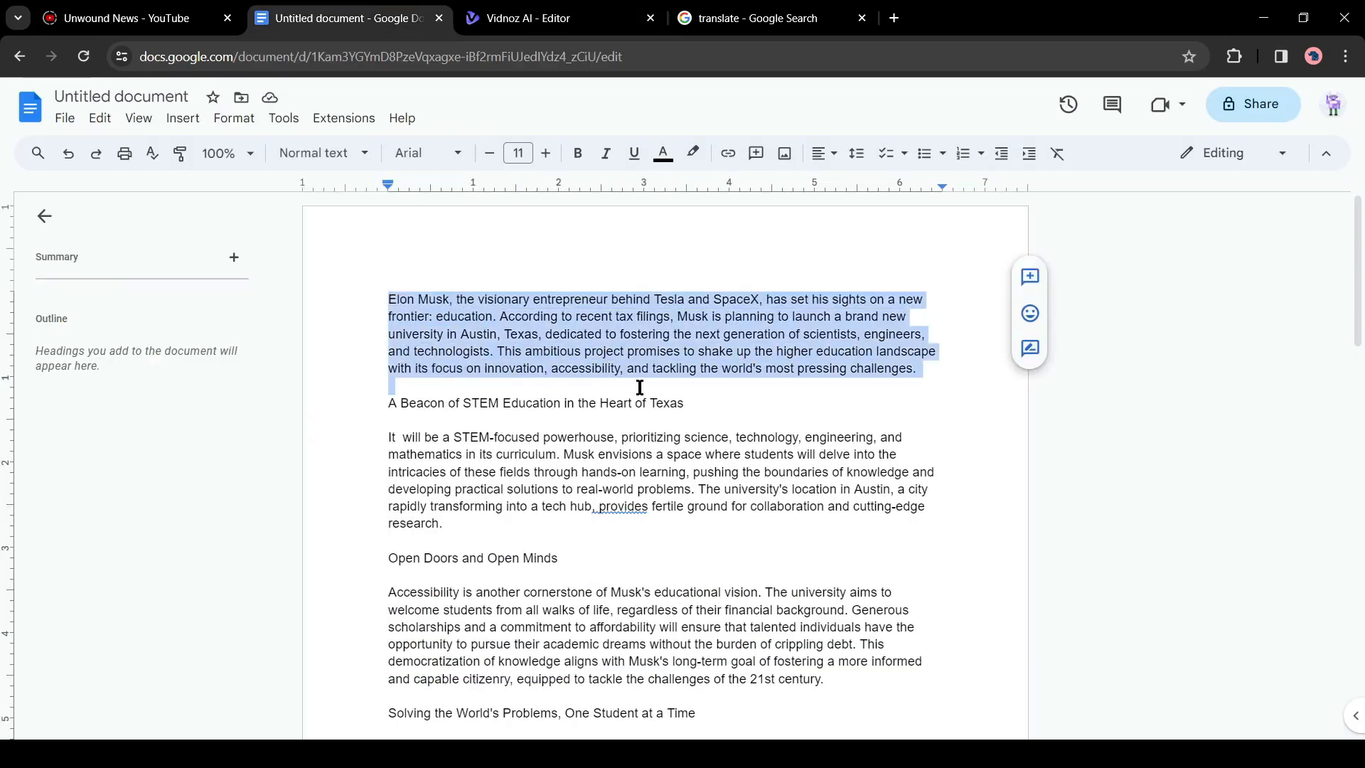
click(557, 17)
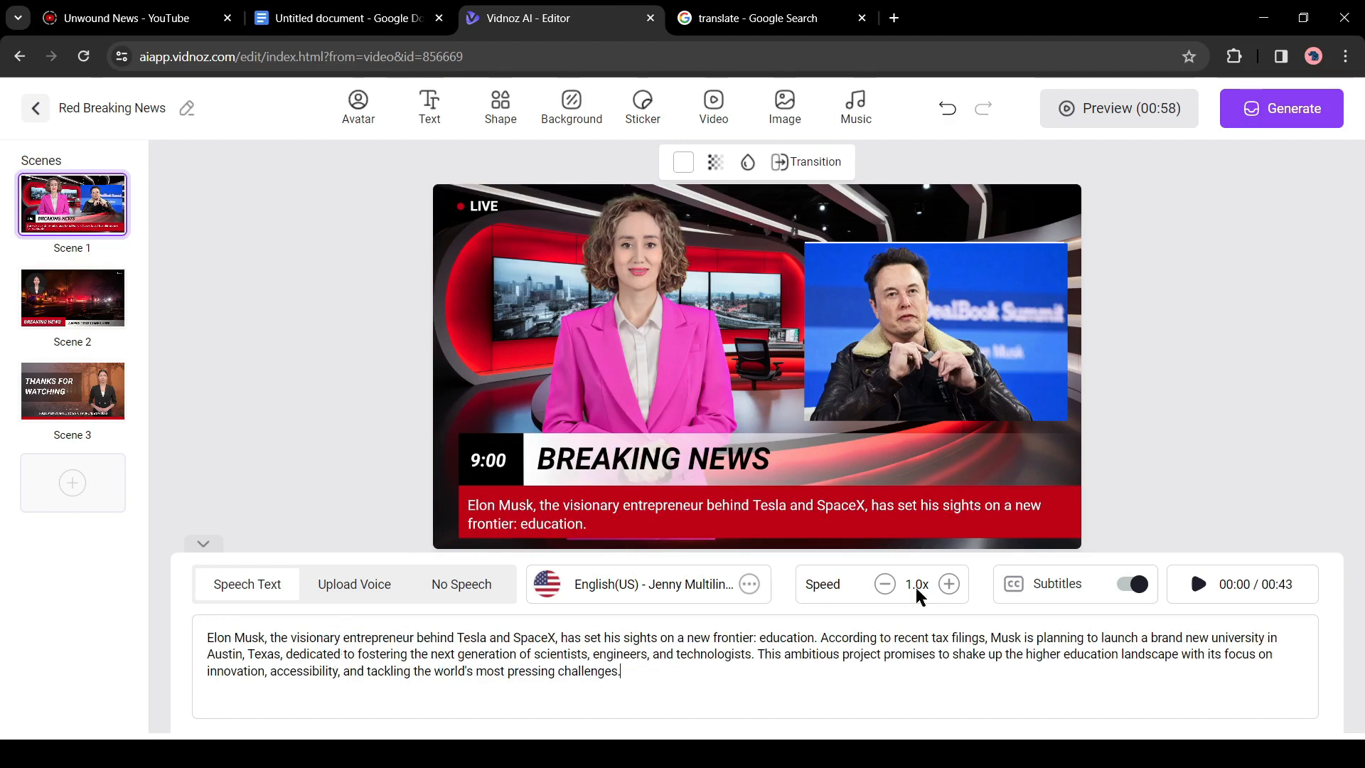
mouse_move(570, 526)
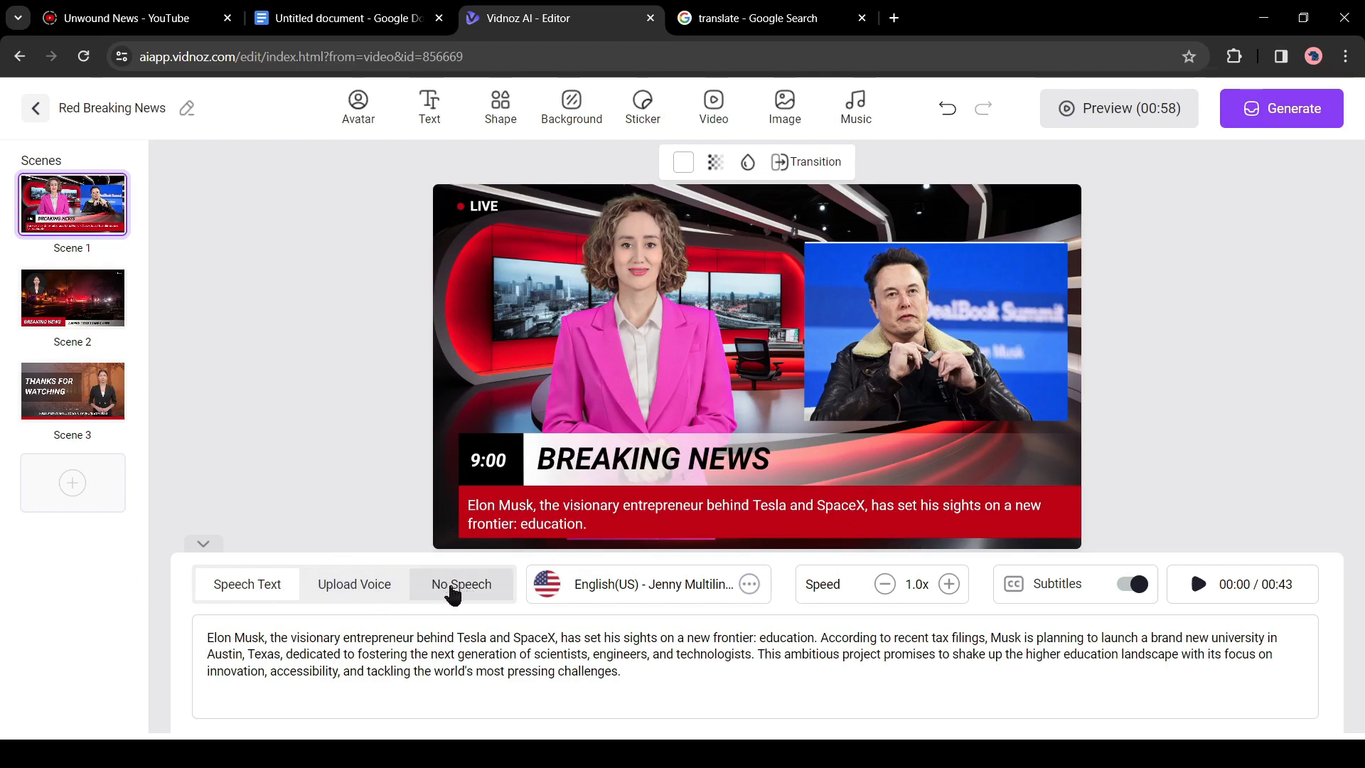
Switch scene 1's narration voice from English(US) - Jenny to English(US) - Monica
click(648, 584)
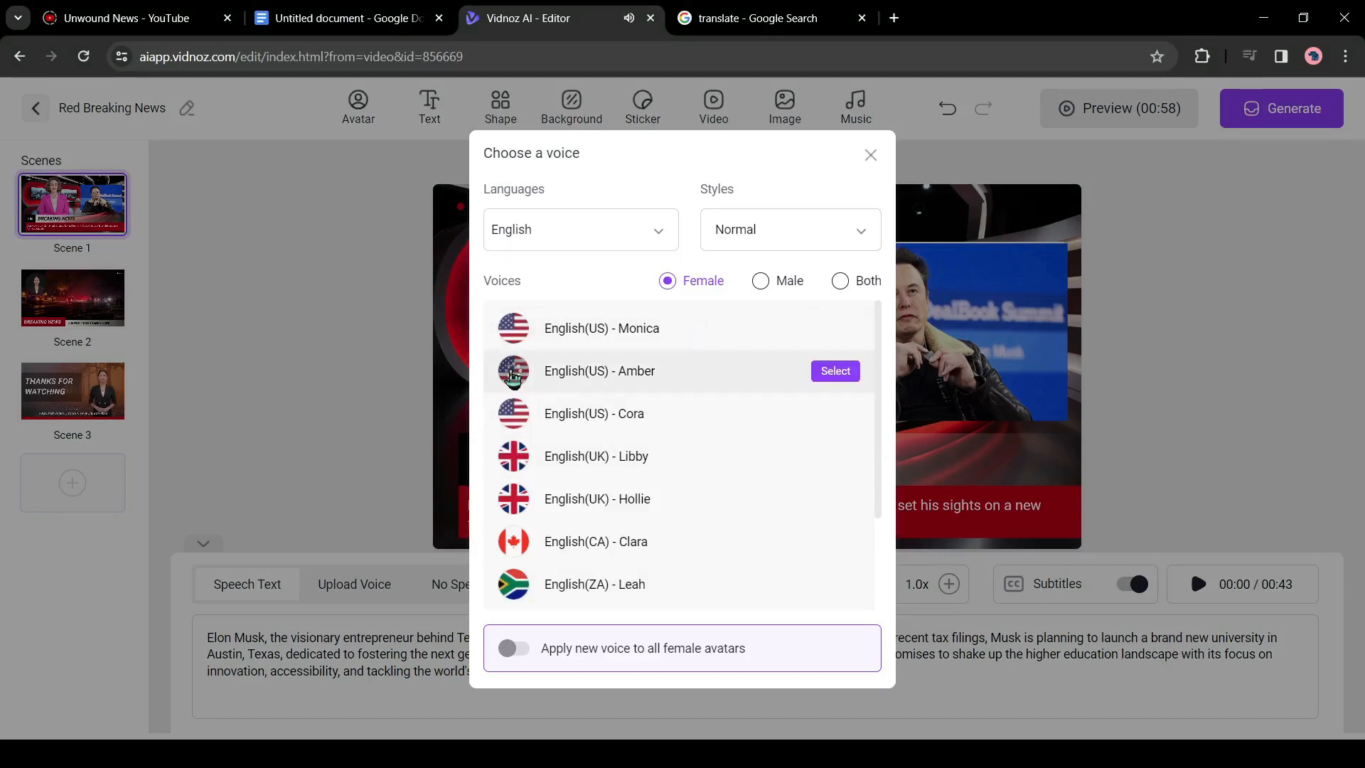
mouse_move(519, 424)
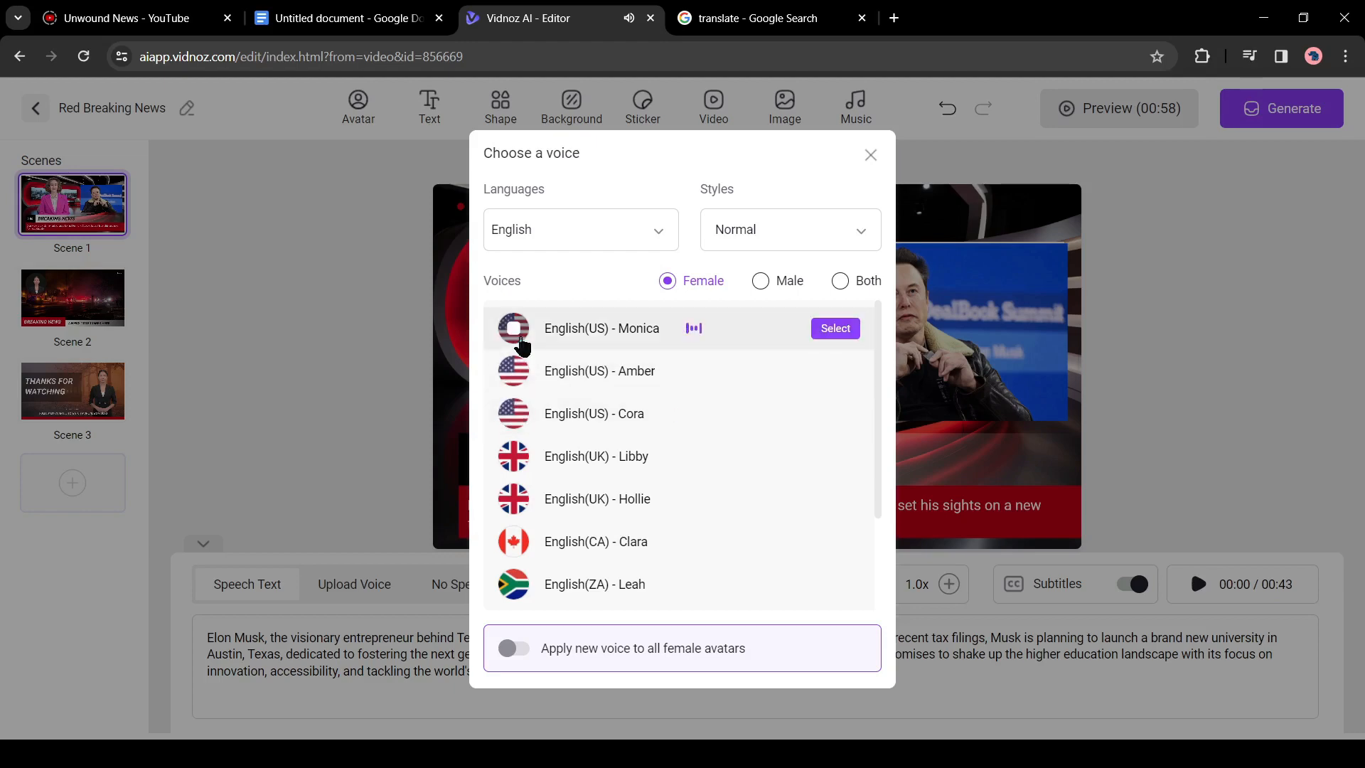
click(833, 329)
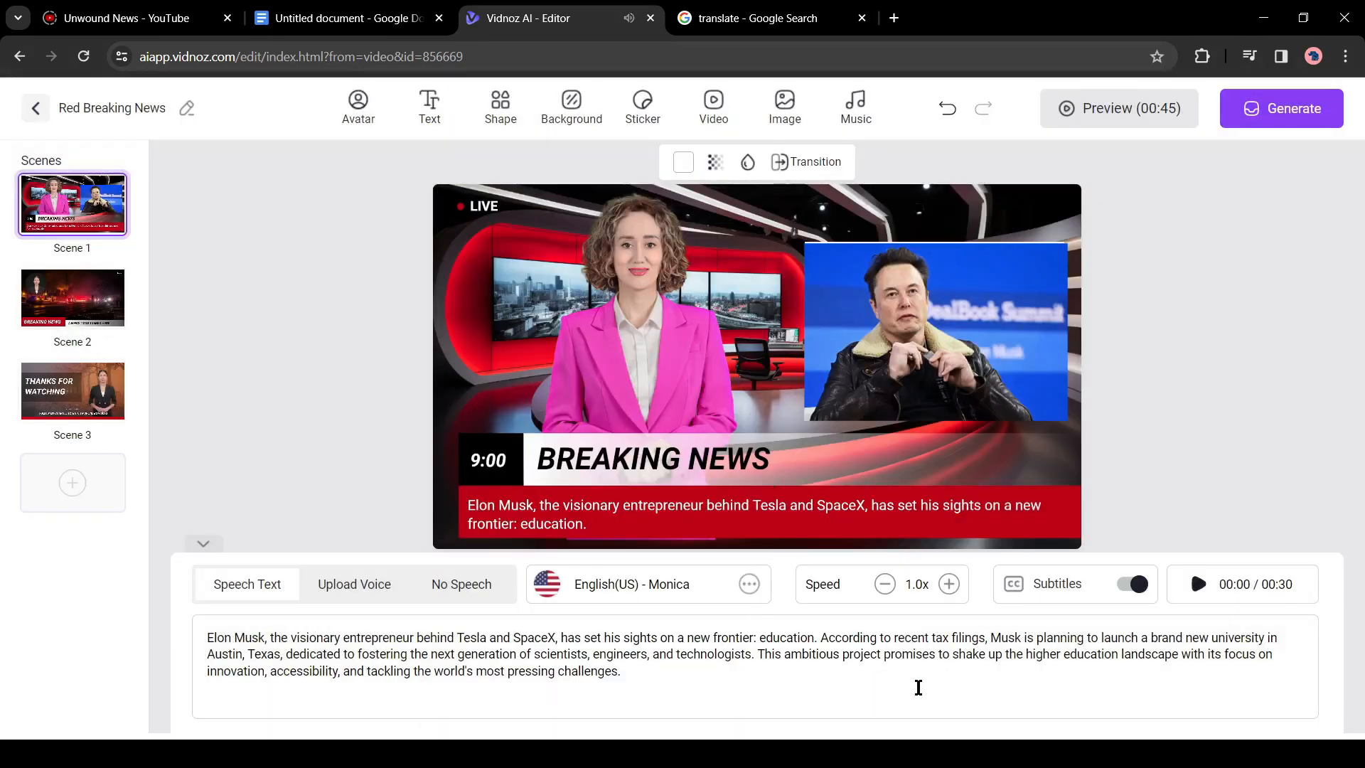
mouse_move(697, 269)
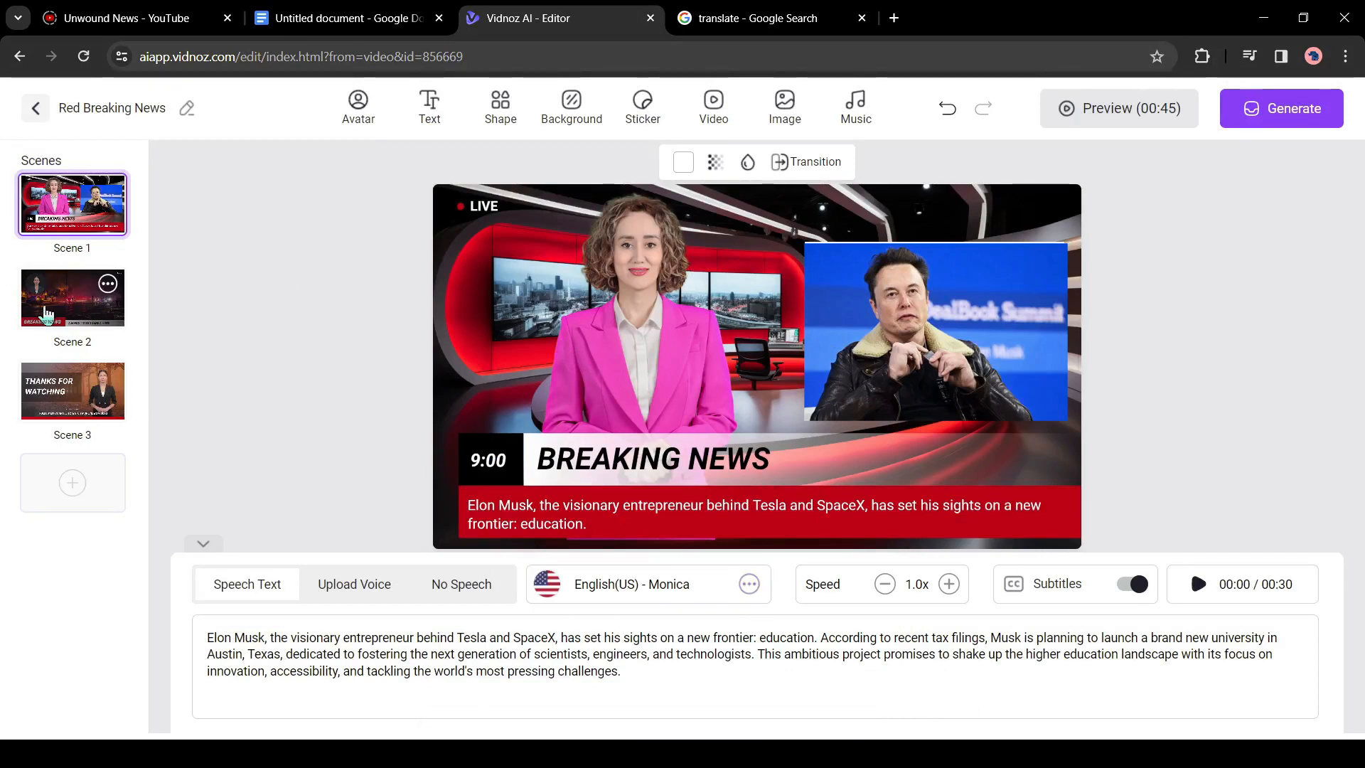
Swap scene 2's presenter for the Tiffany - Host avatar from Realistic Avatar Pro
click(73, 297)
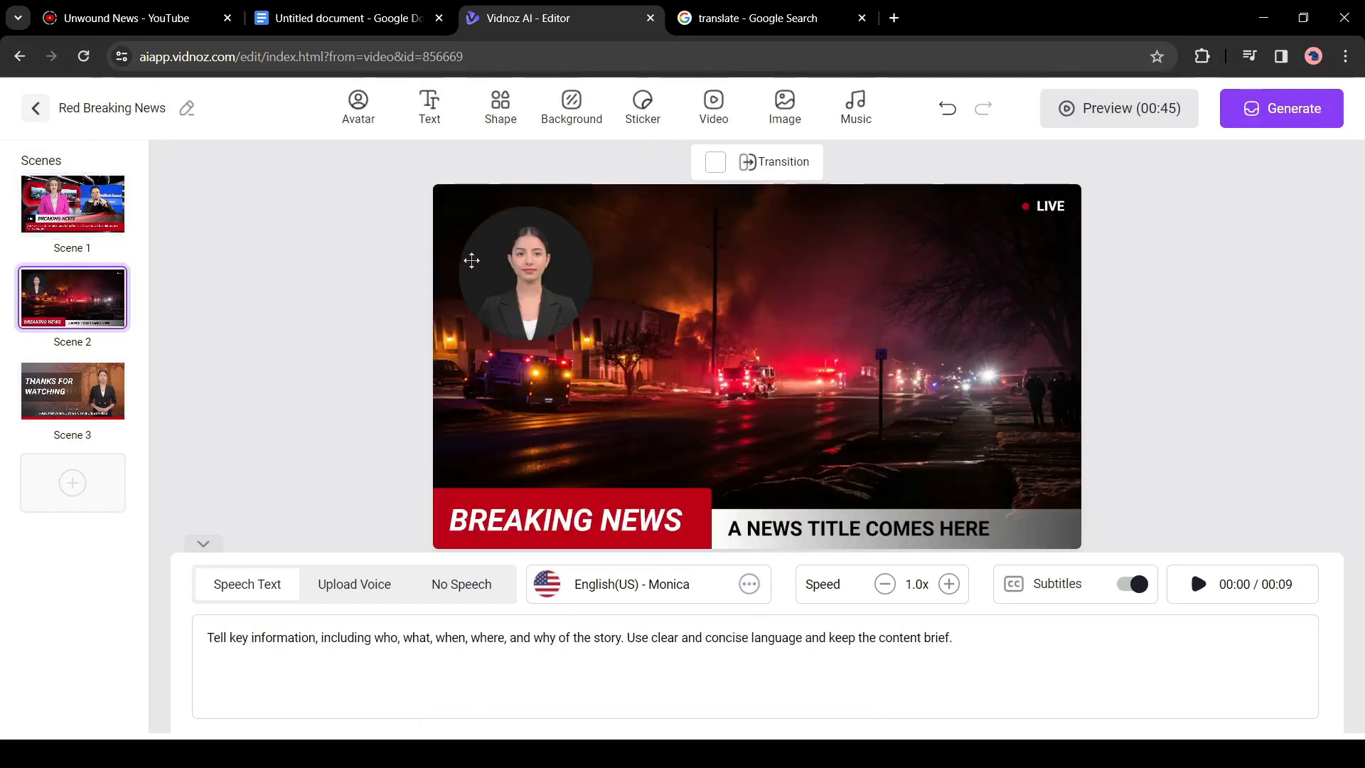
click(358, 107)
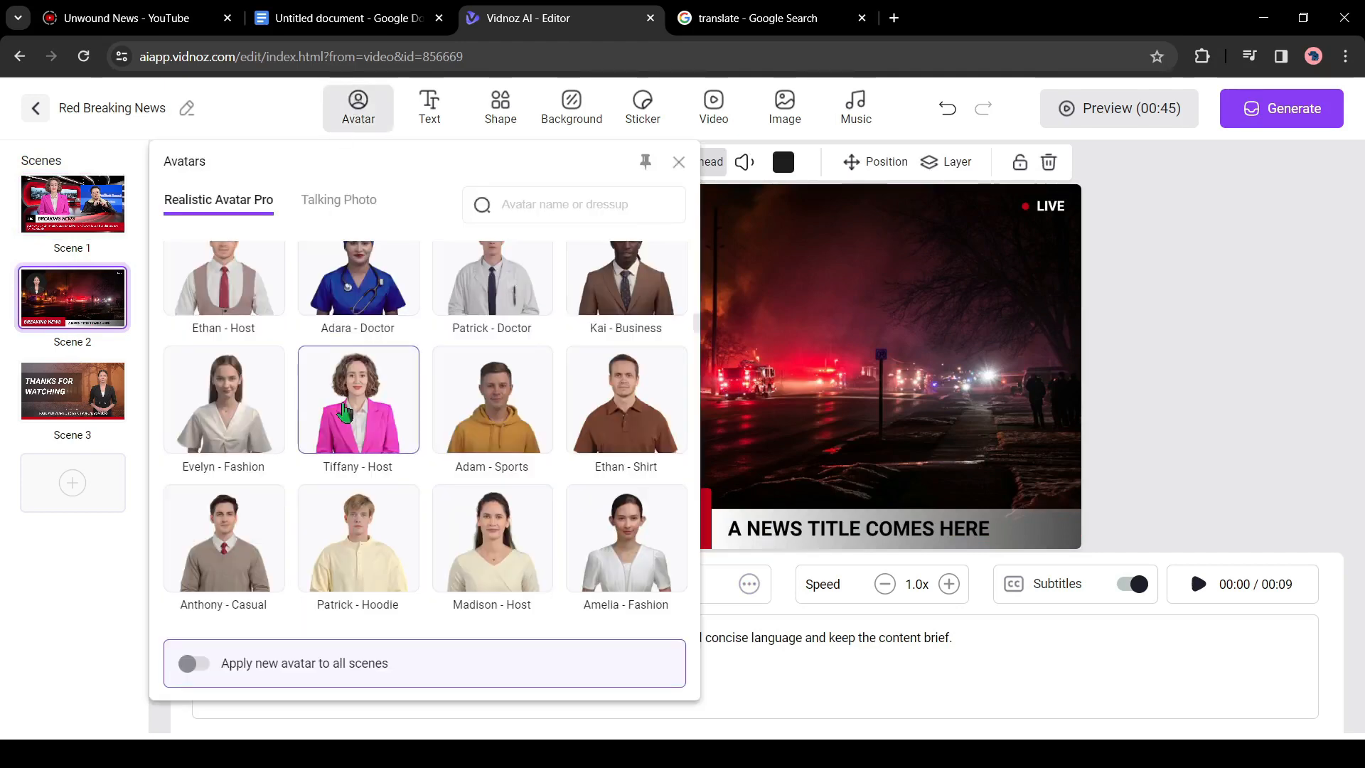
click(359, 398)
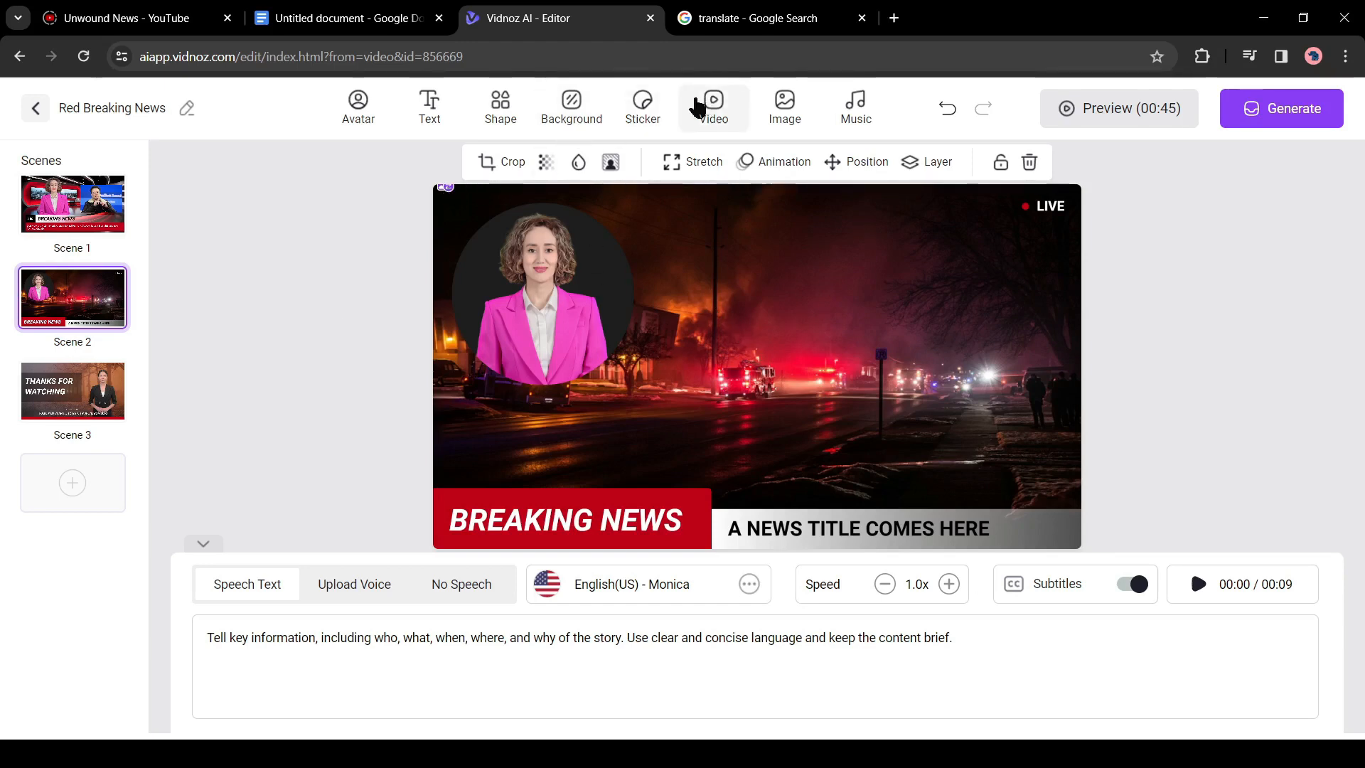
Add the uploaded news clip from My Videos to scene 2 and stretch it to fill the scene
click(712, 107)
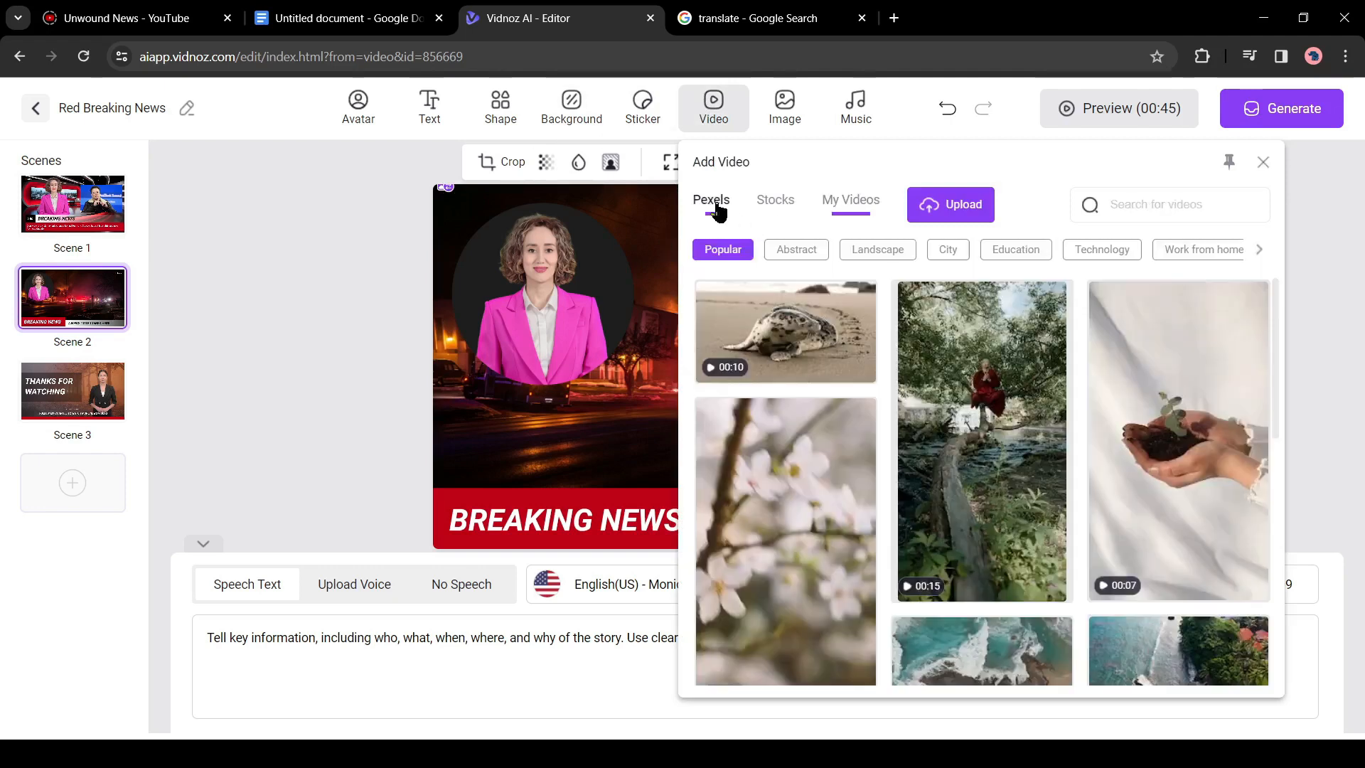
click(775, 199)
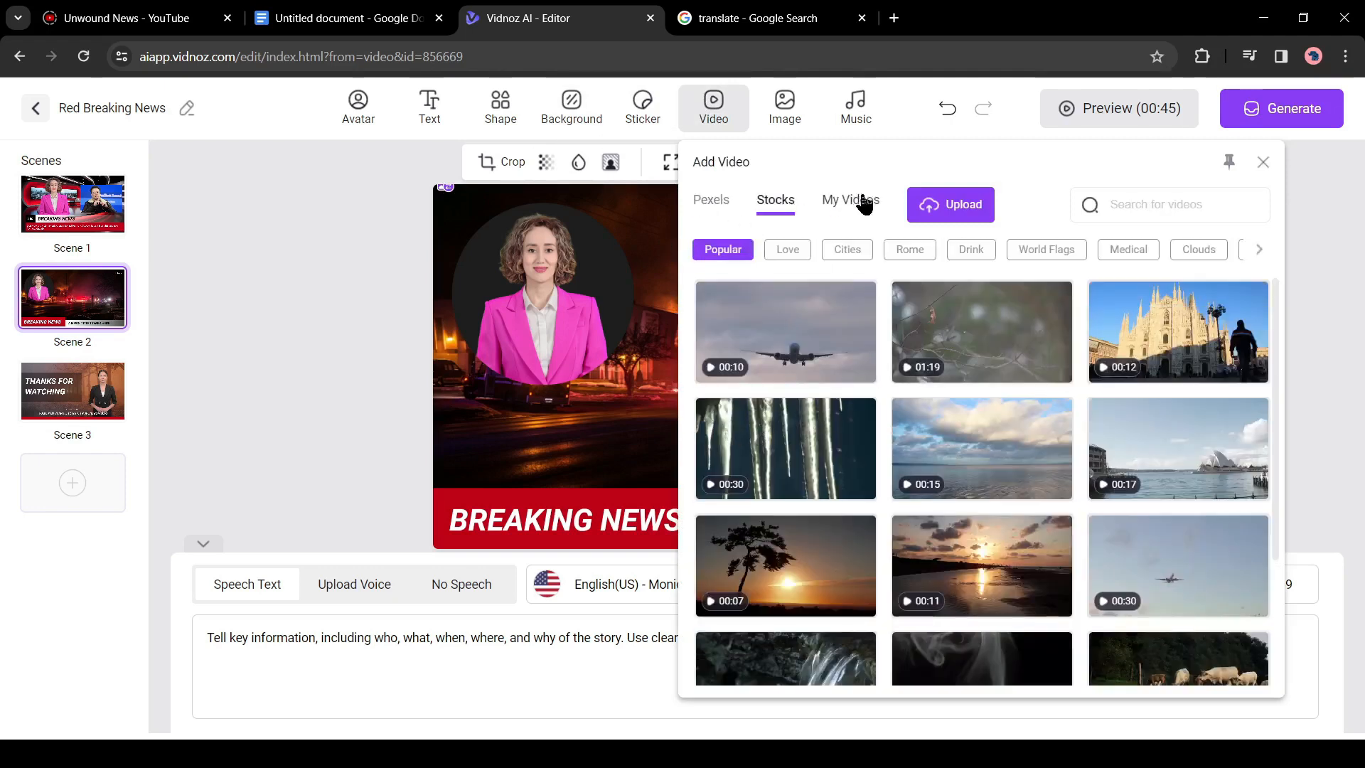
click(850, 199)
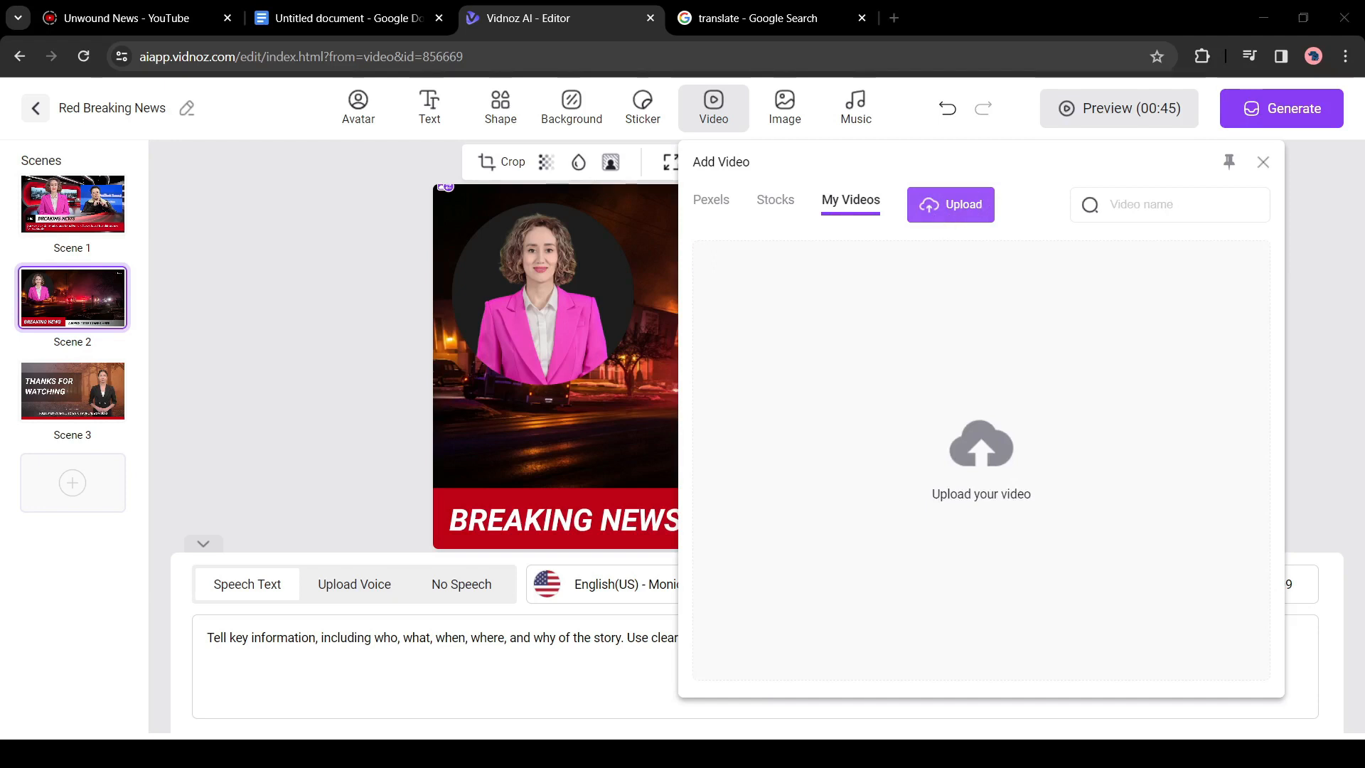
click(950, 205)
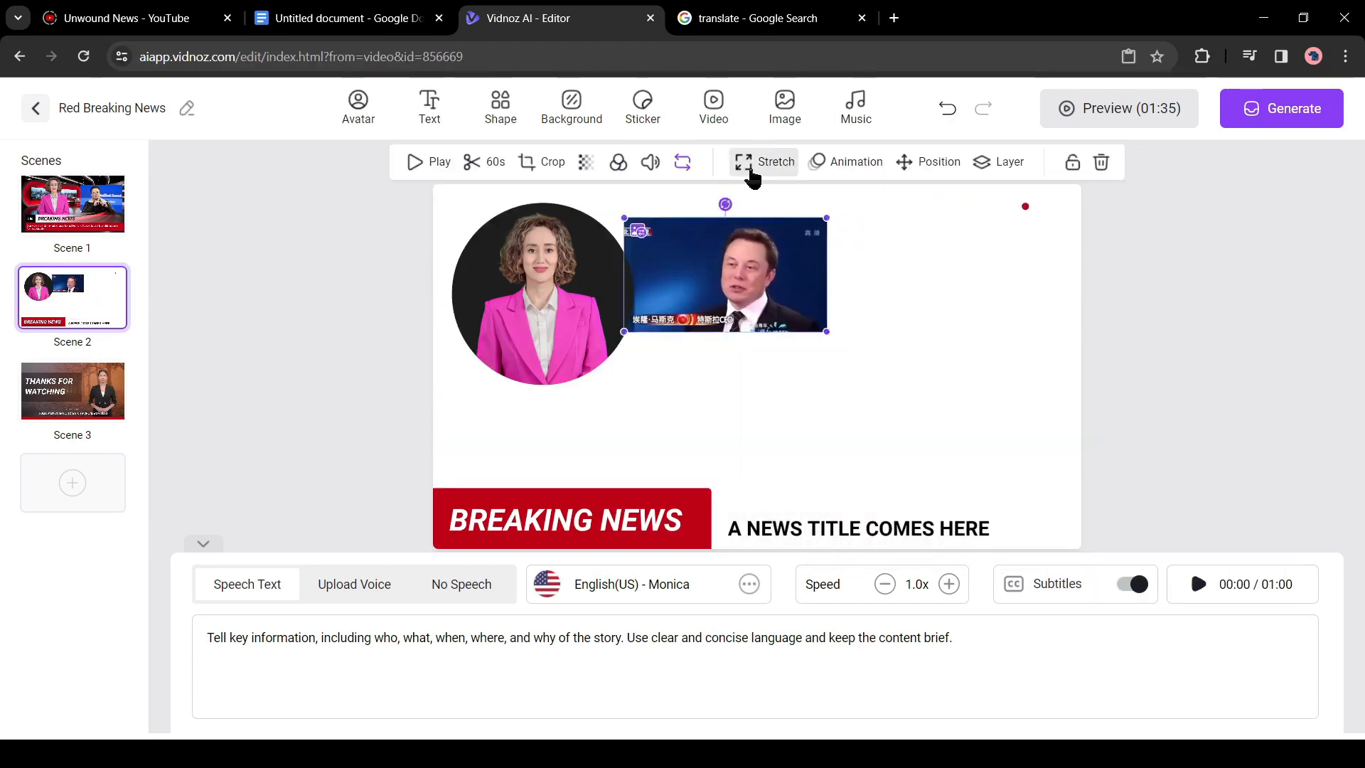
click(762, 162)
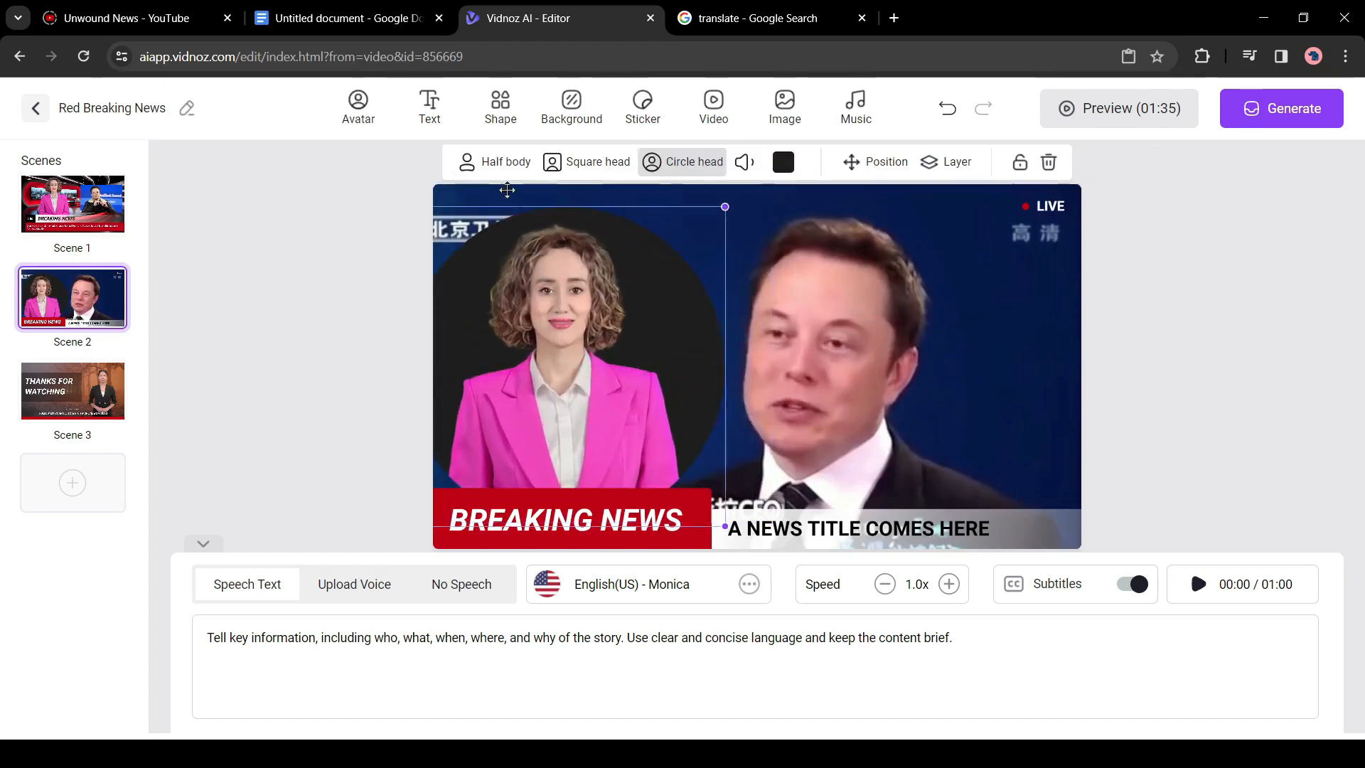
Show the presenter as half body, then go to the article document
click(503, 162)
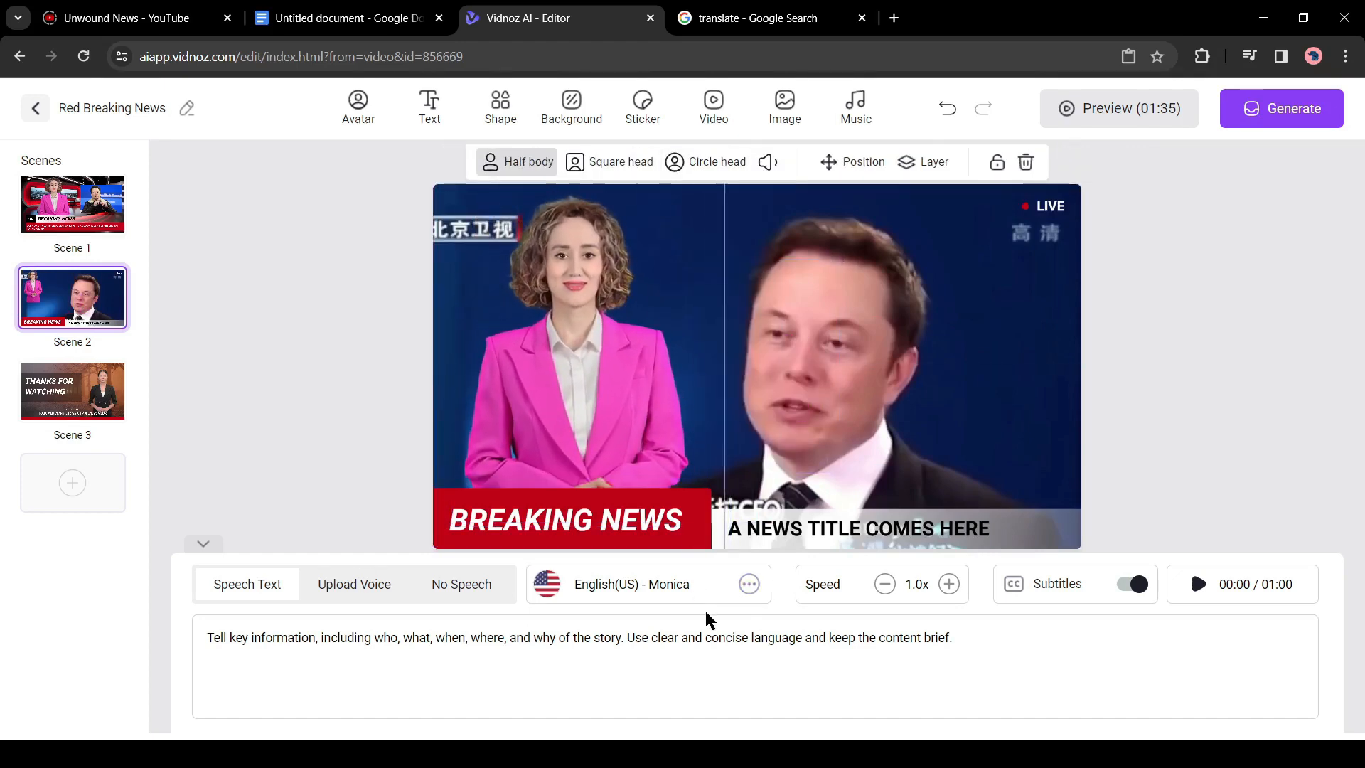
click(344, 18)
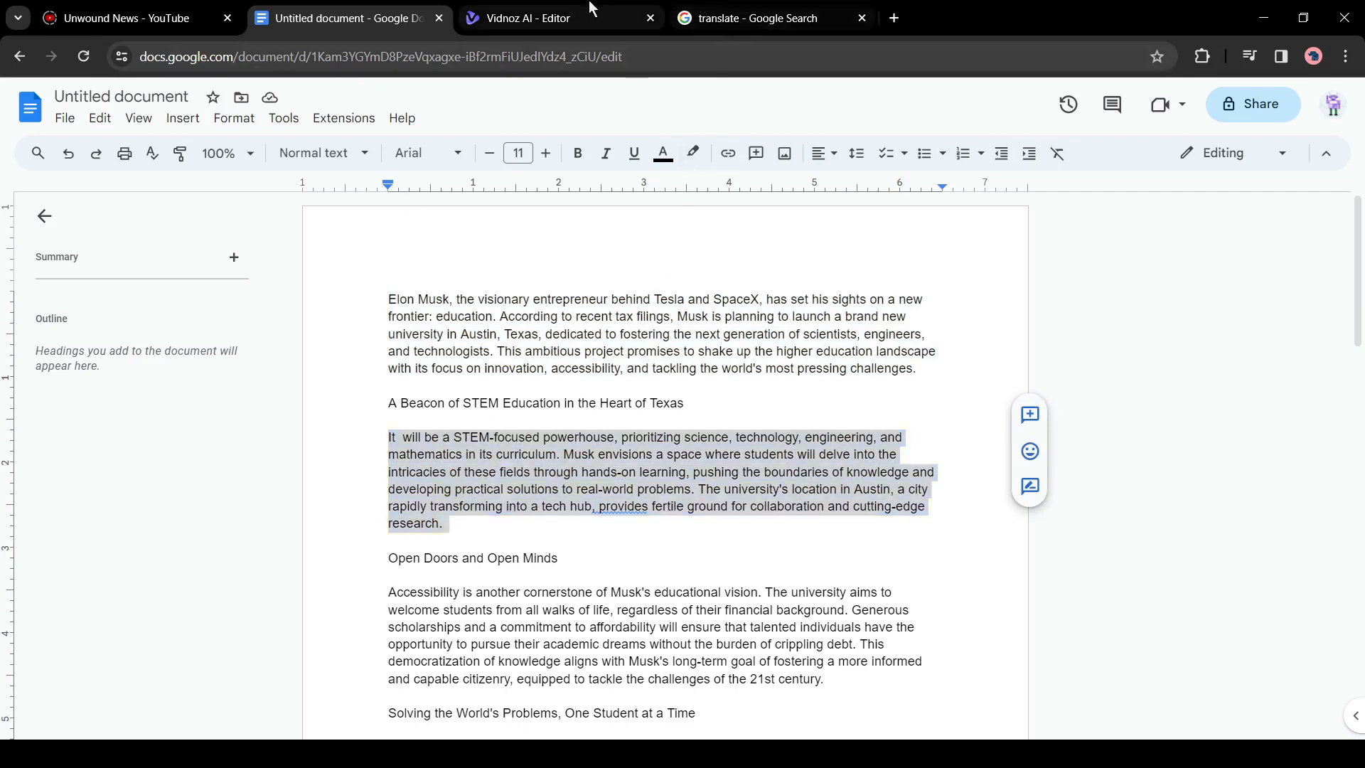
Return to the editor with the STEM paragraph and move on to editing scene 3
click(557, 17)
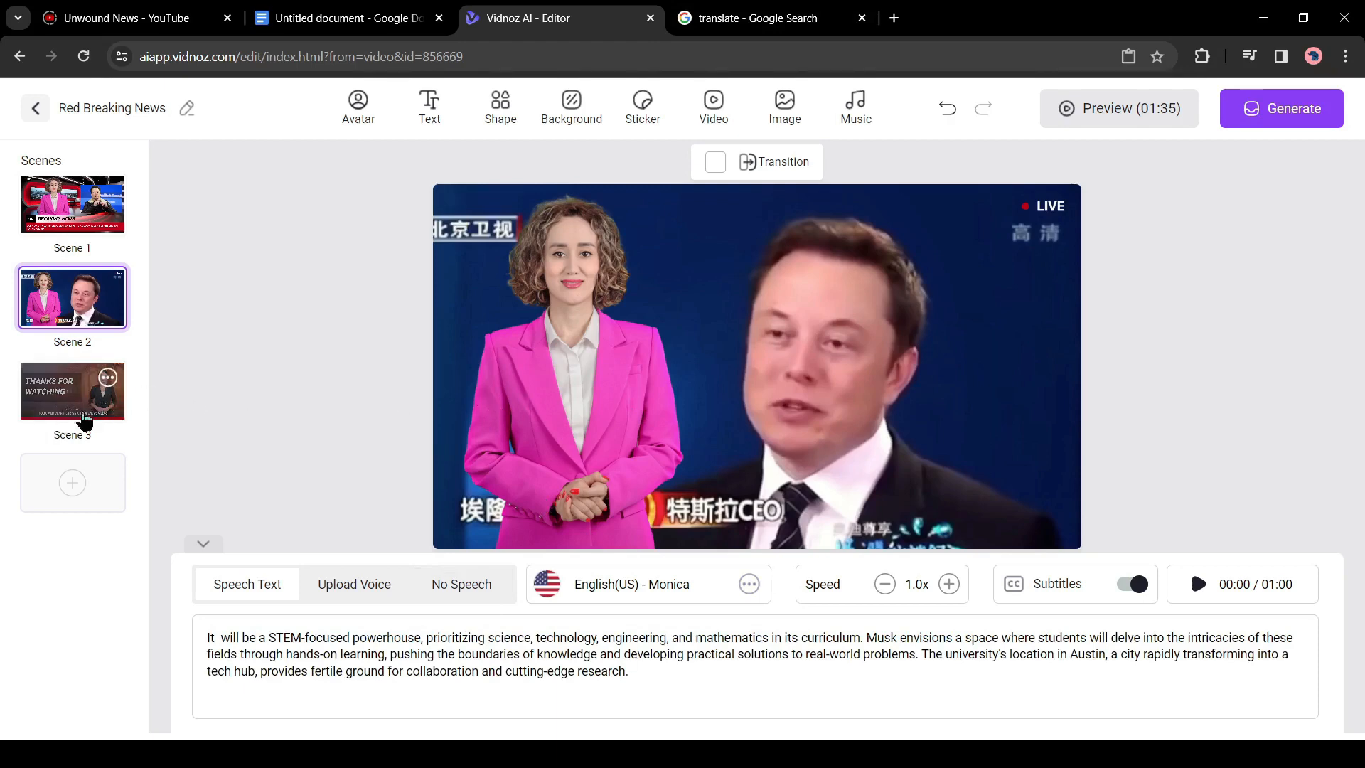
click(72, 390)
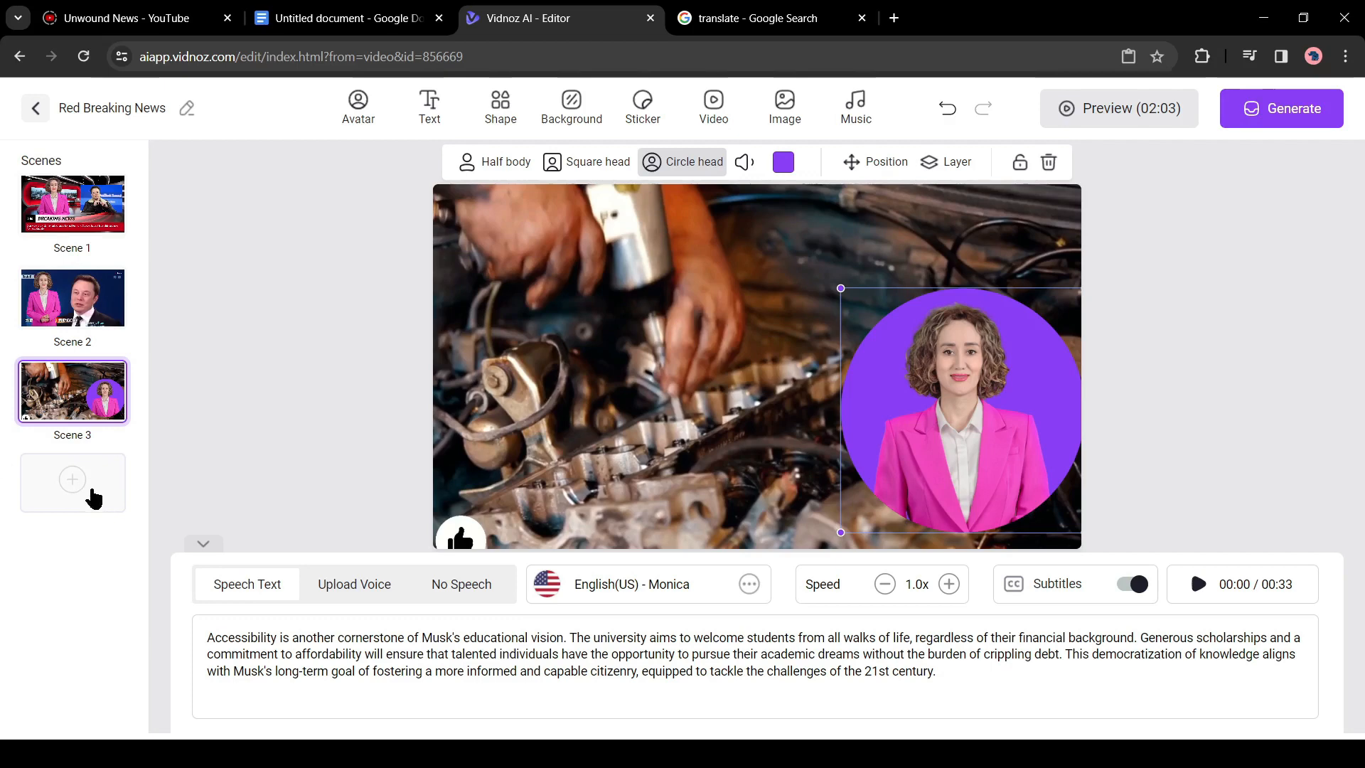
Add a Thanks For Watching closing scene and play the full video preview
click(72, 479)
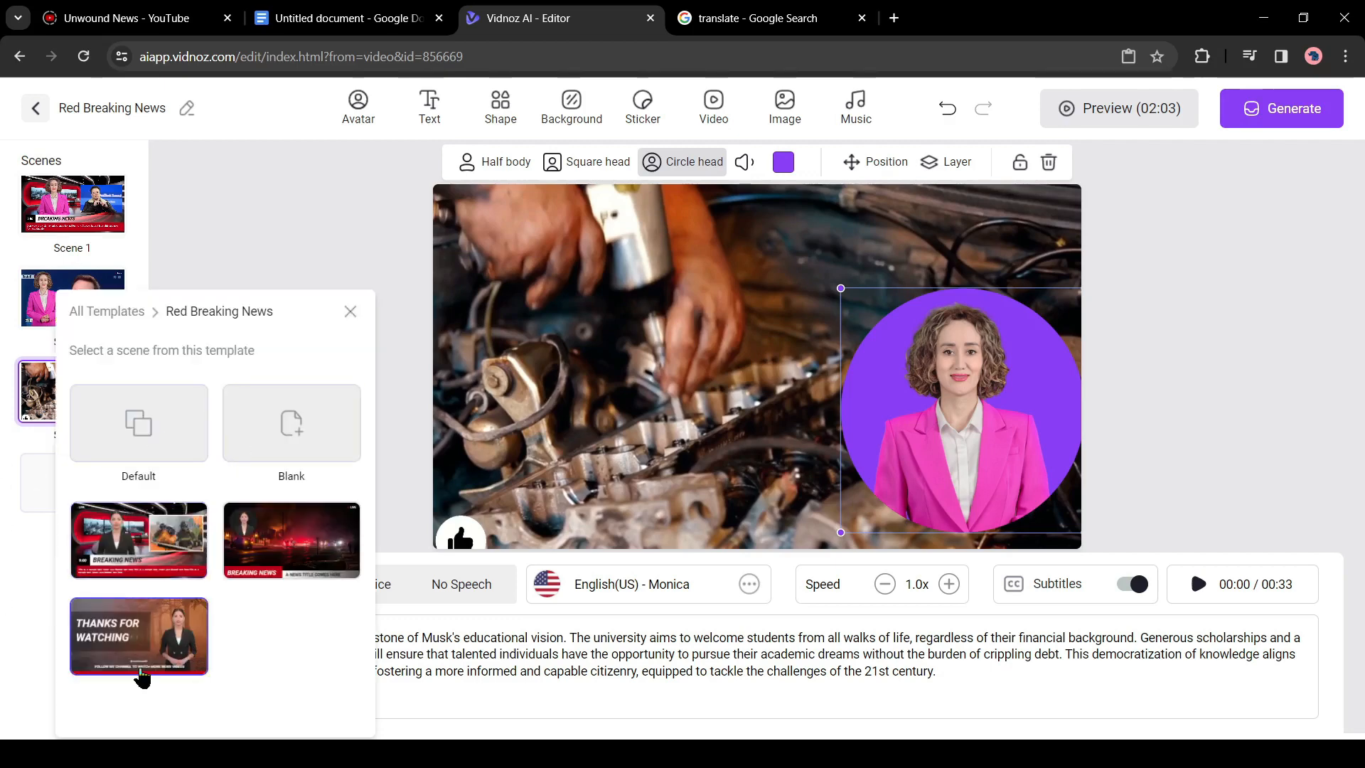
mouse_move(289, 593)
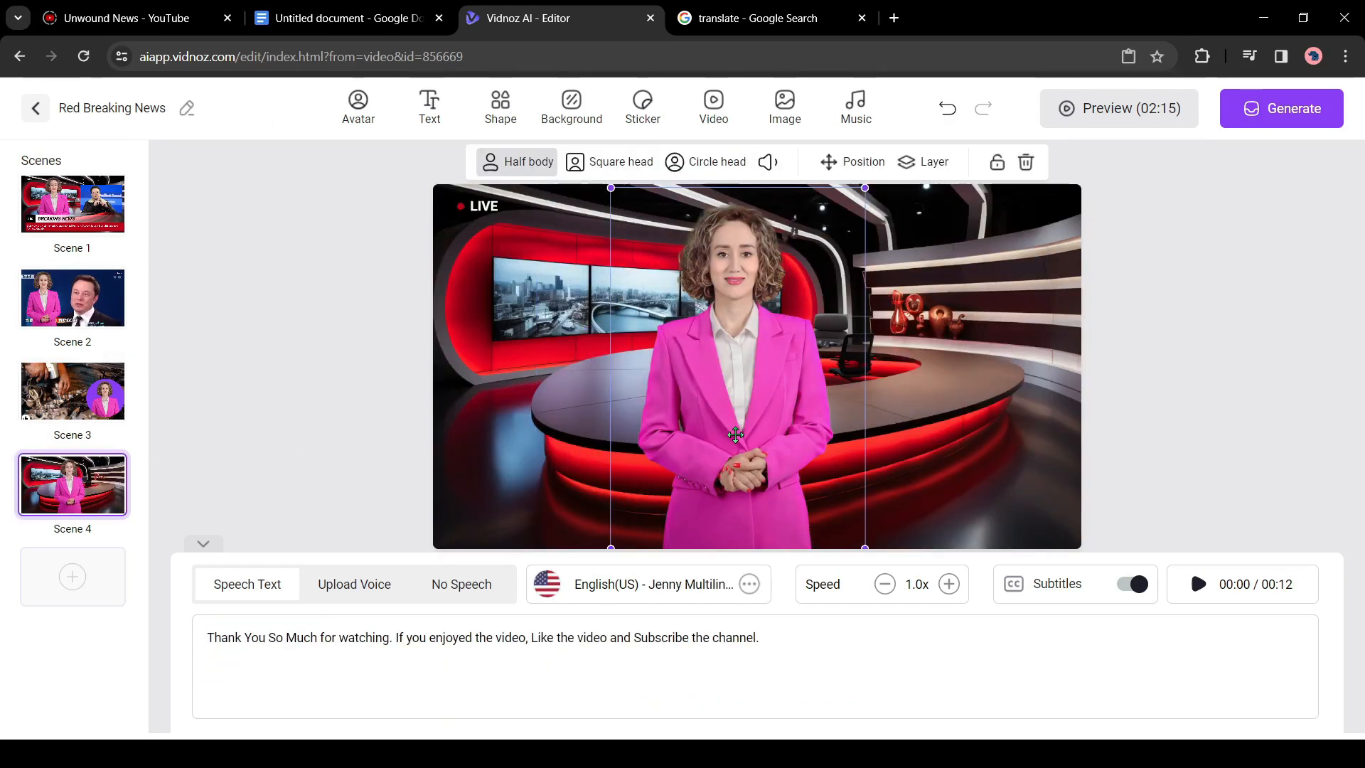
mouse_move(1141, 226)
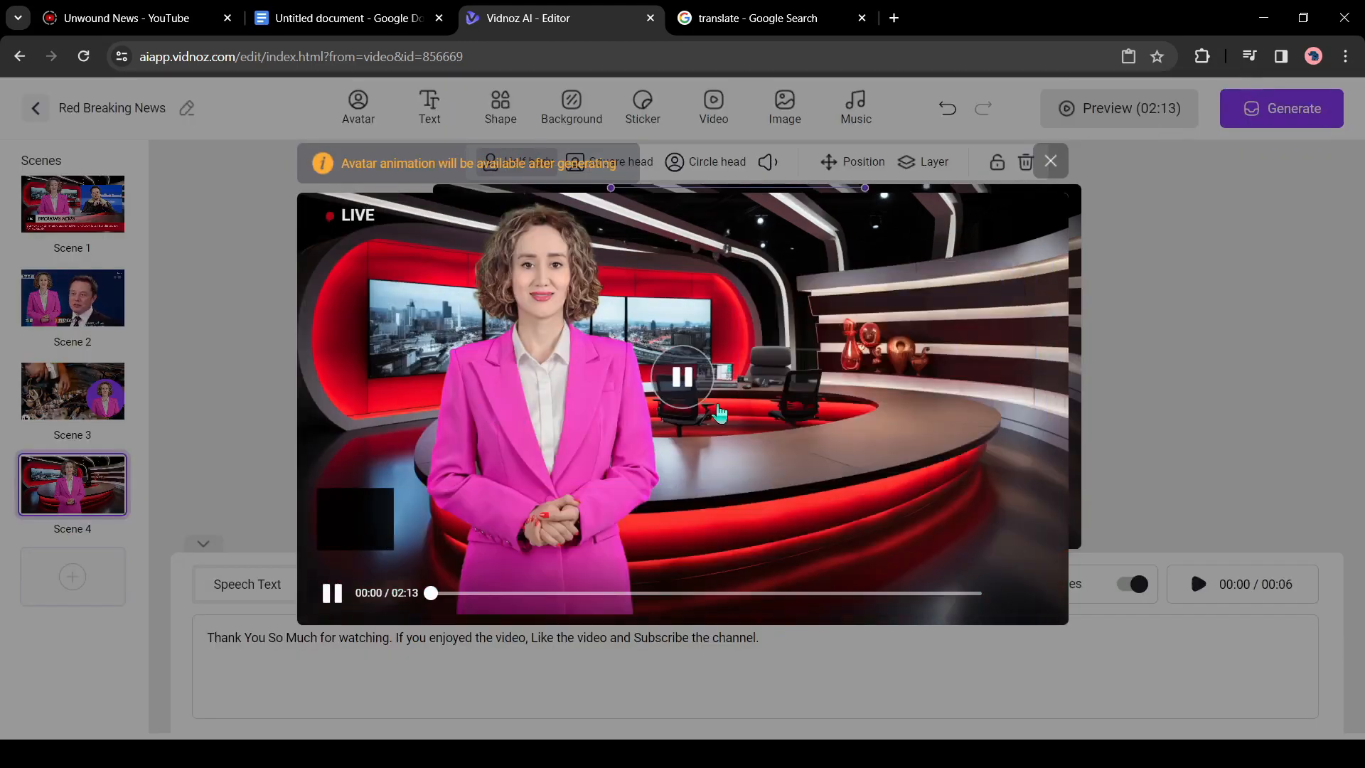
click(681, 375)
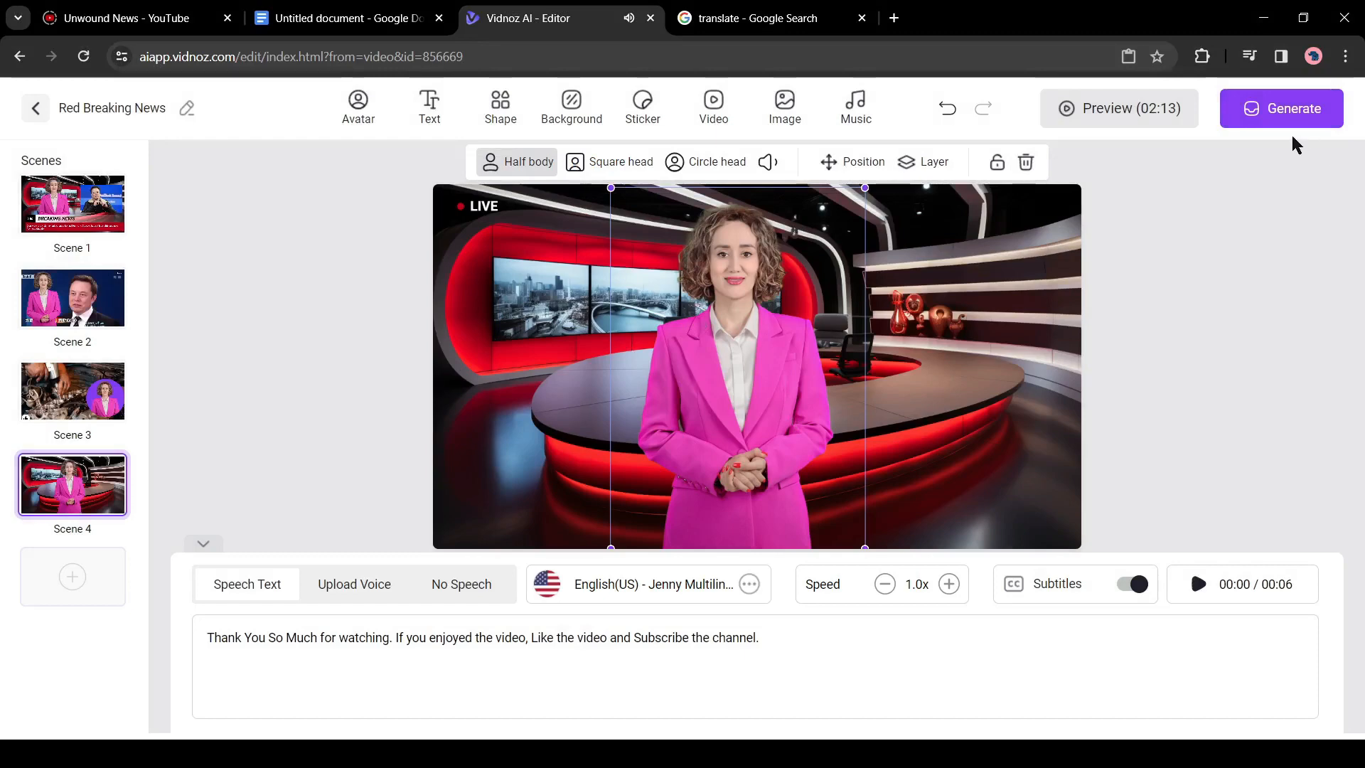
Generate the Red Breaking News video and confirm, sending it to My Creations
click(1280, 108)
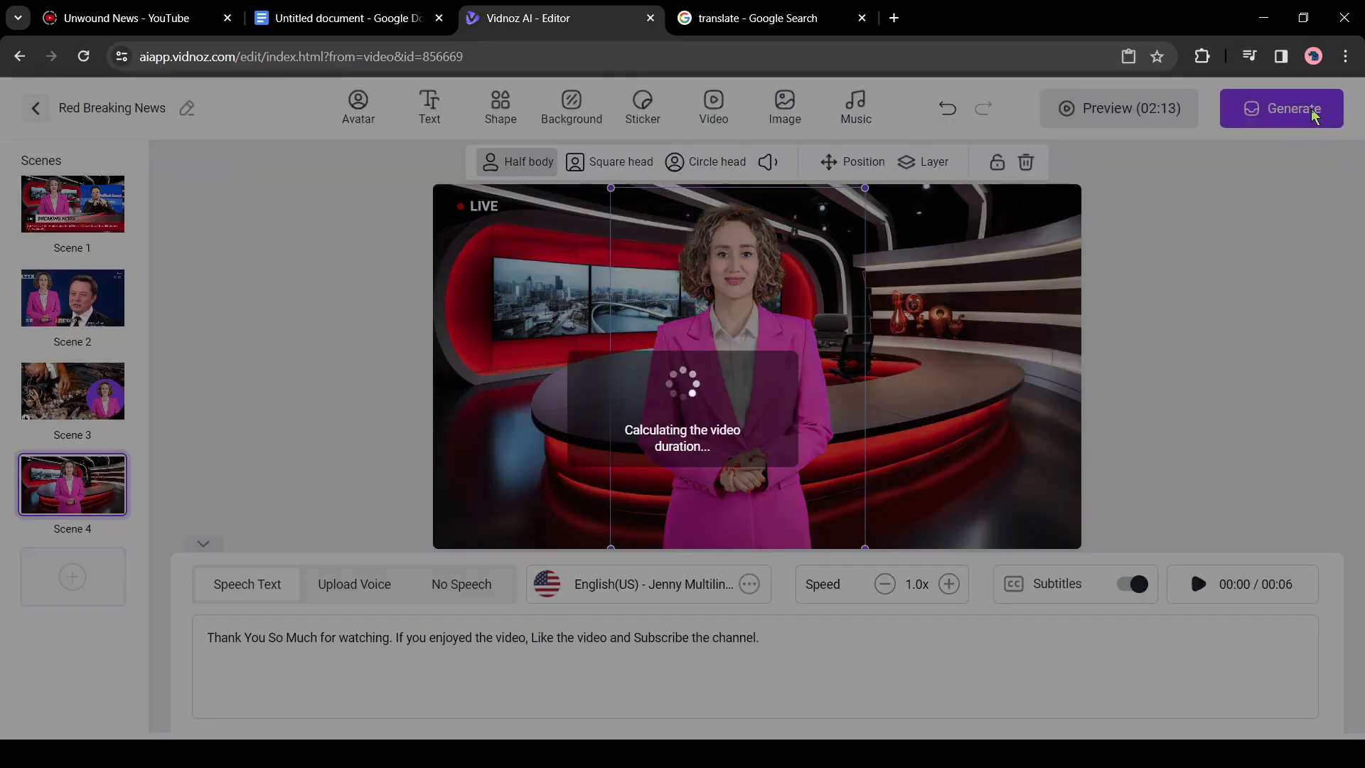
click(1281, 108)
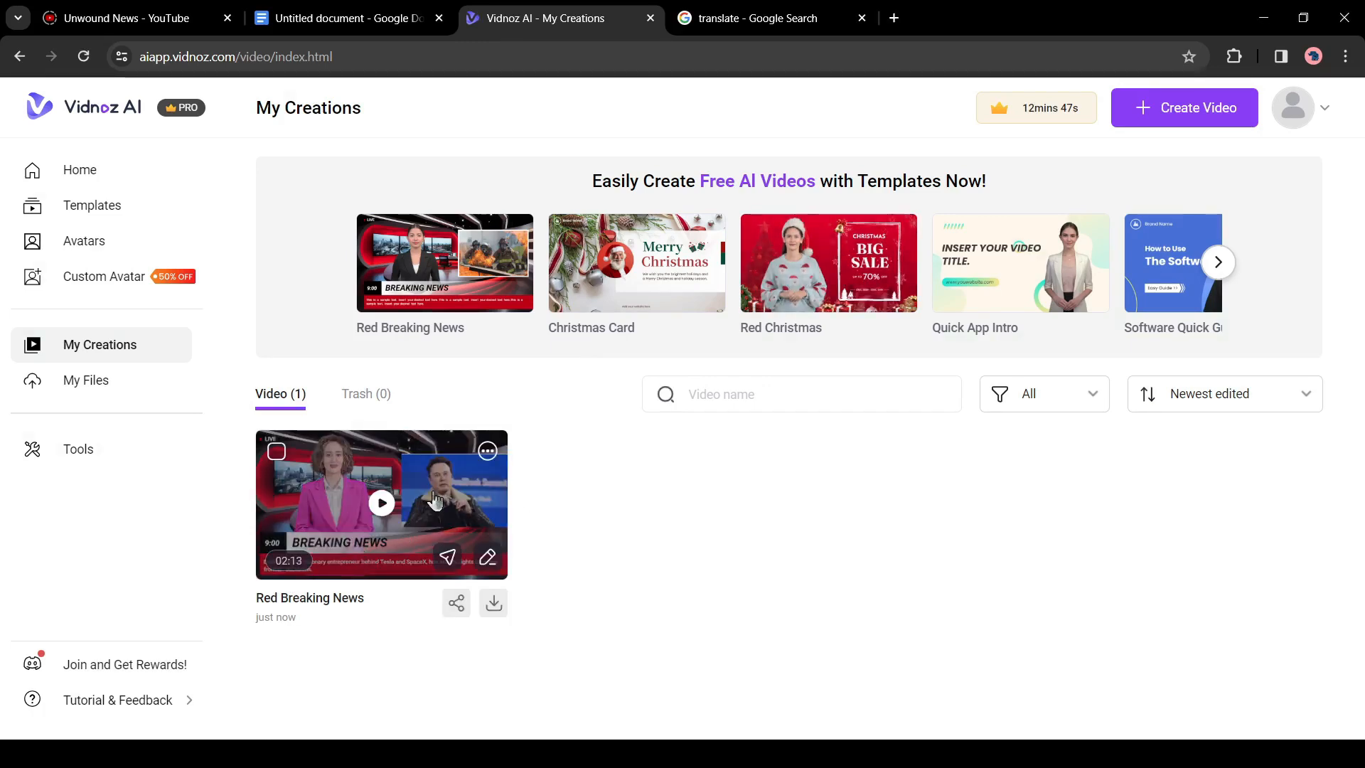
Play back the finished Red Breaking News video from My Creations, then head to YouTube
click(381, 503)
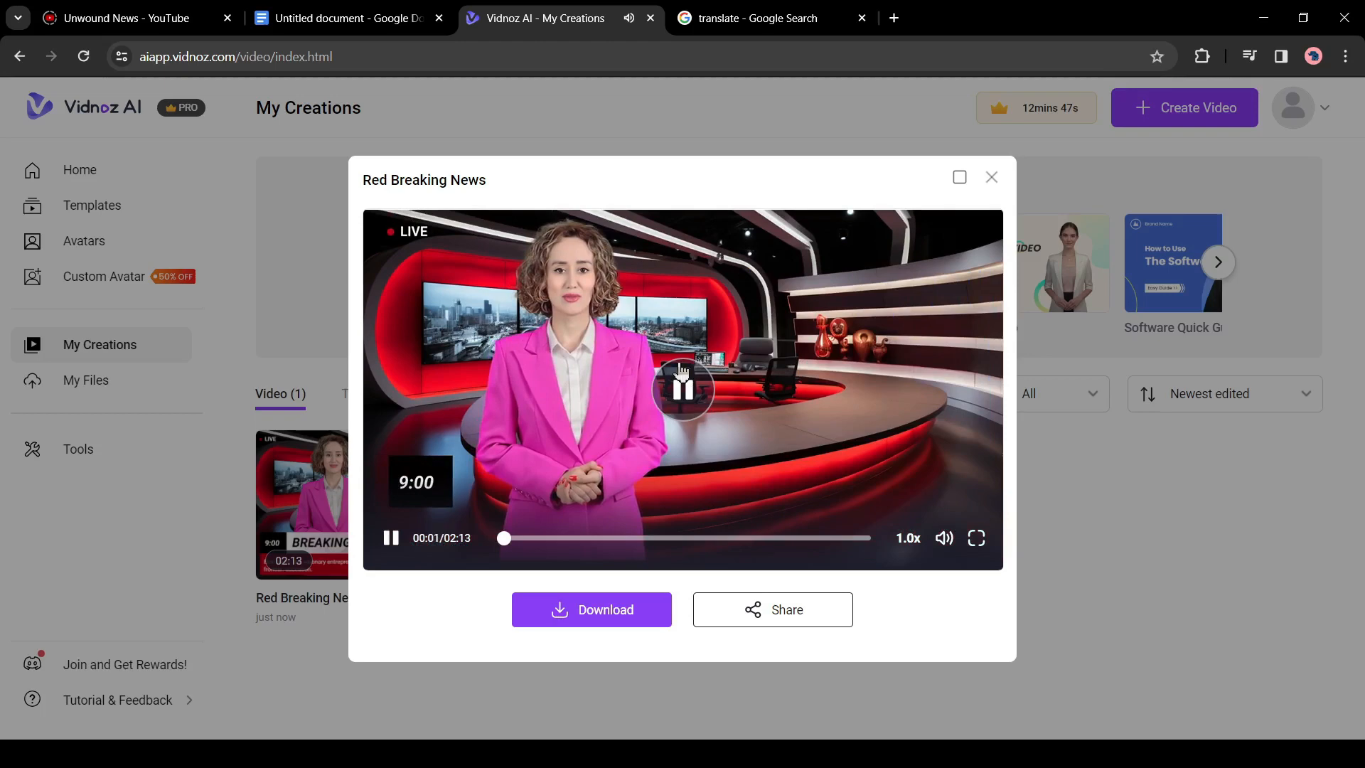
click(591, 609)
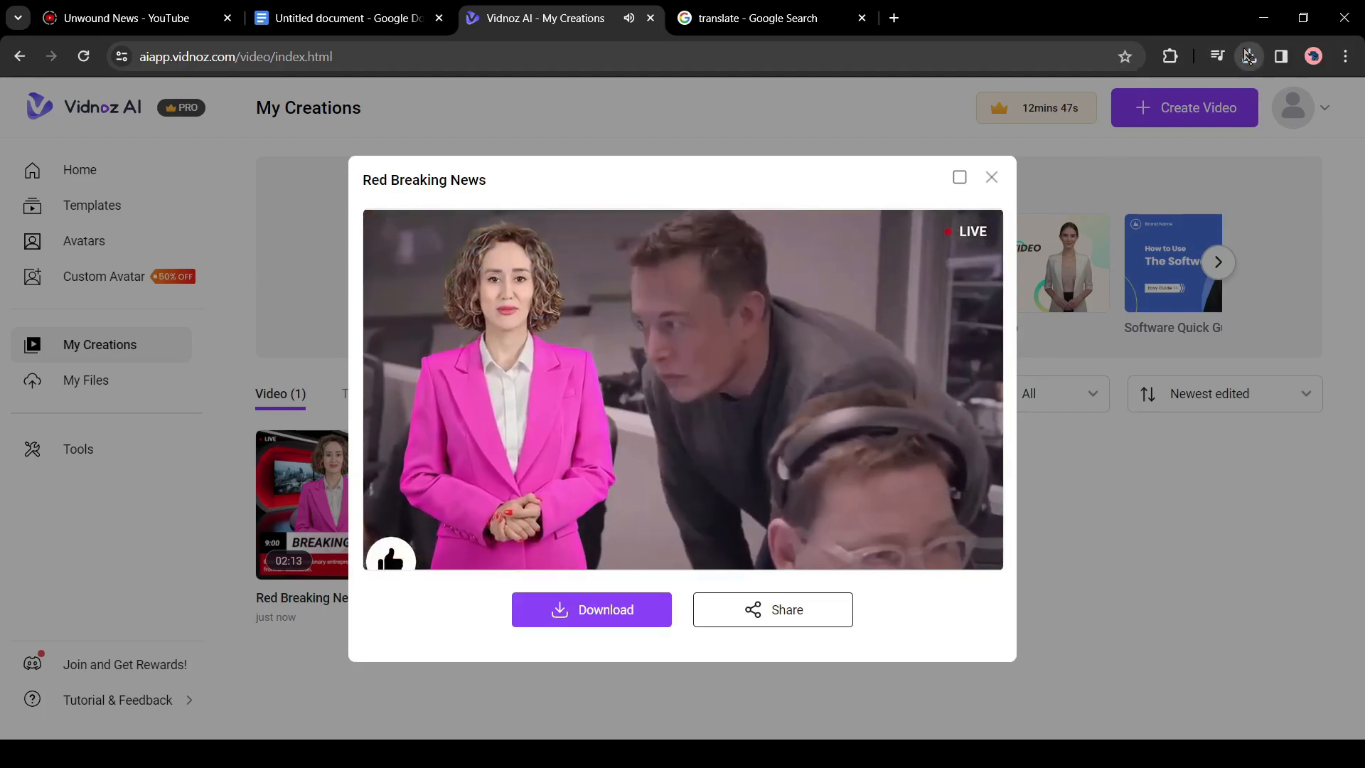
click(127, 17)
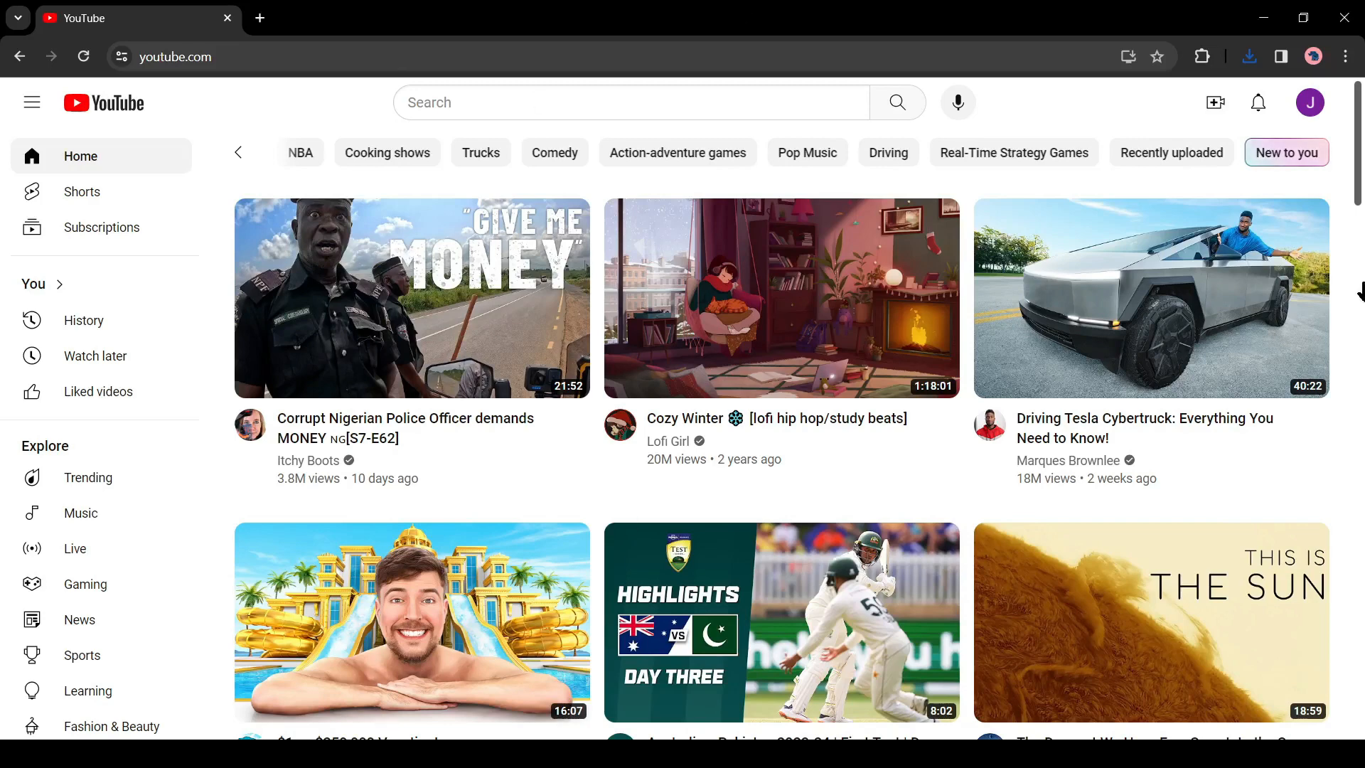
mouse_move(1190, 174)
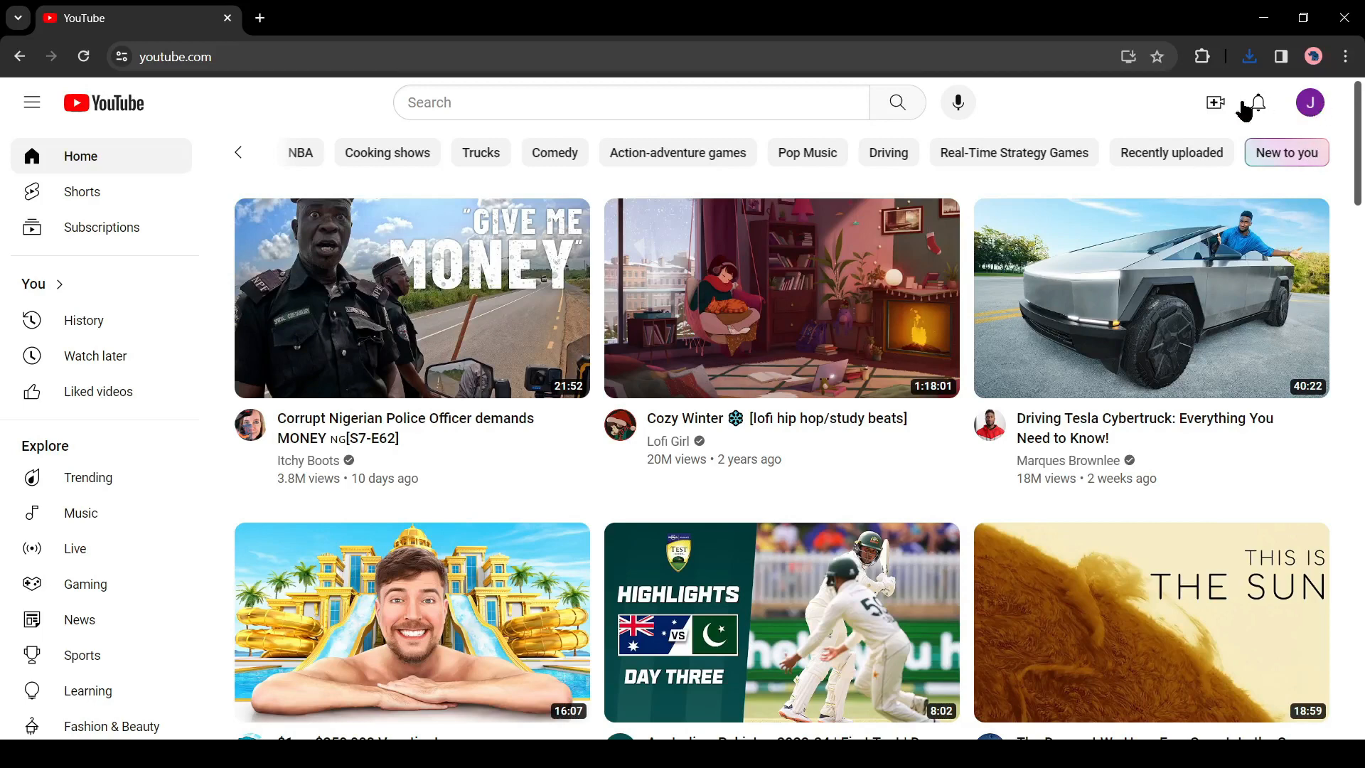
Start creating a new YouTube channel from the account menu and begin a Bard prompt about a news channel
click(1309, 102)
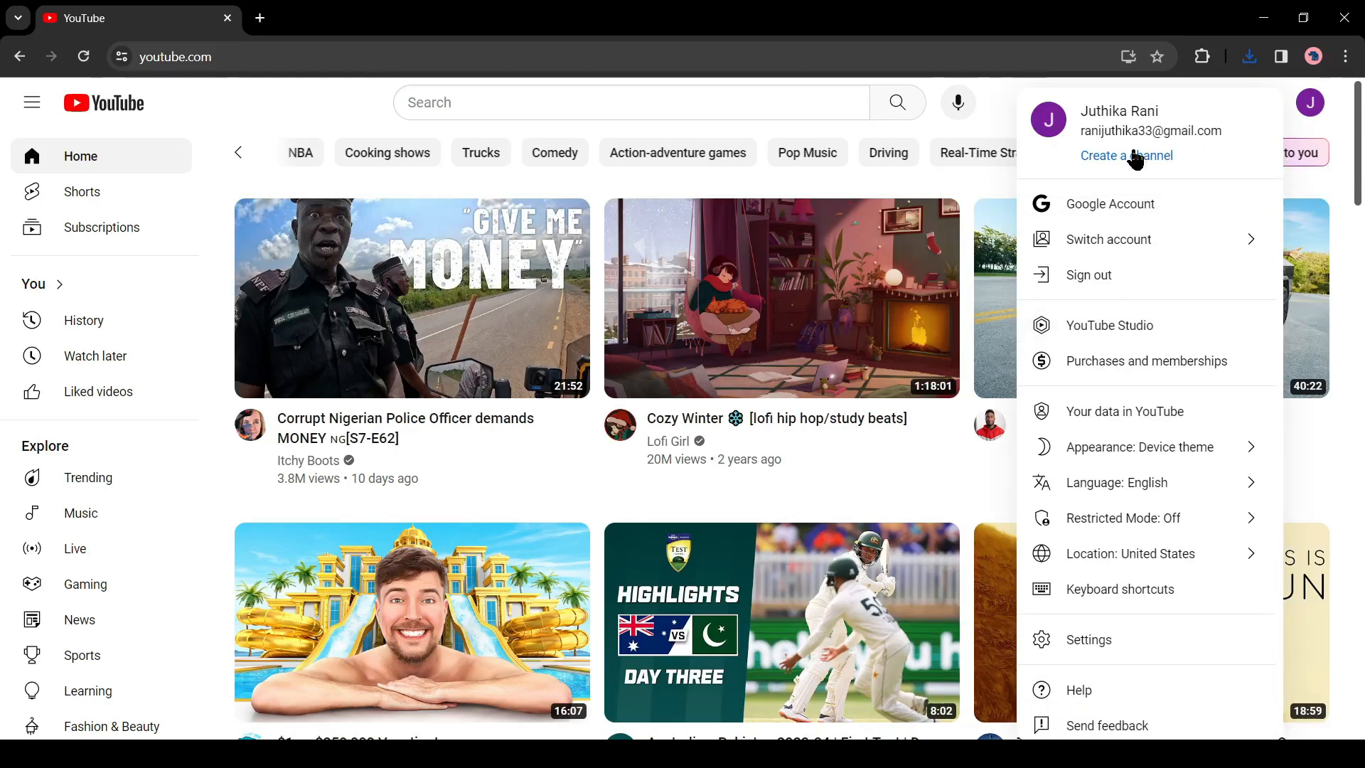
click(1126, 155)
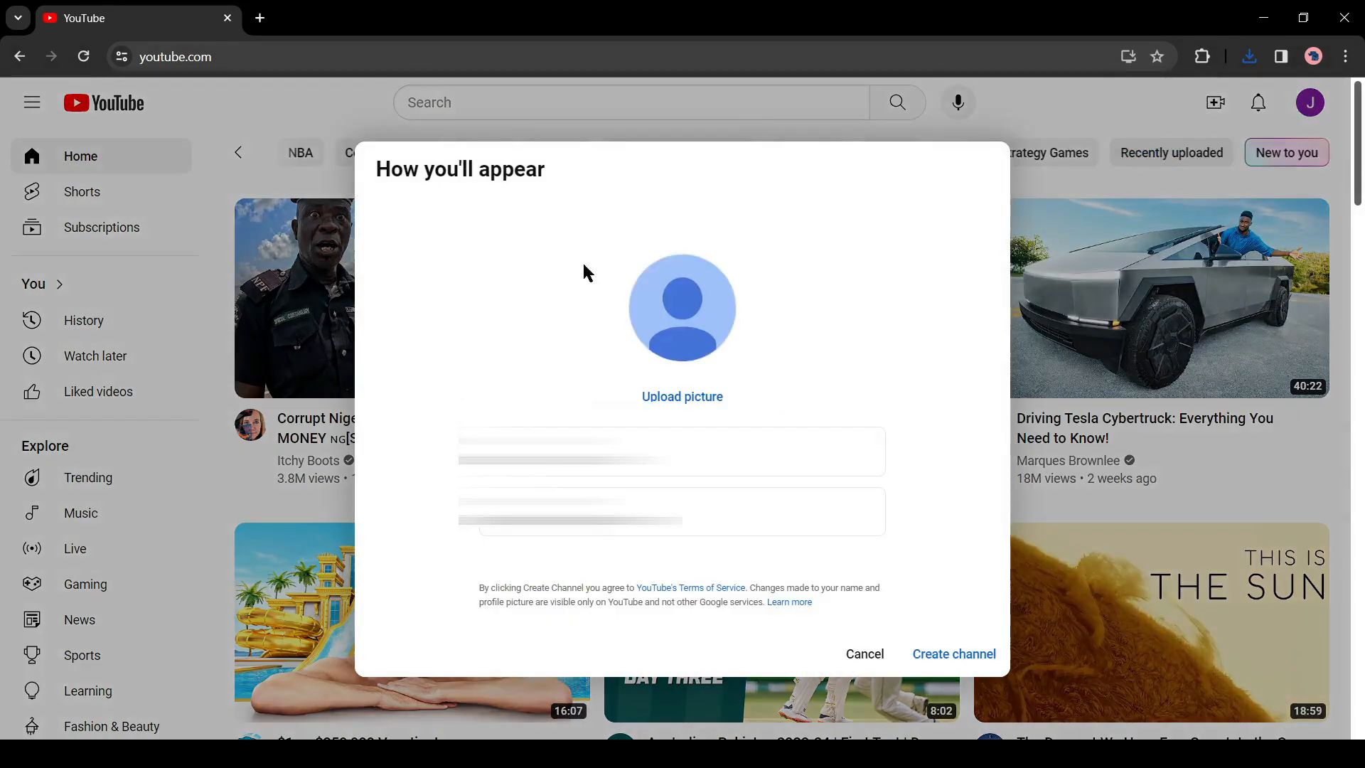
mouse_move(196, 441)
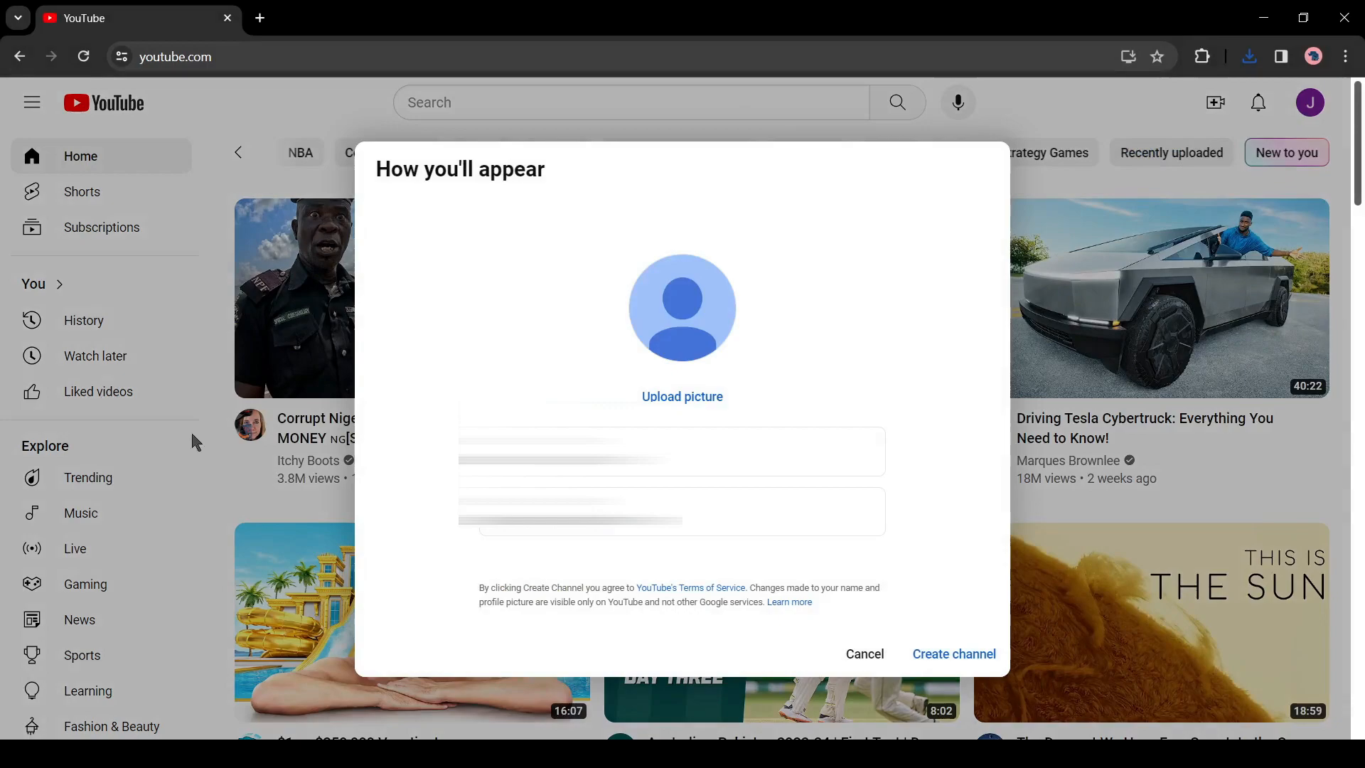
text(I want to start a new news channel. ca)
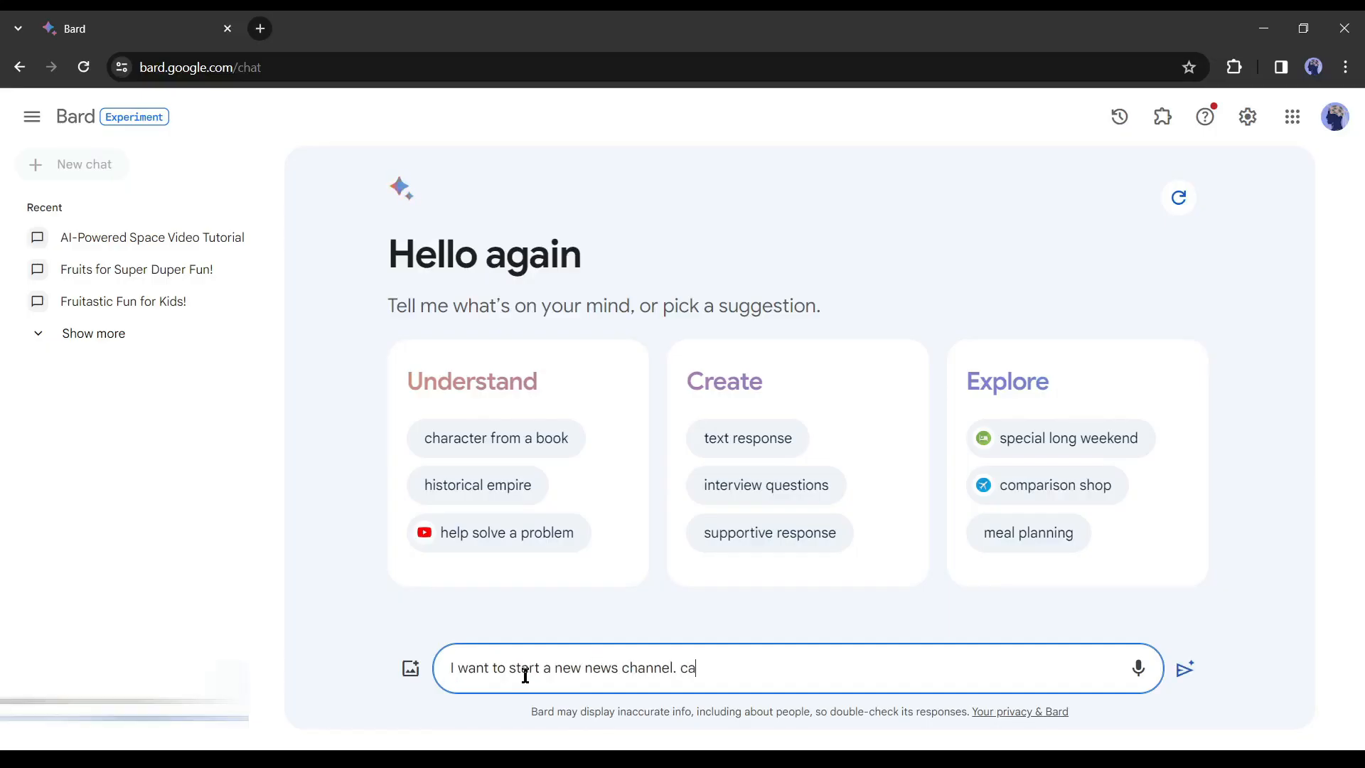
Ask Bard for YouTube news channel name ideas and select Unwound News from its suggestions
text(n you suggest some name for y YouTube)
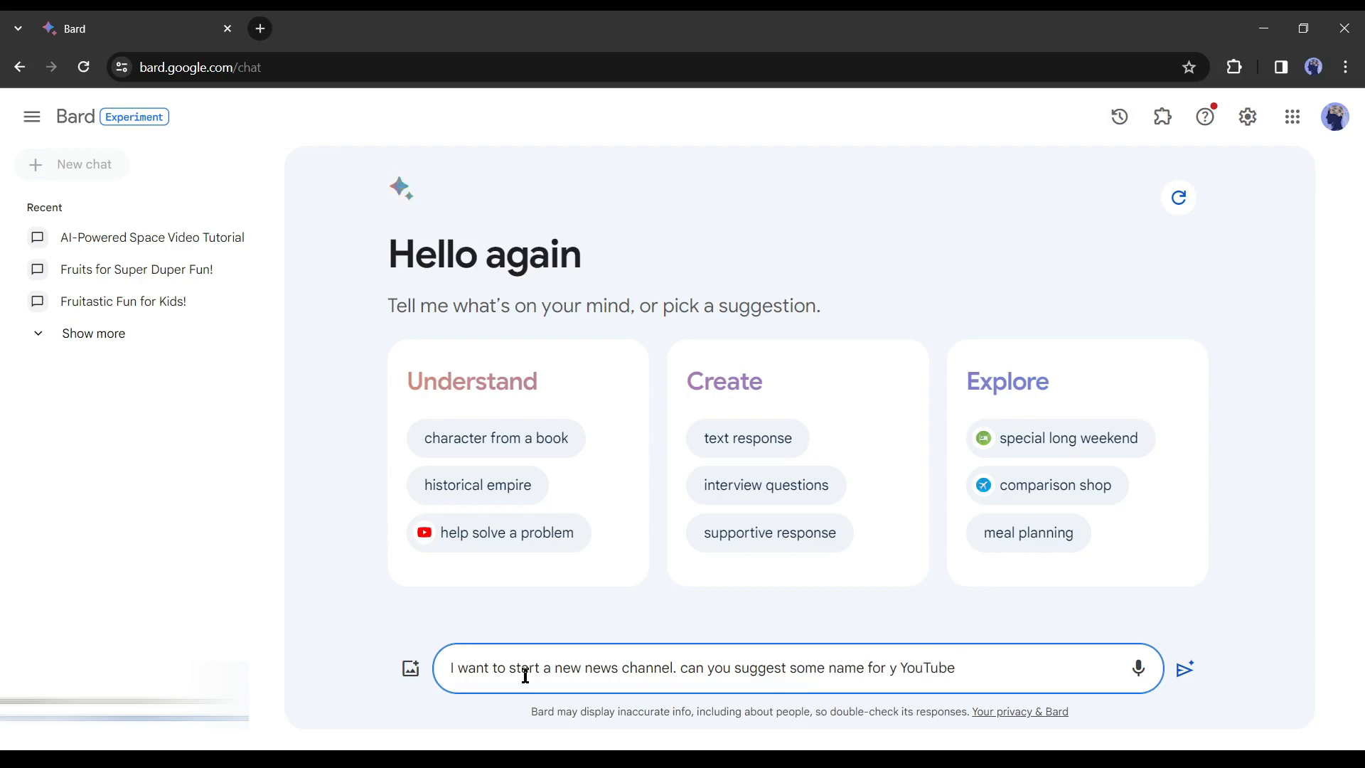
click(1184, 669)
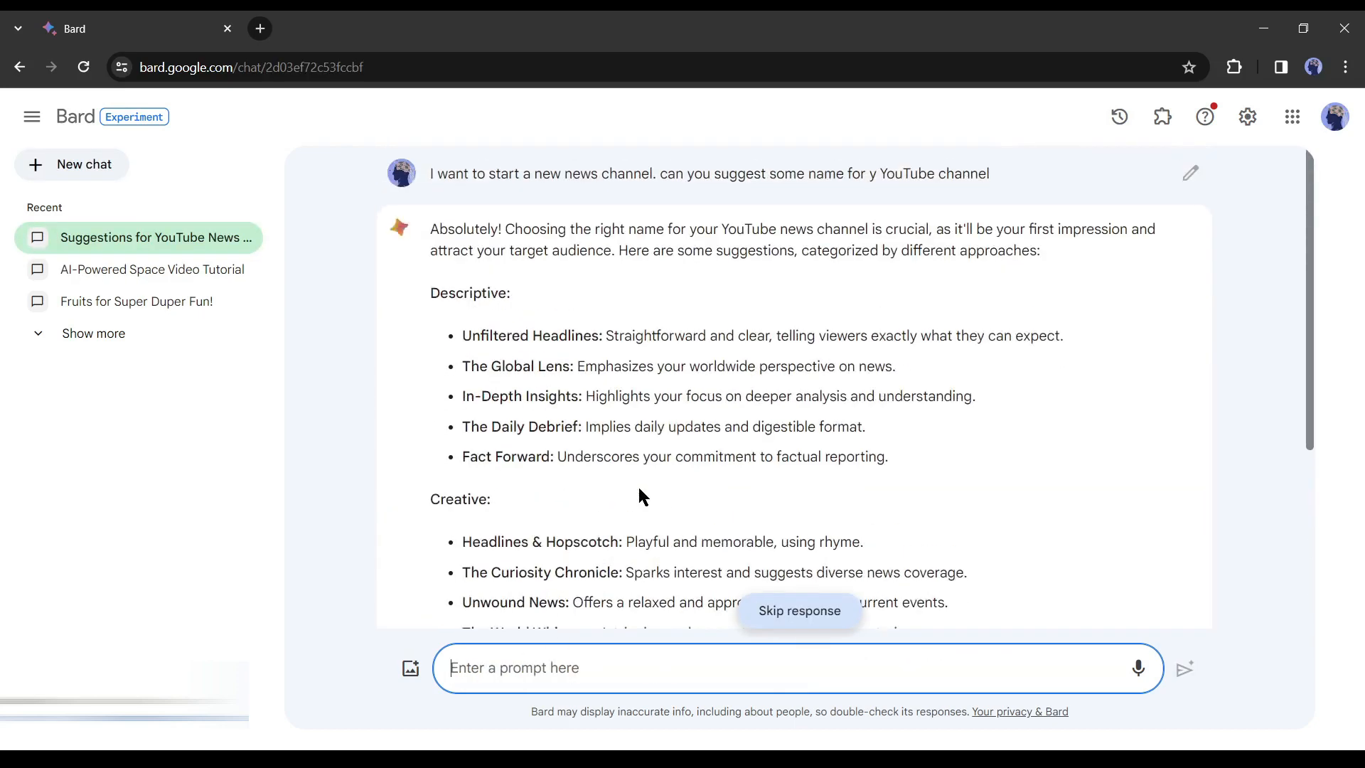
scroll(down, 3)
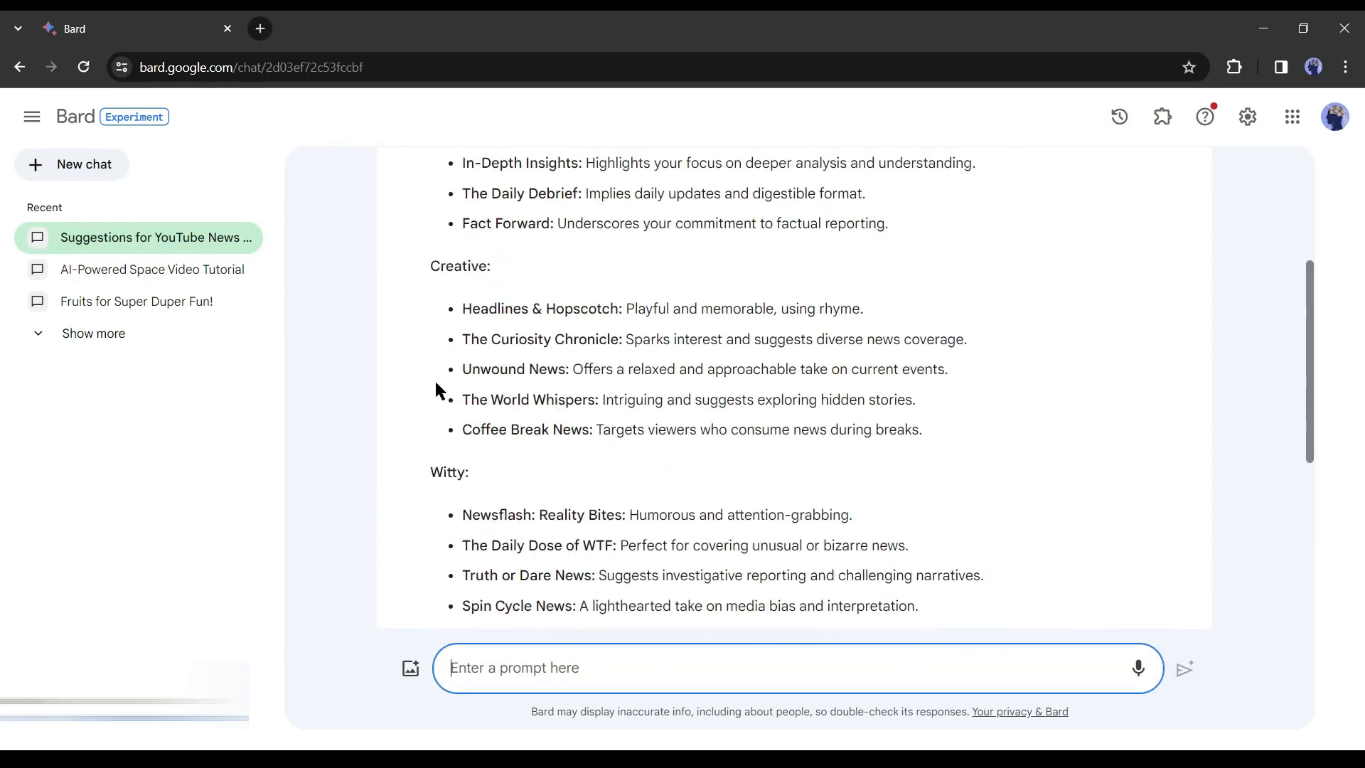
double_click(513, 368)
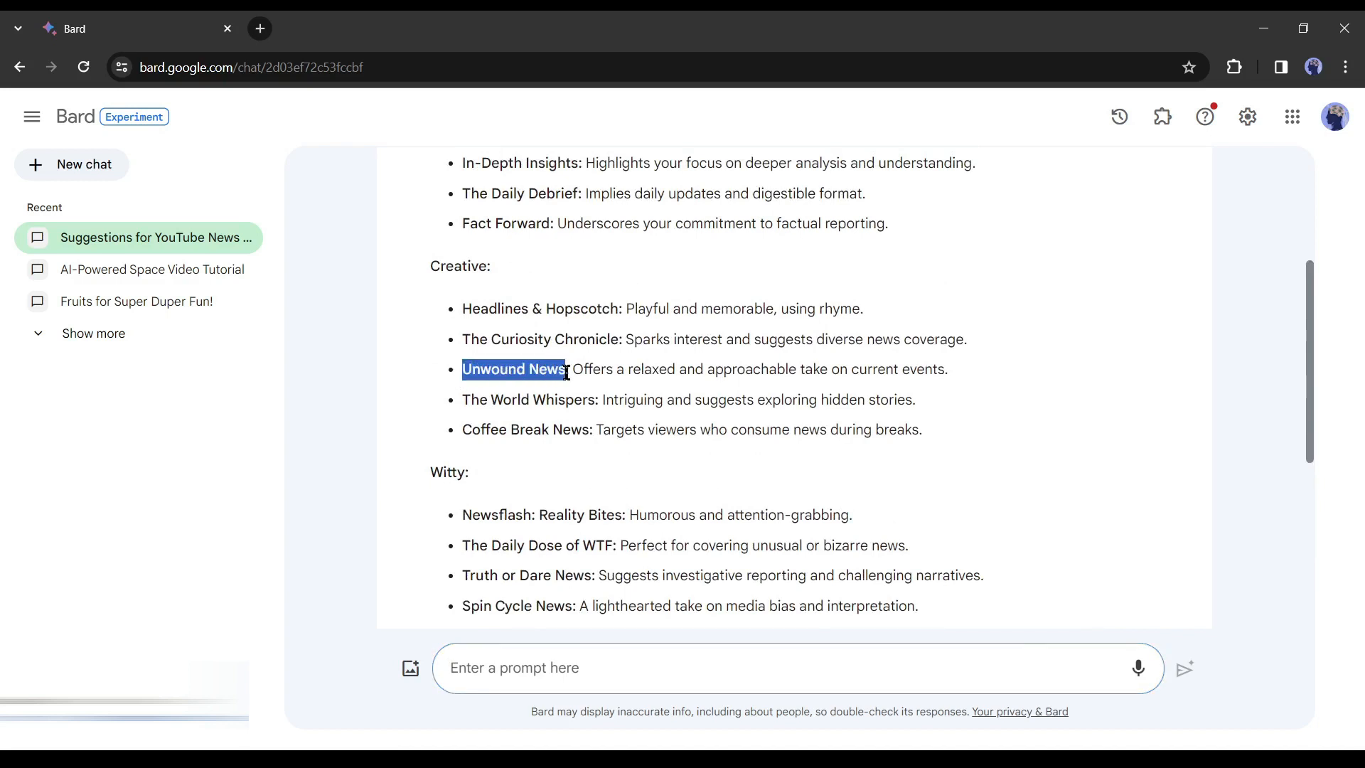
mouse_move(754, 362)
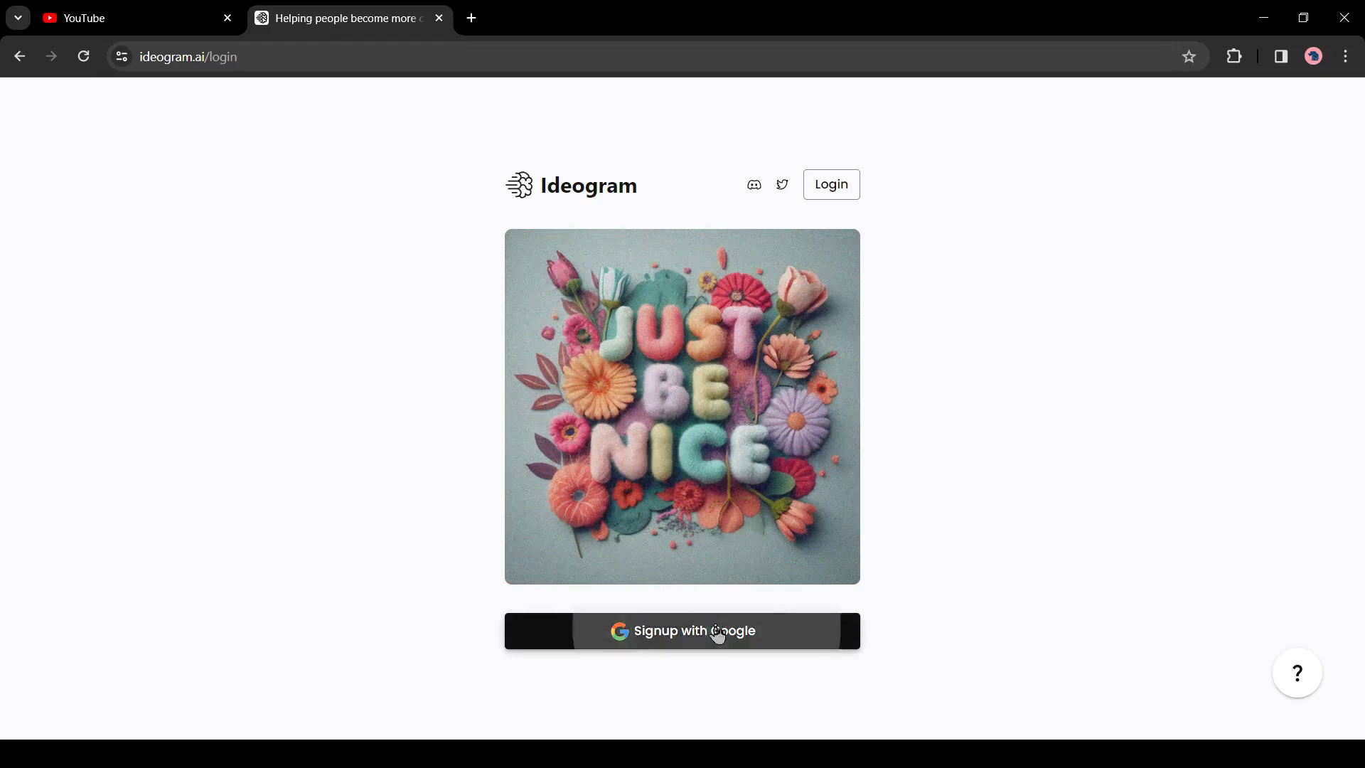
Generate 'A news channel logo' for Unwound News in 3d render style and view the first result
click(682, 630)
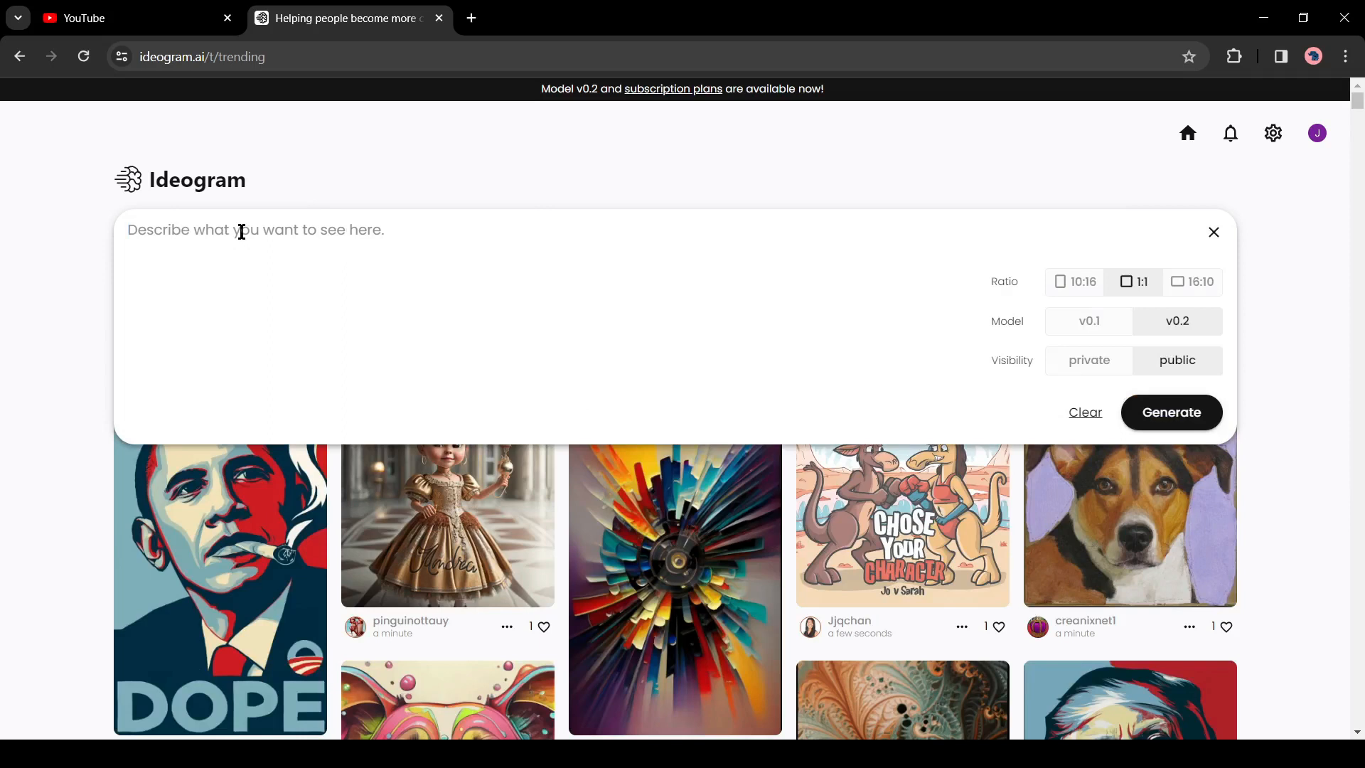
text(A news channel logo, text: "Unwound News)
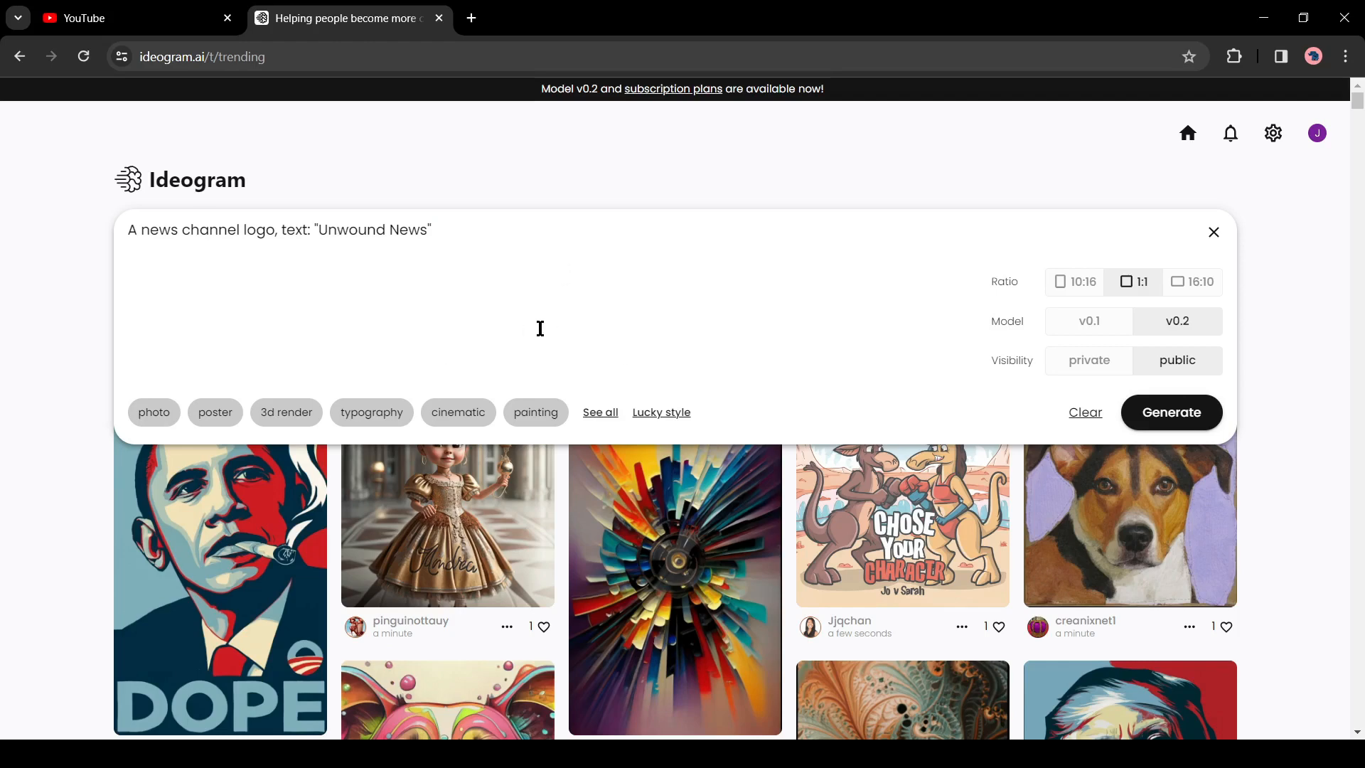
click(286, 412)
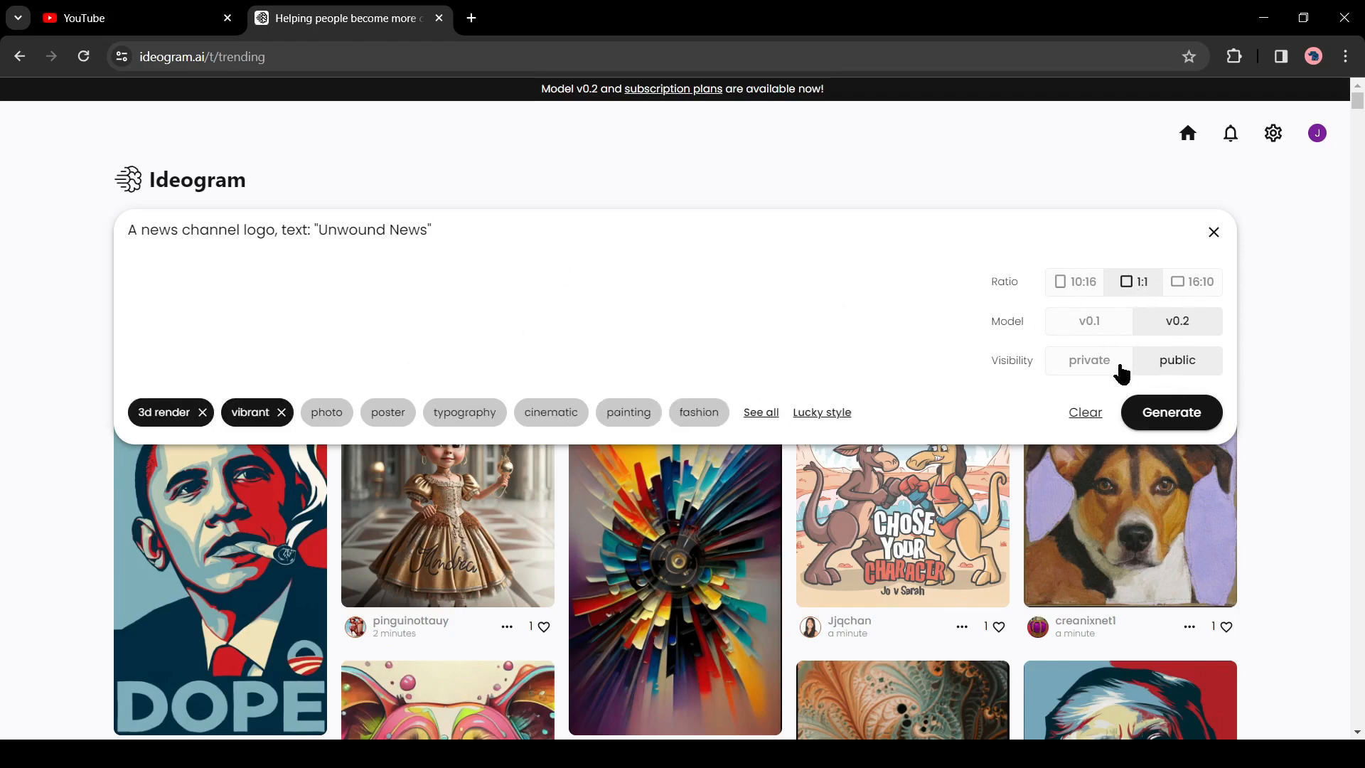
click(1170, 412)
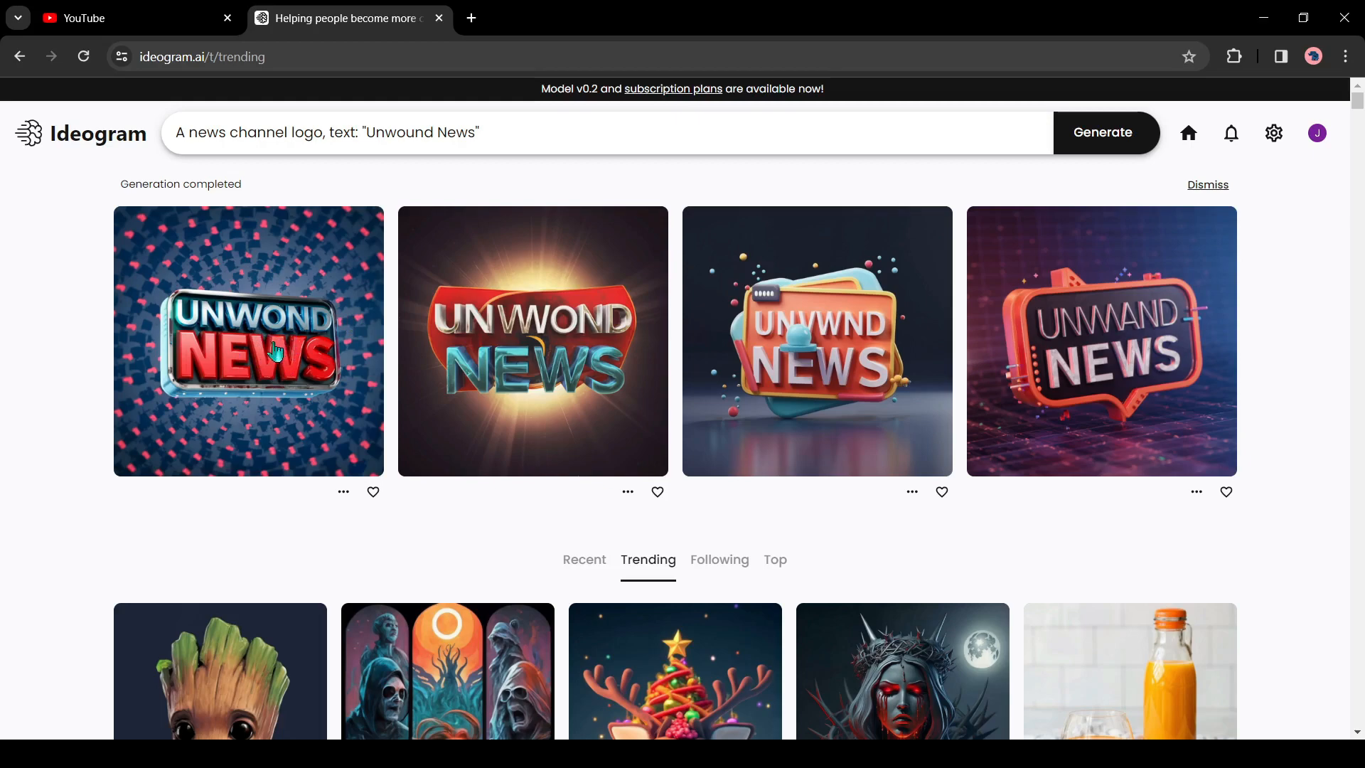
click(248, 340)
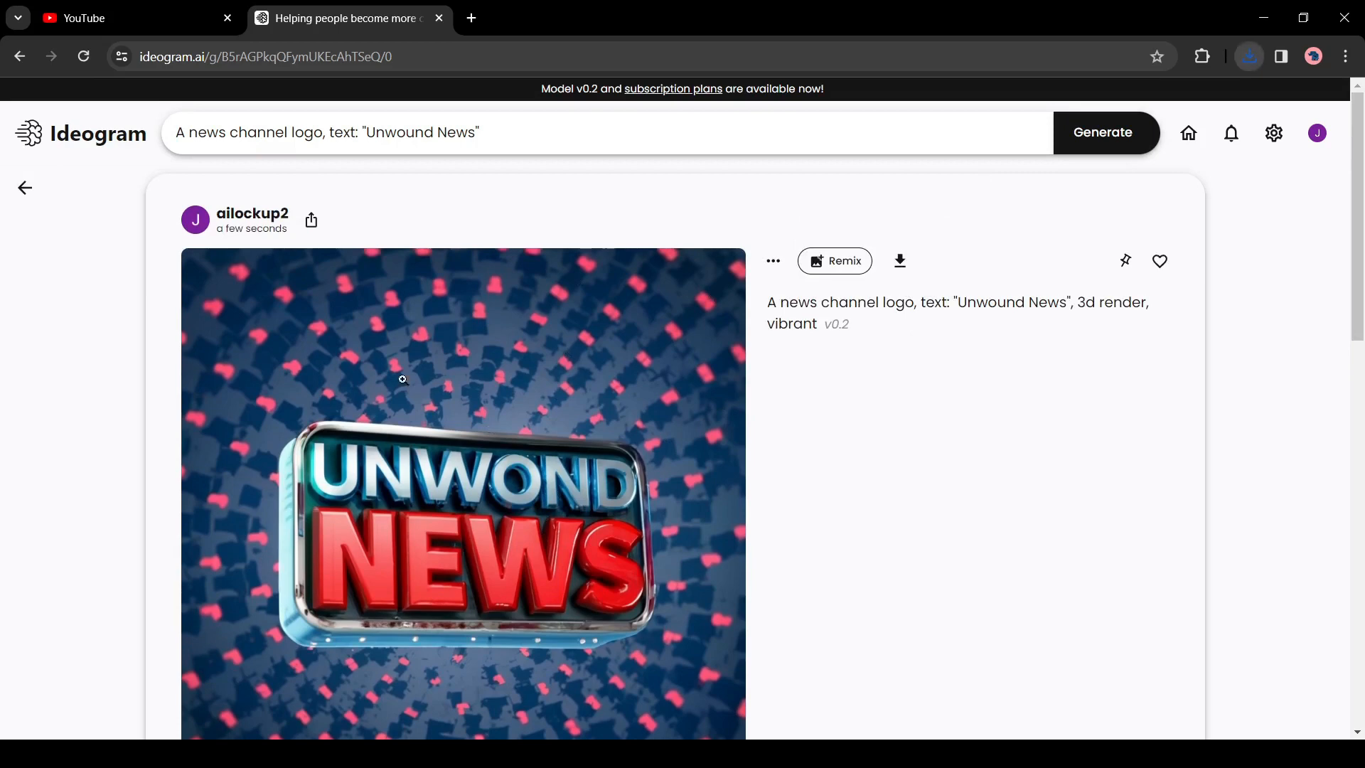
mouse_move(908, 155)
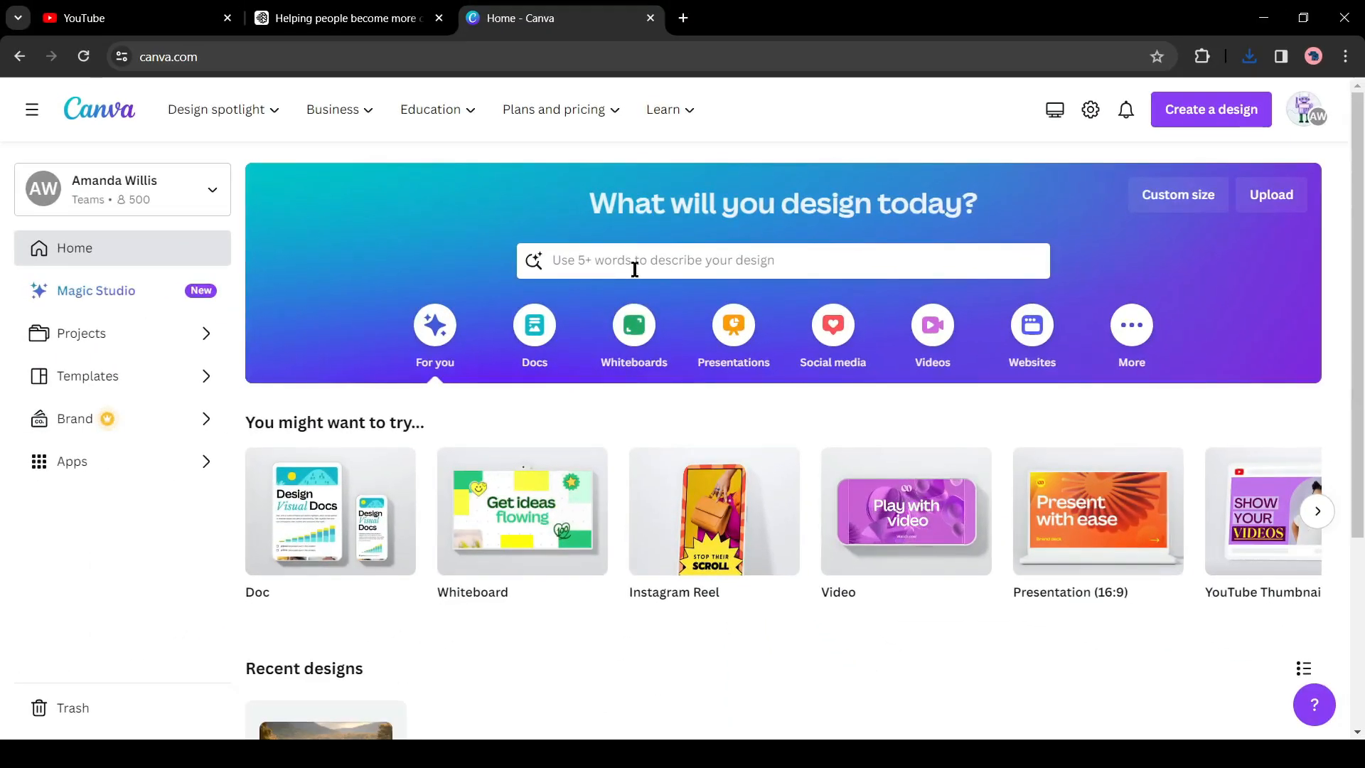
Start a YouTube Banner design and apply the Blue Breaking News template found under 'News'
text(YouT)
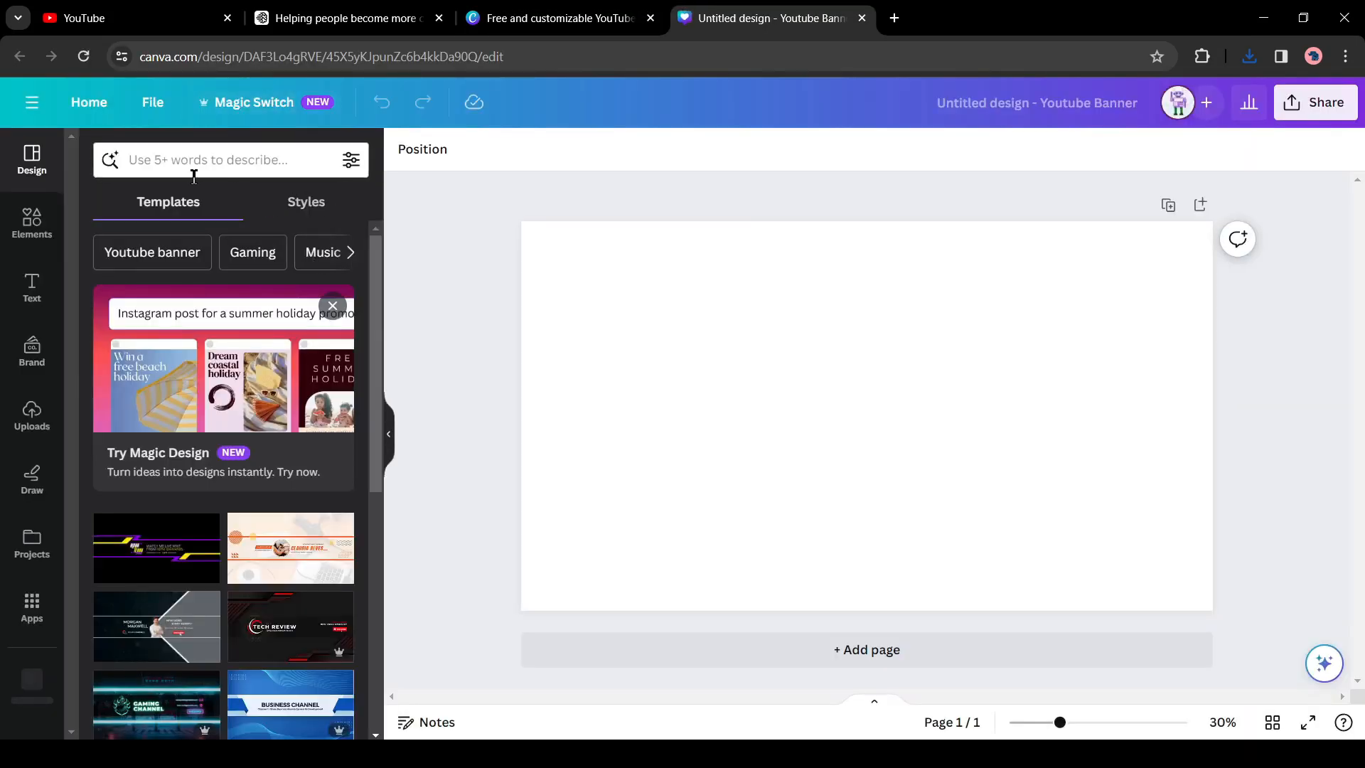
text(News)
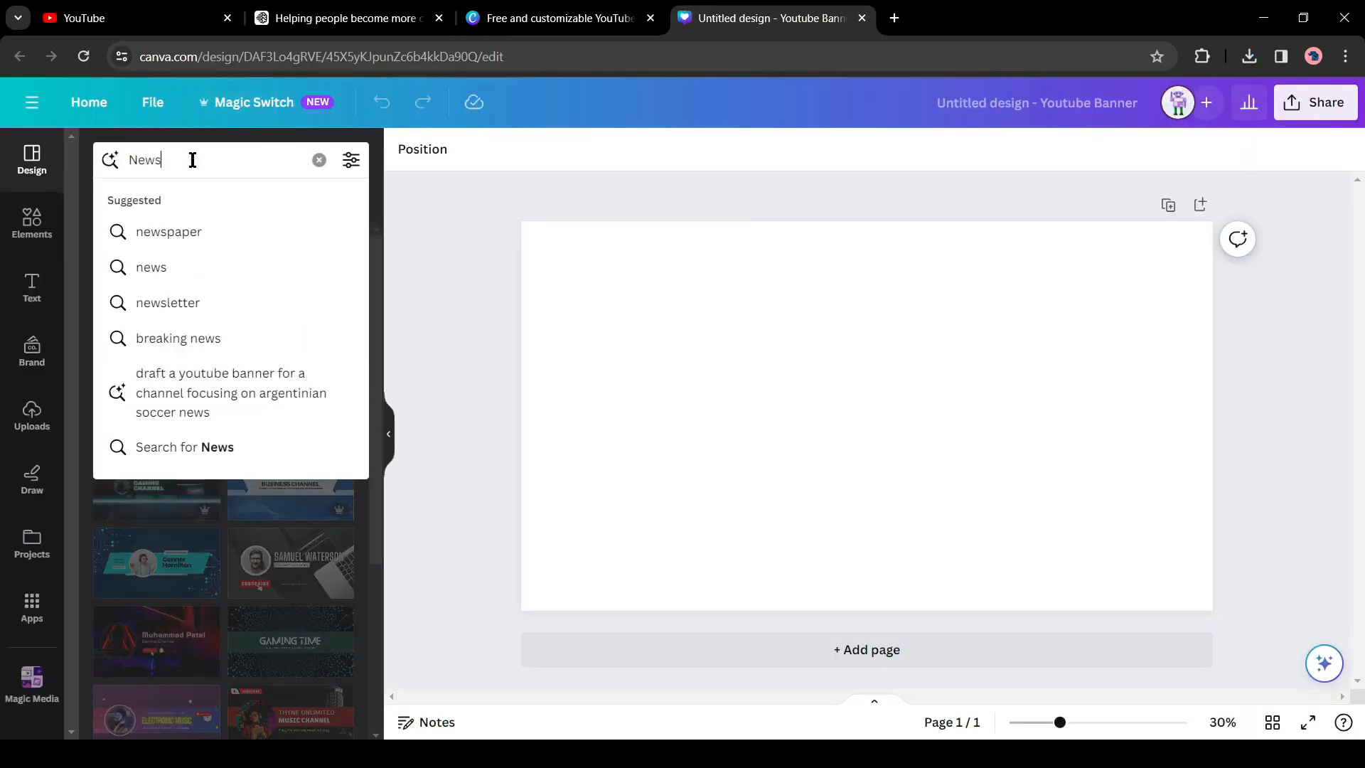
key(Enter)
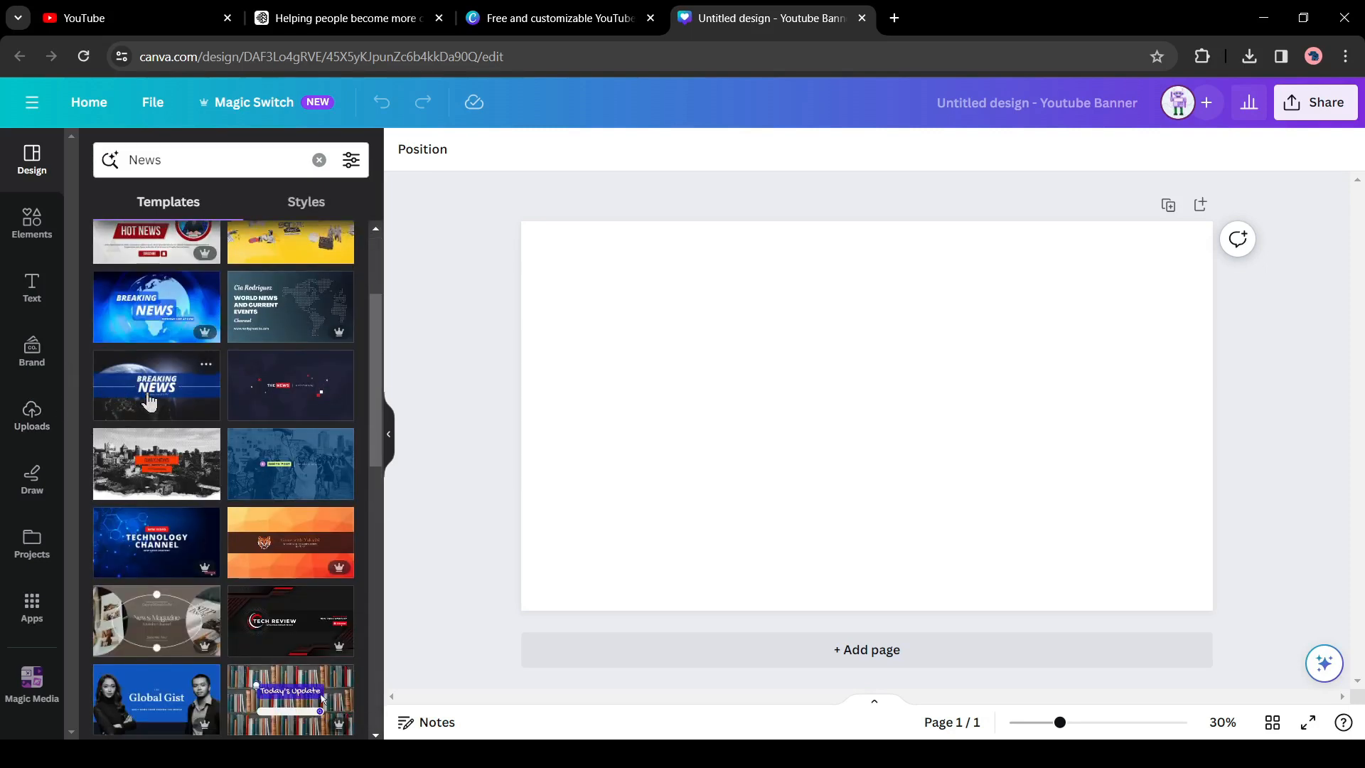
click(156, 385)
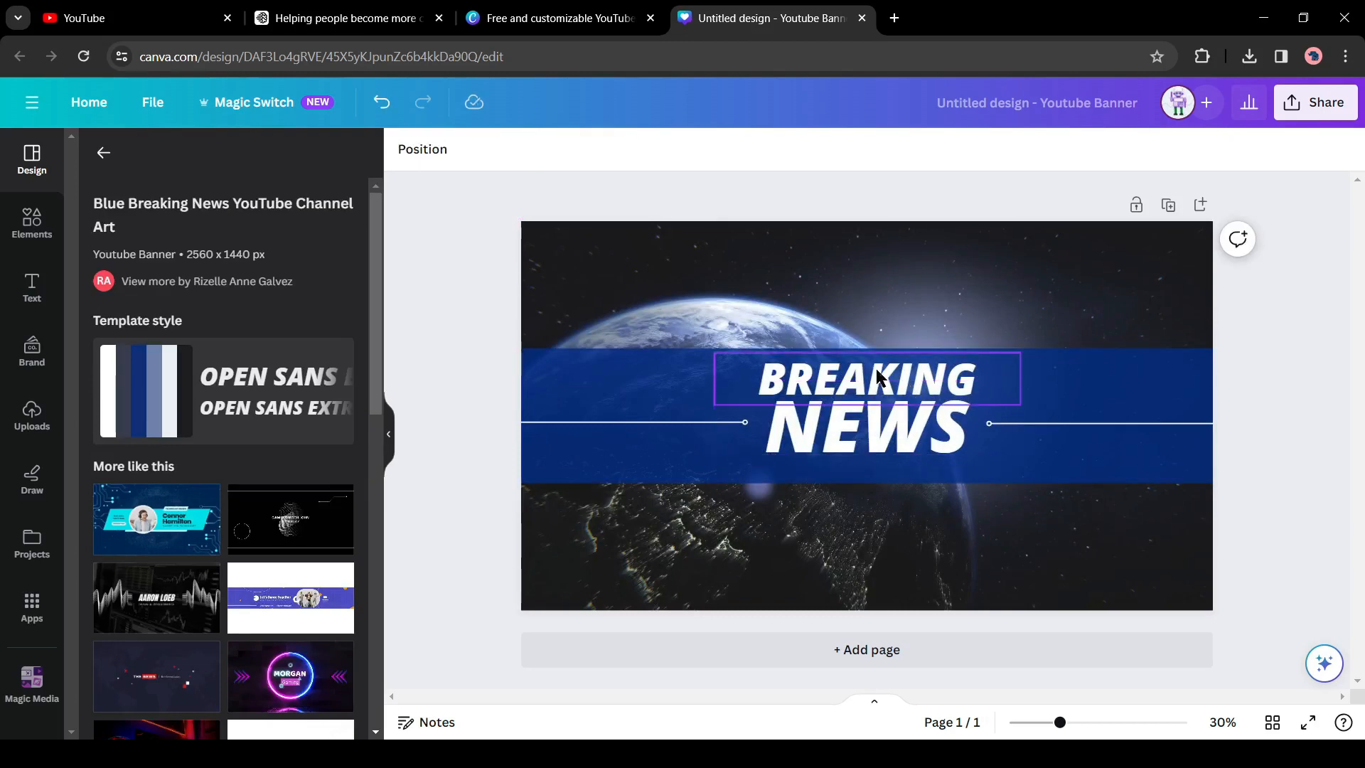
Retitle the banner to 'UNWOUND NEWS' and download it as a JPG
text(UNWOUND)
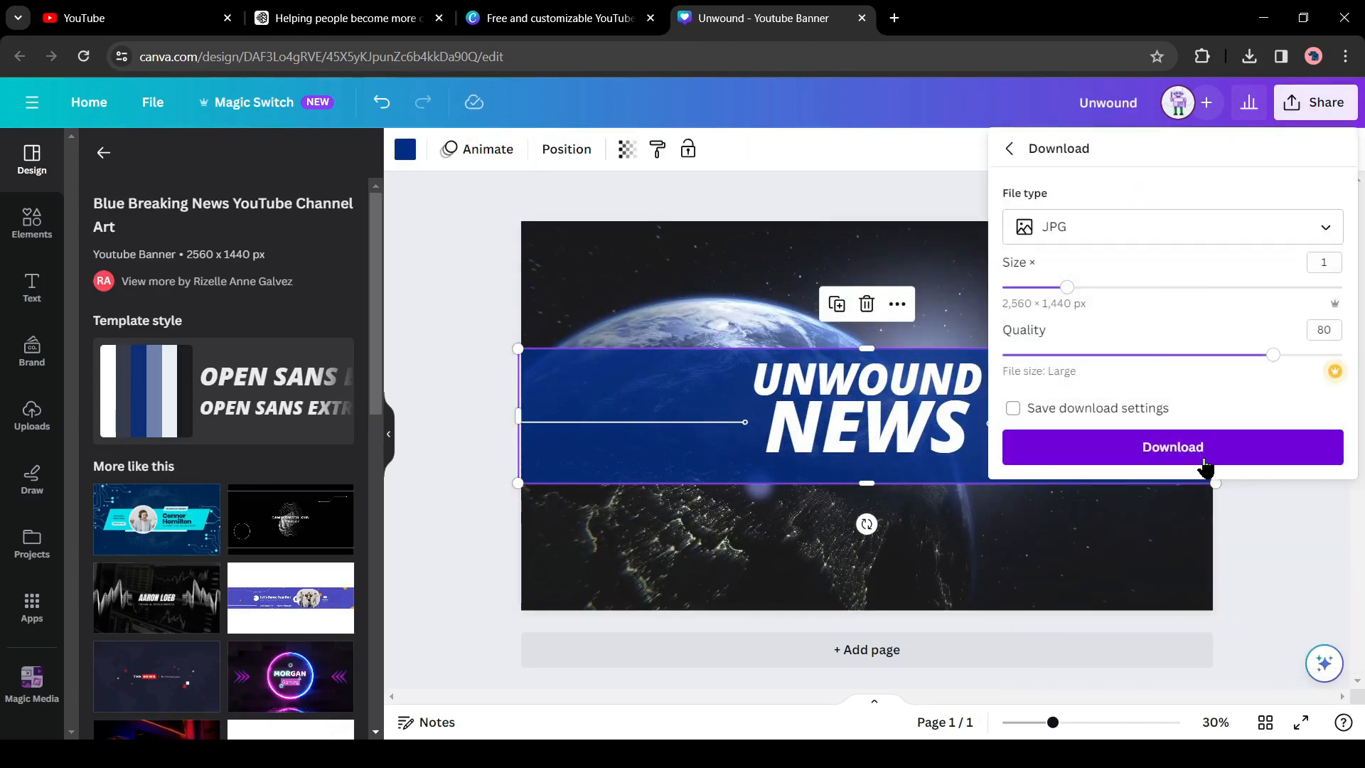
click(1171, 446)
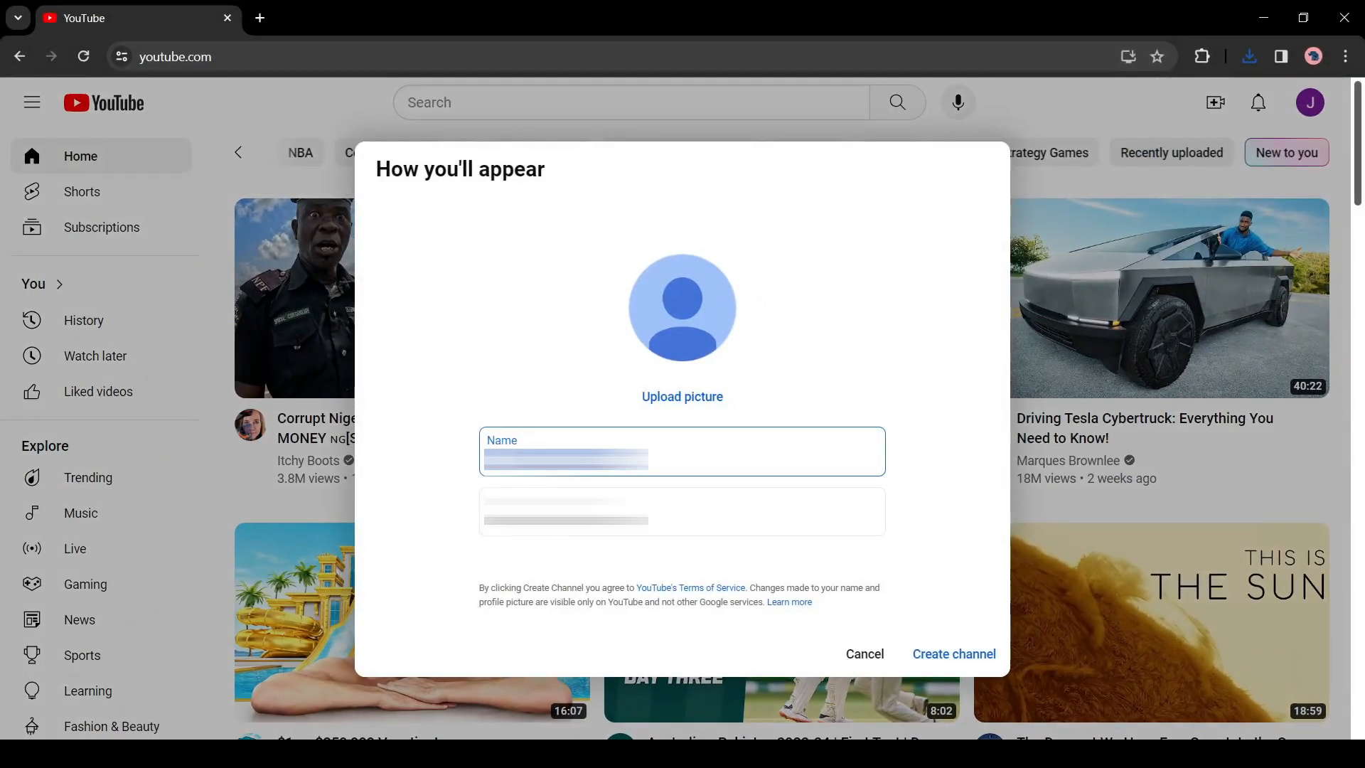
text(Unwound News)
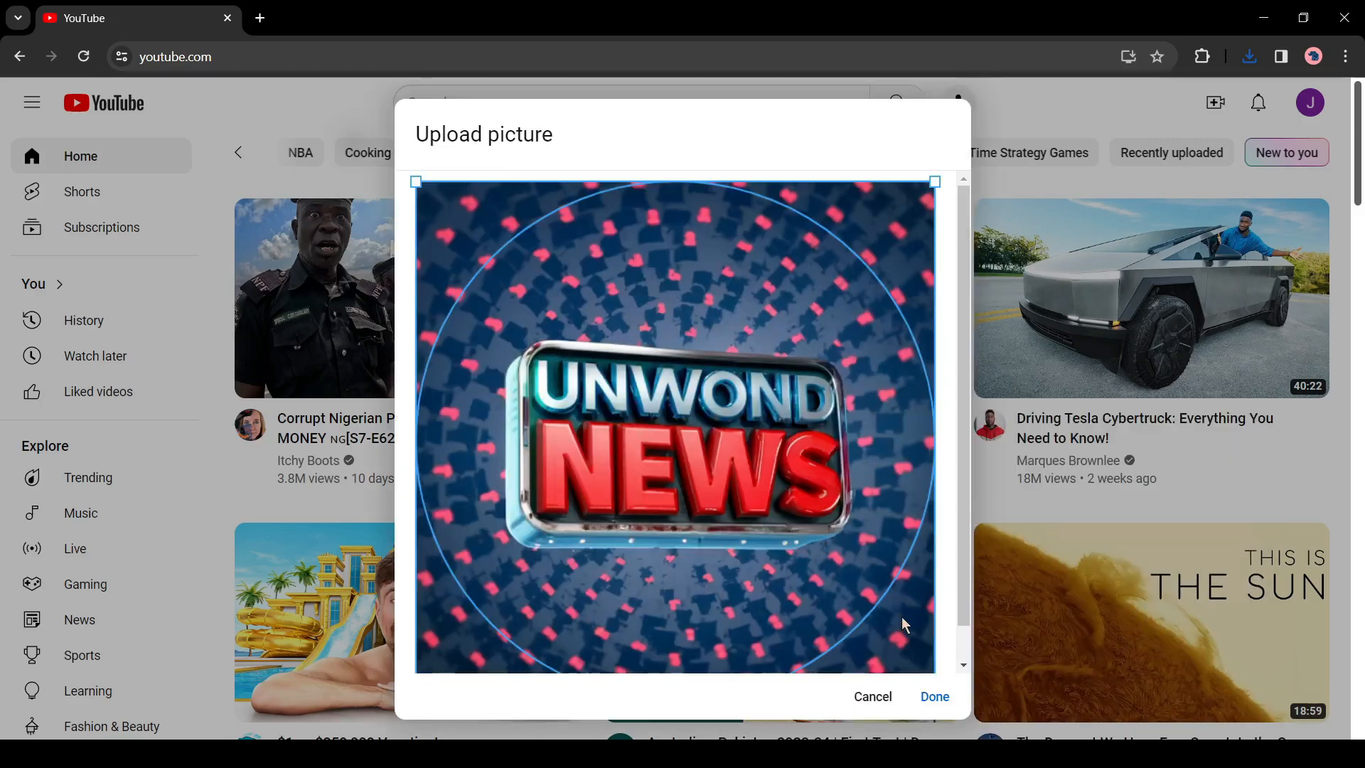
click(933, 696)
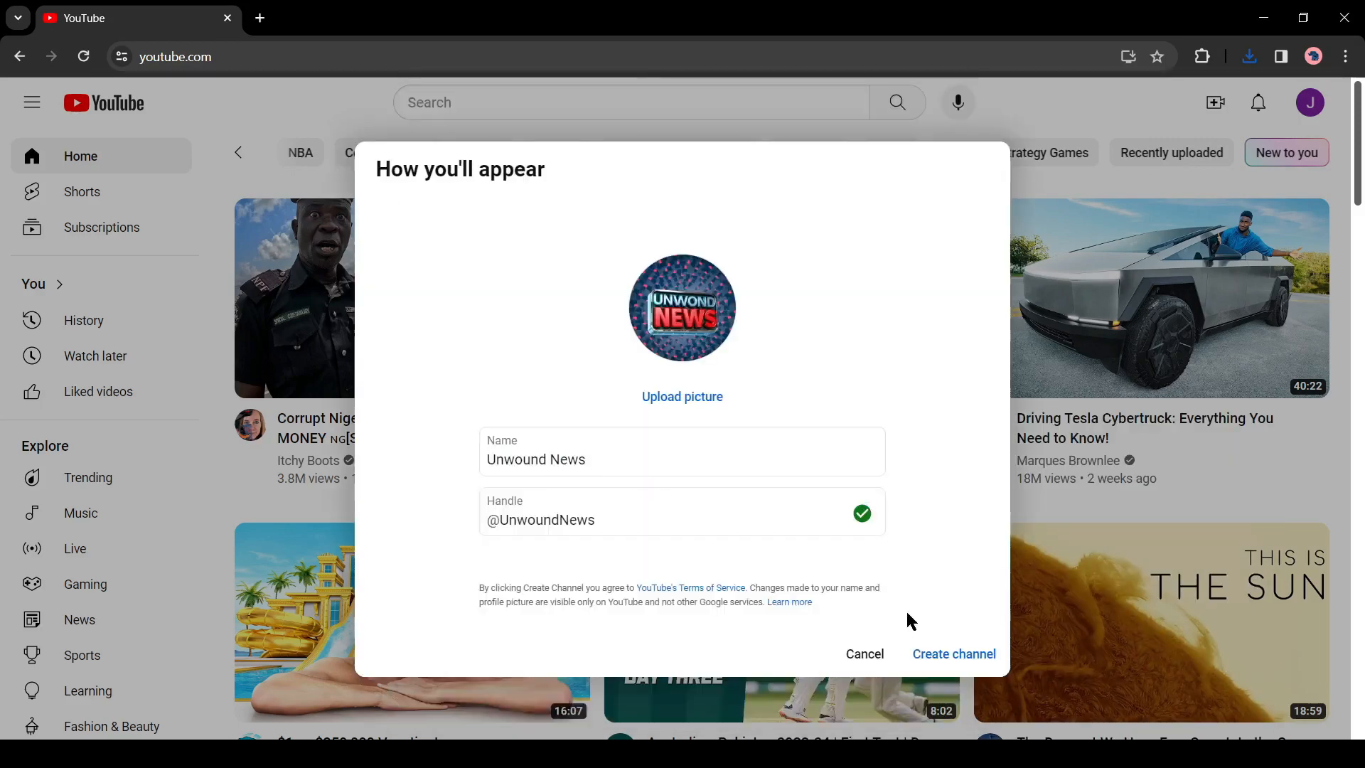
click(953, 654)
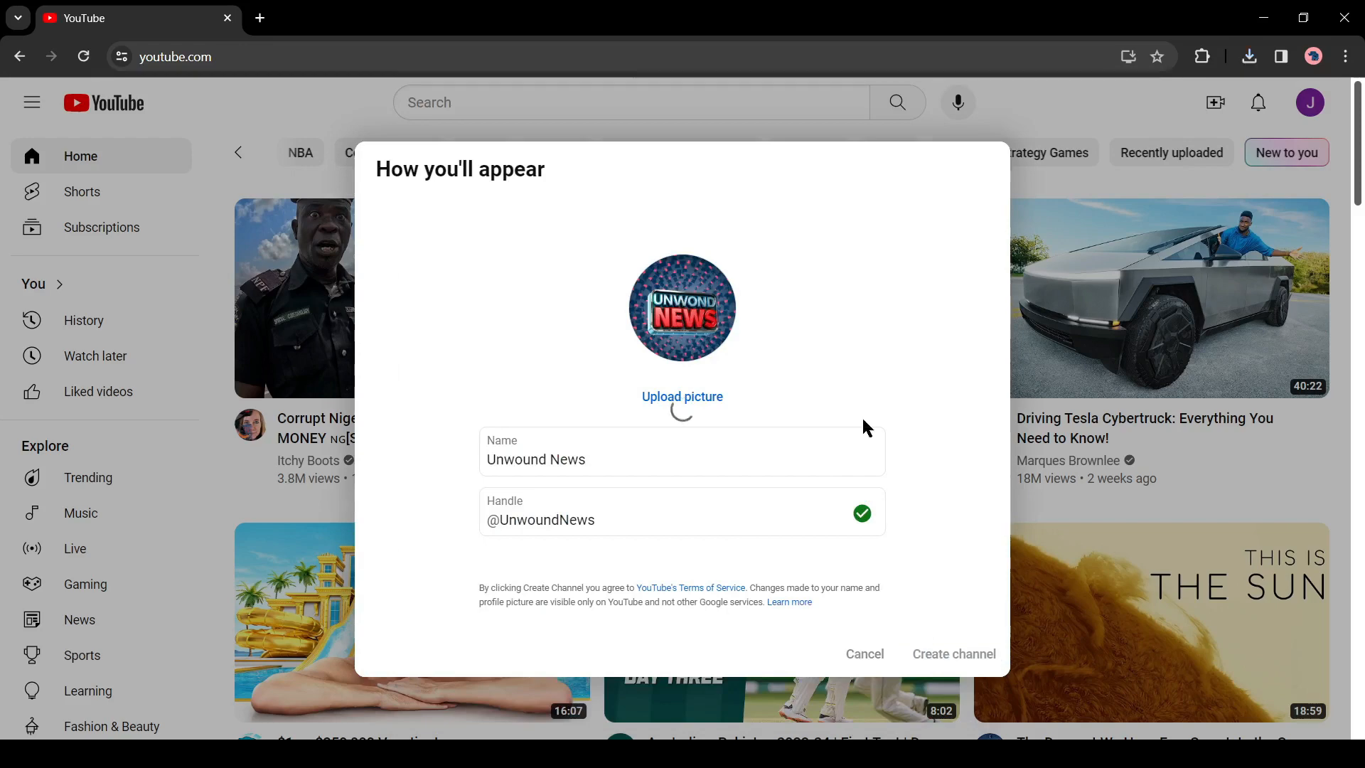
click(951, 654)
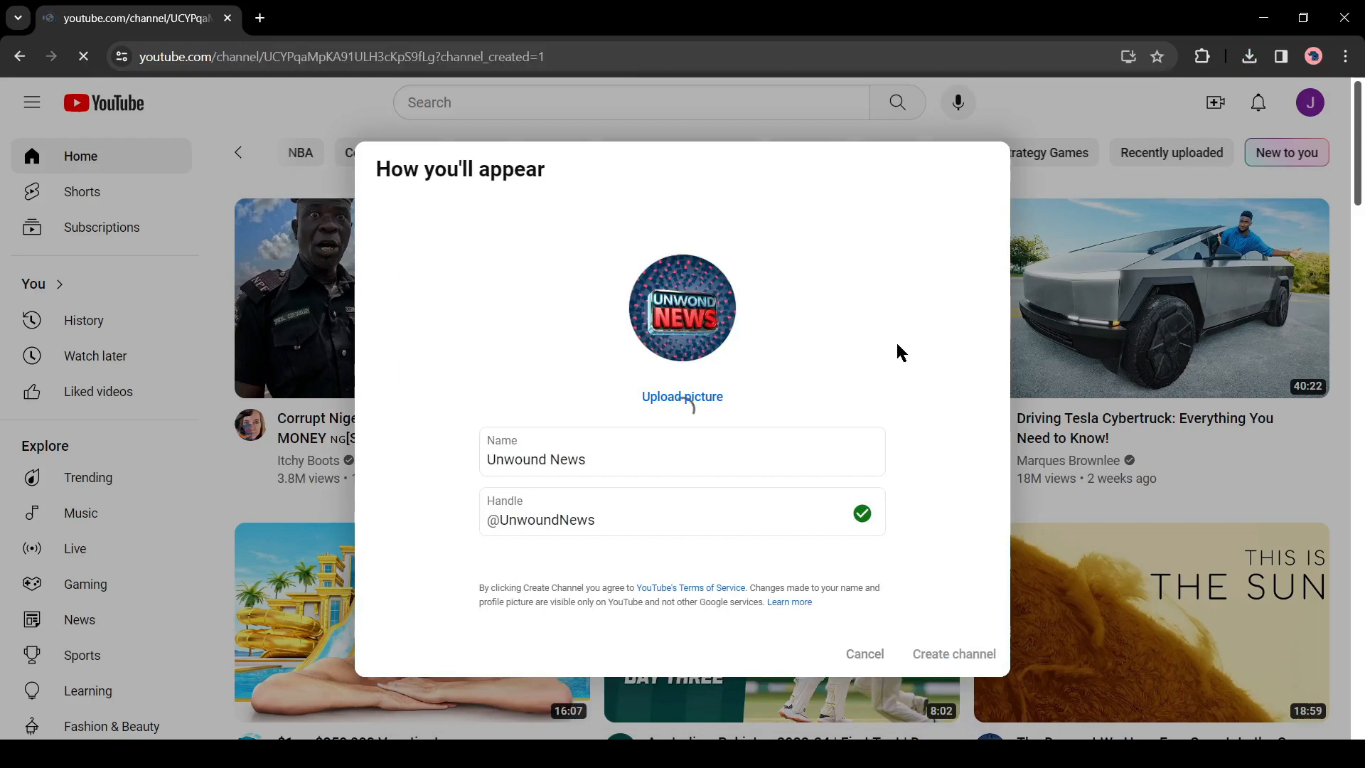
click(951, 654)
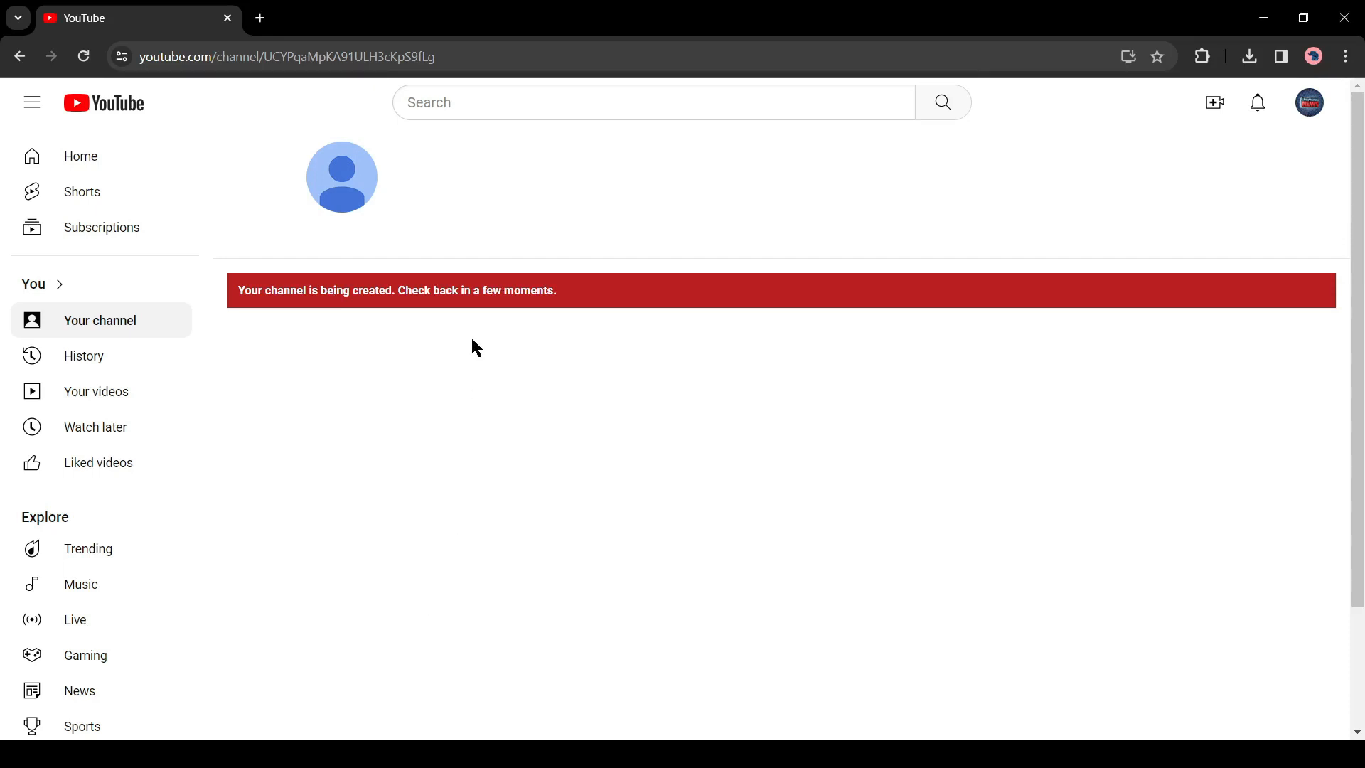
Go from the account menu into YouTube Studio and dismiss the welcome message
click(1307, 103)
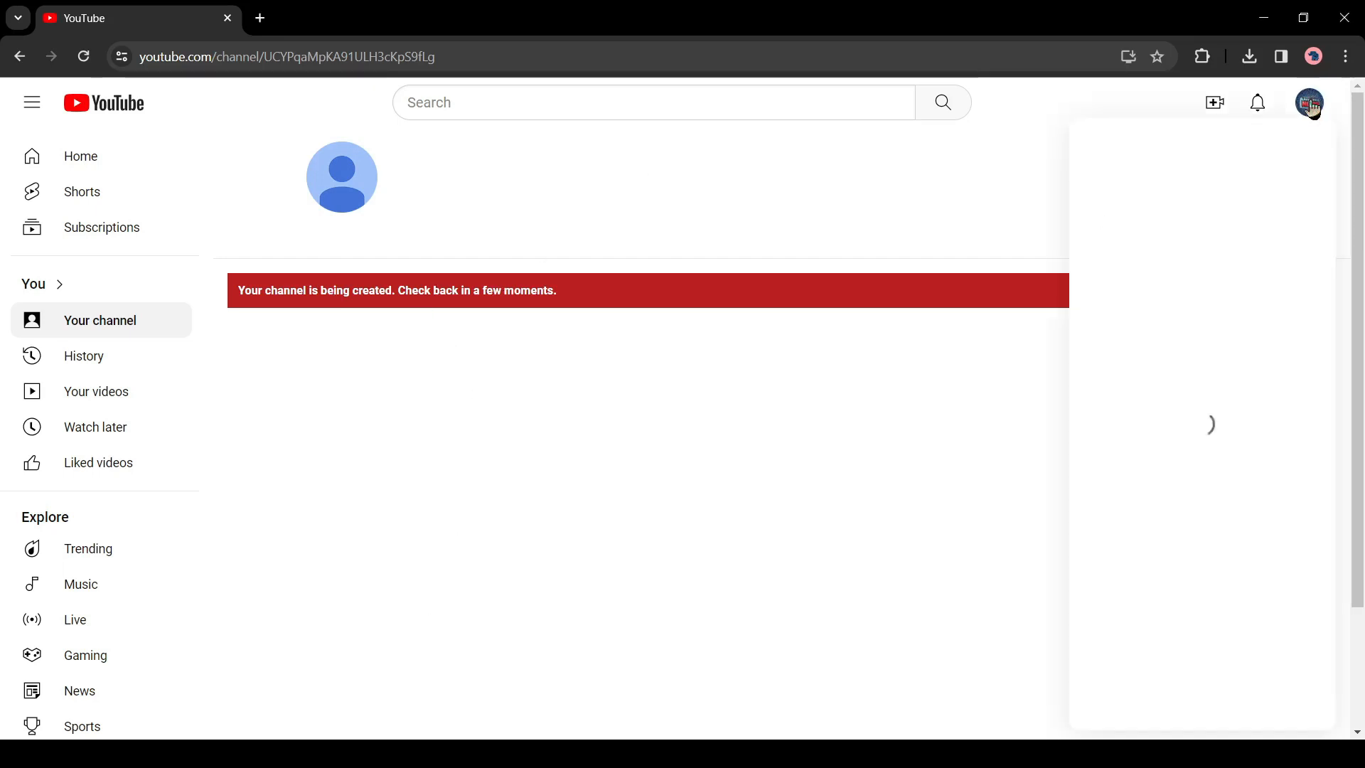
click(1308, 102)
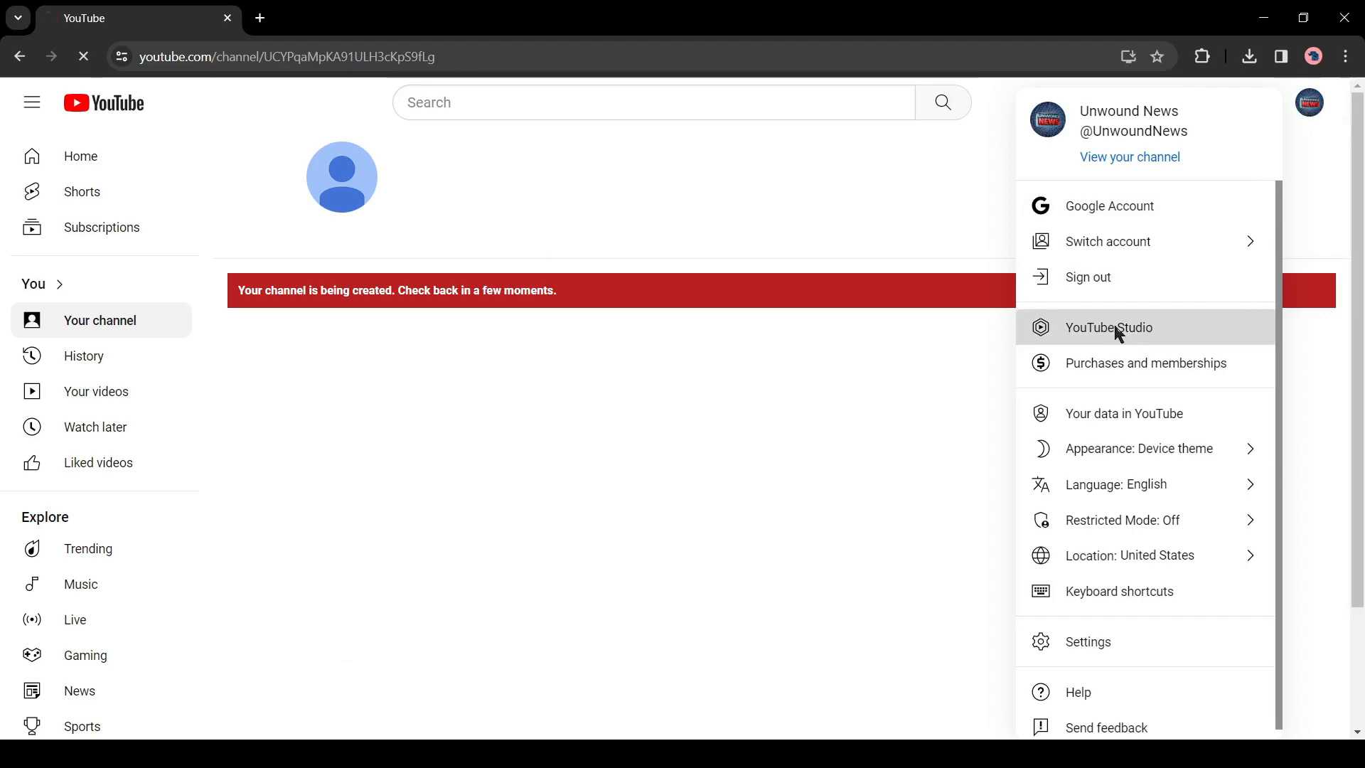
click(1107, 327)
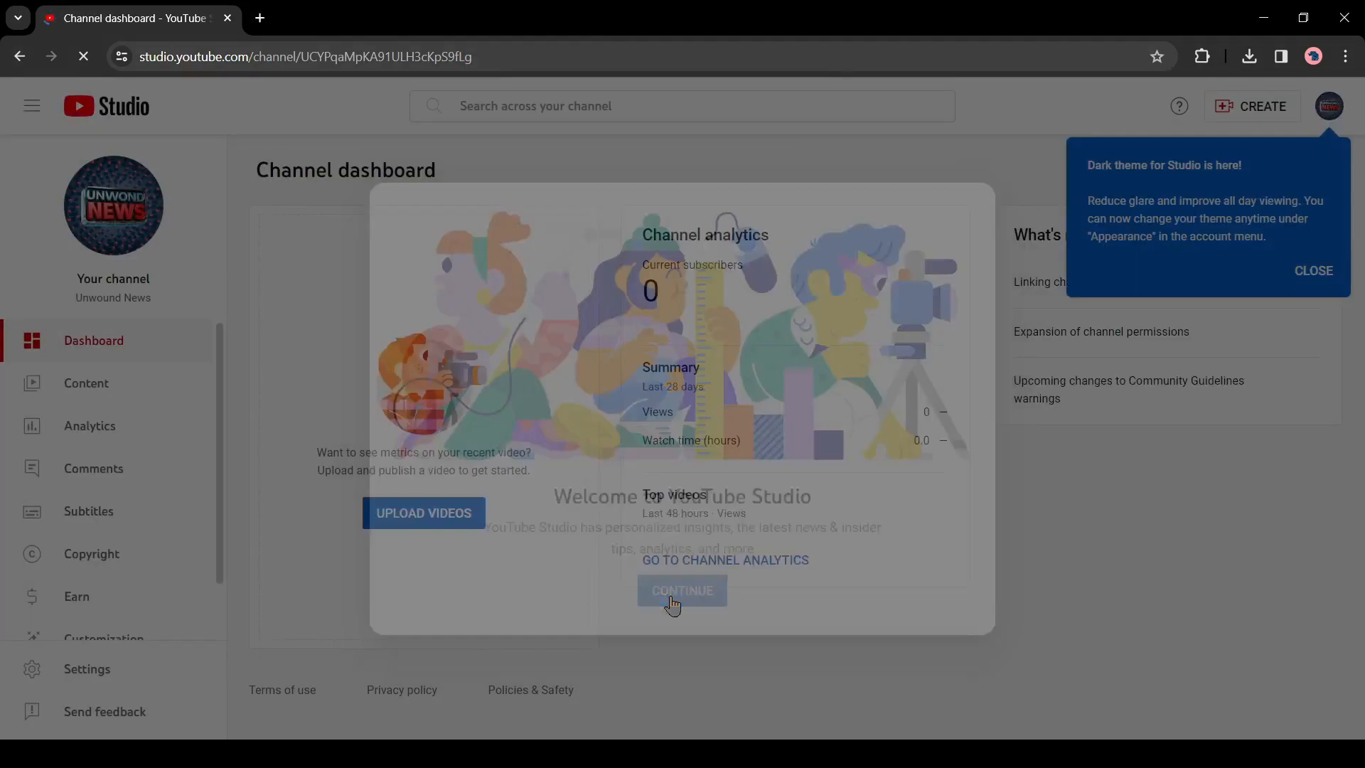
click(681, 589)
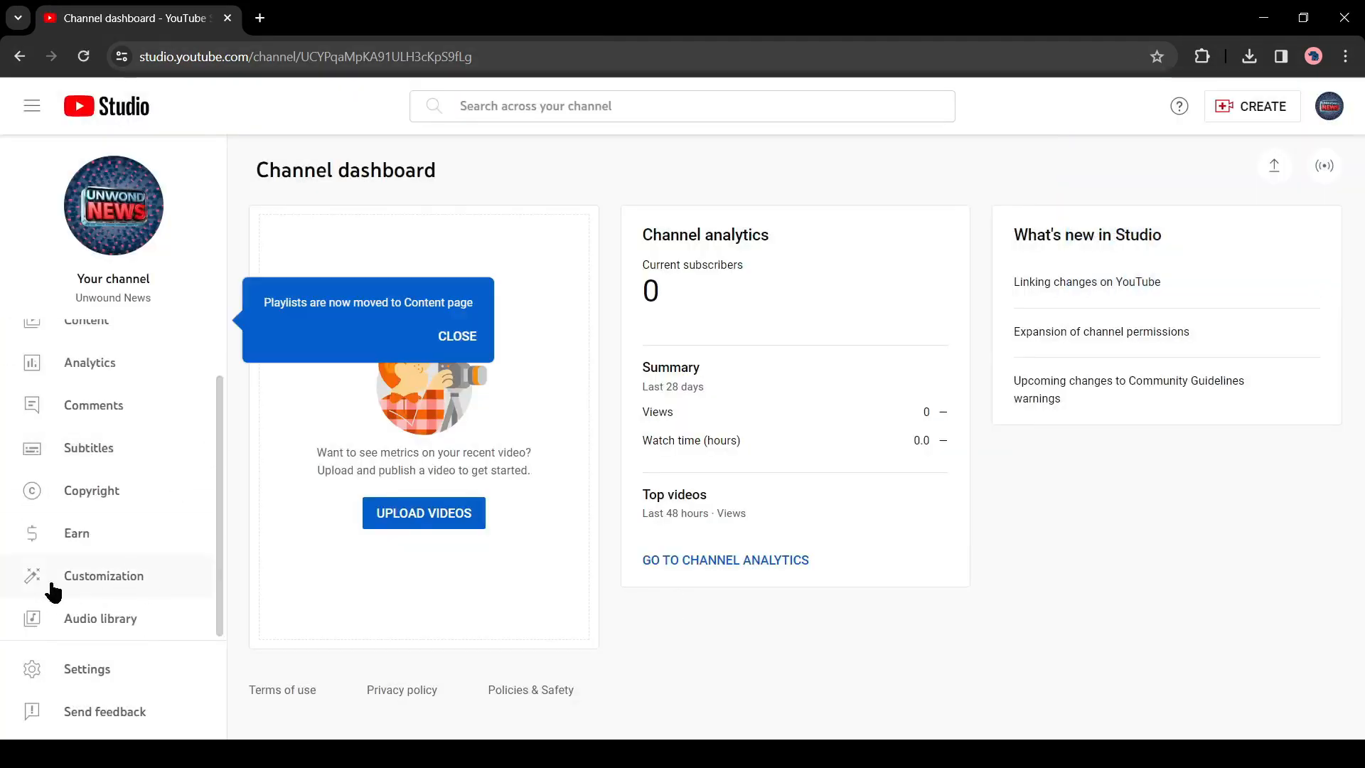
Under Customization > Branding, upload the UNWOUND NEWS banner and confirm its crop
click(103, 576)
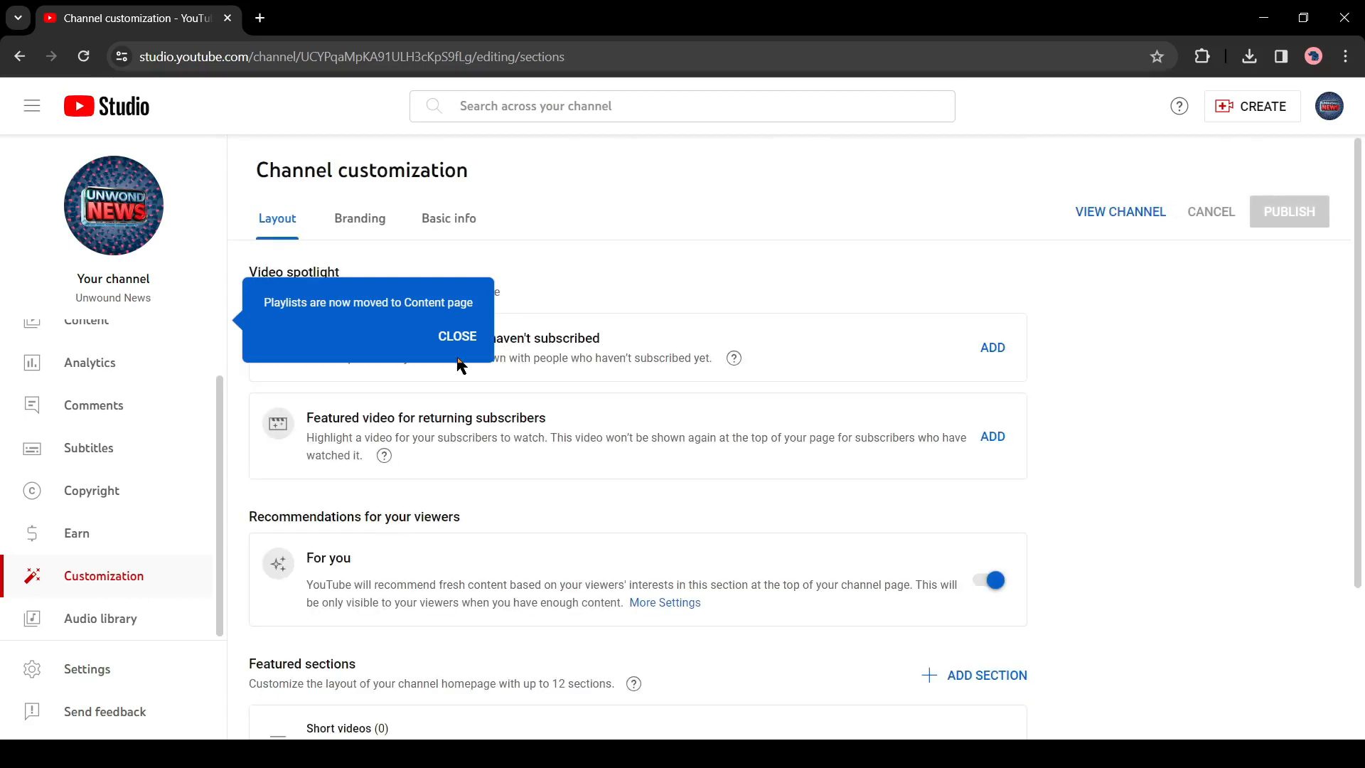
click(360, 219)
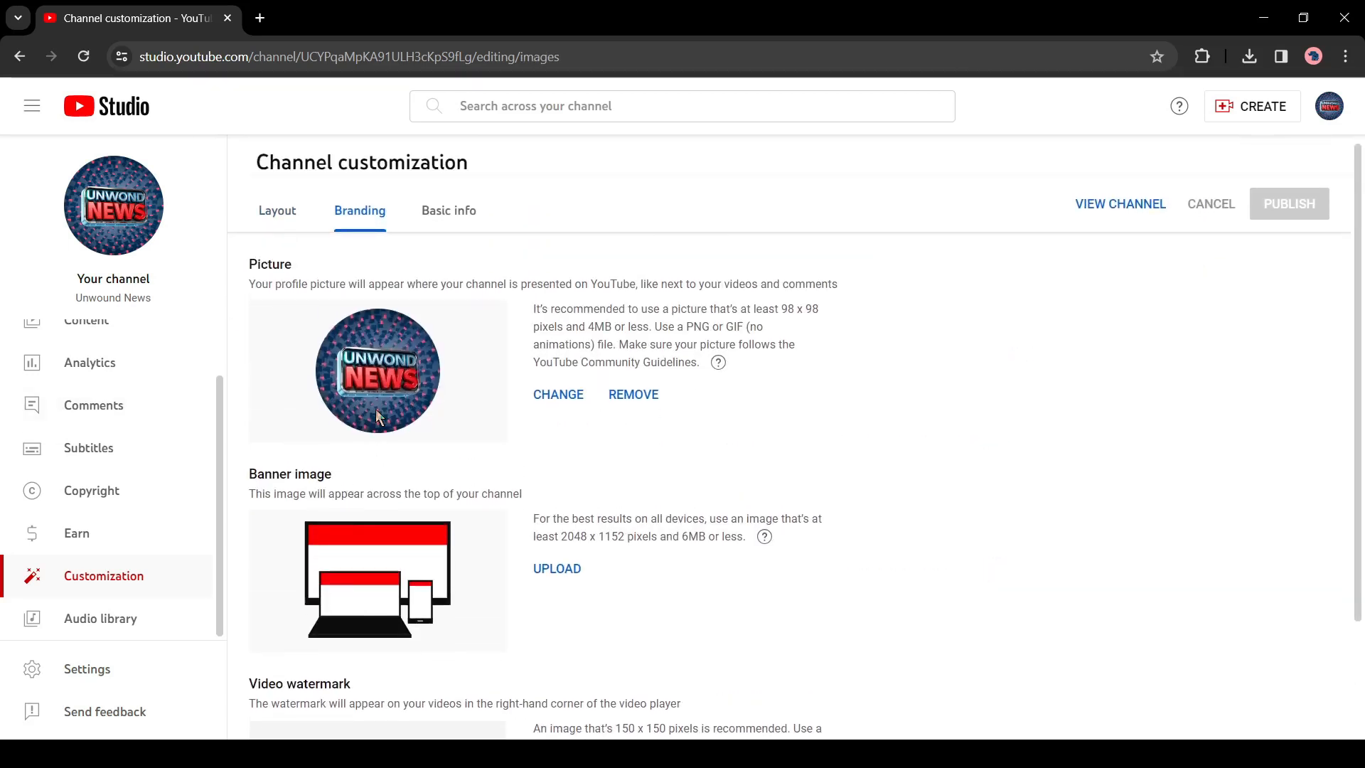
scroll(down, 3)
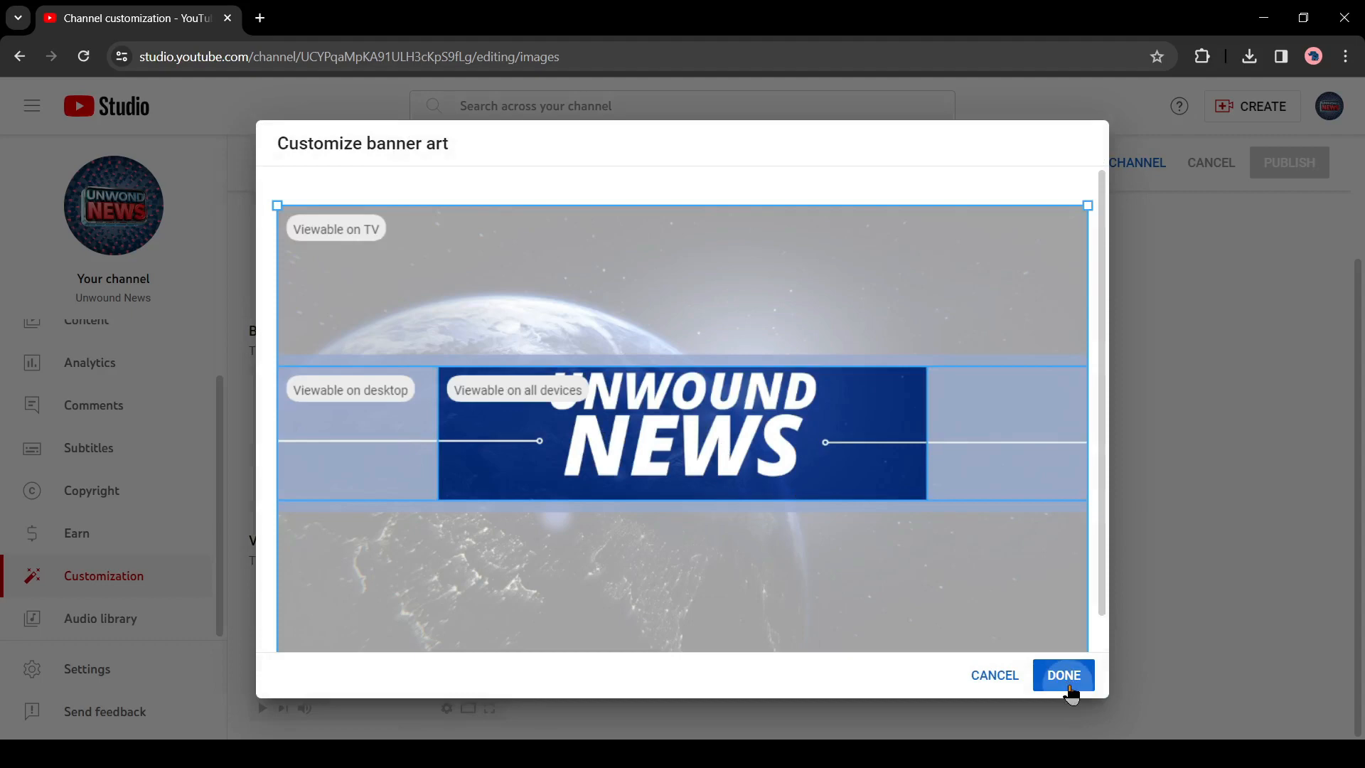
click(1063, 673)
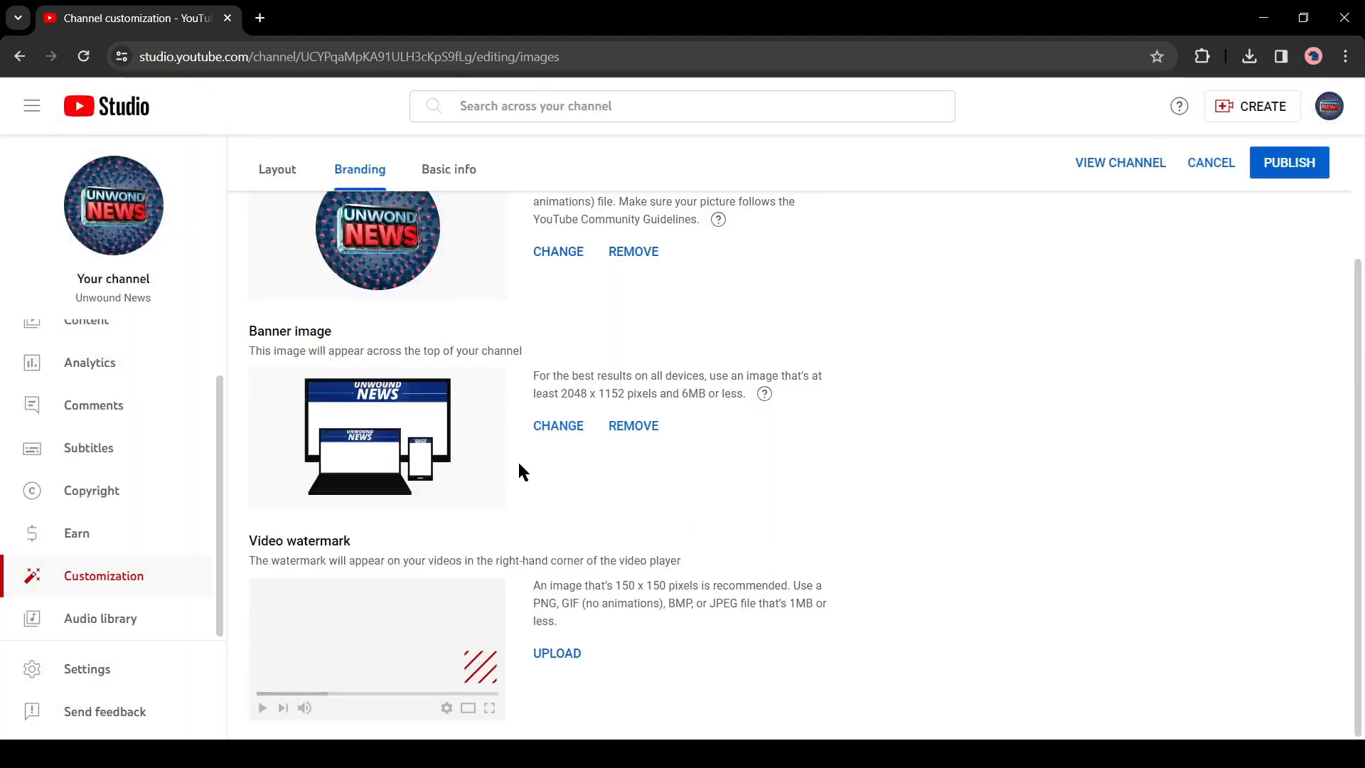
mouse_move(600, 306)
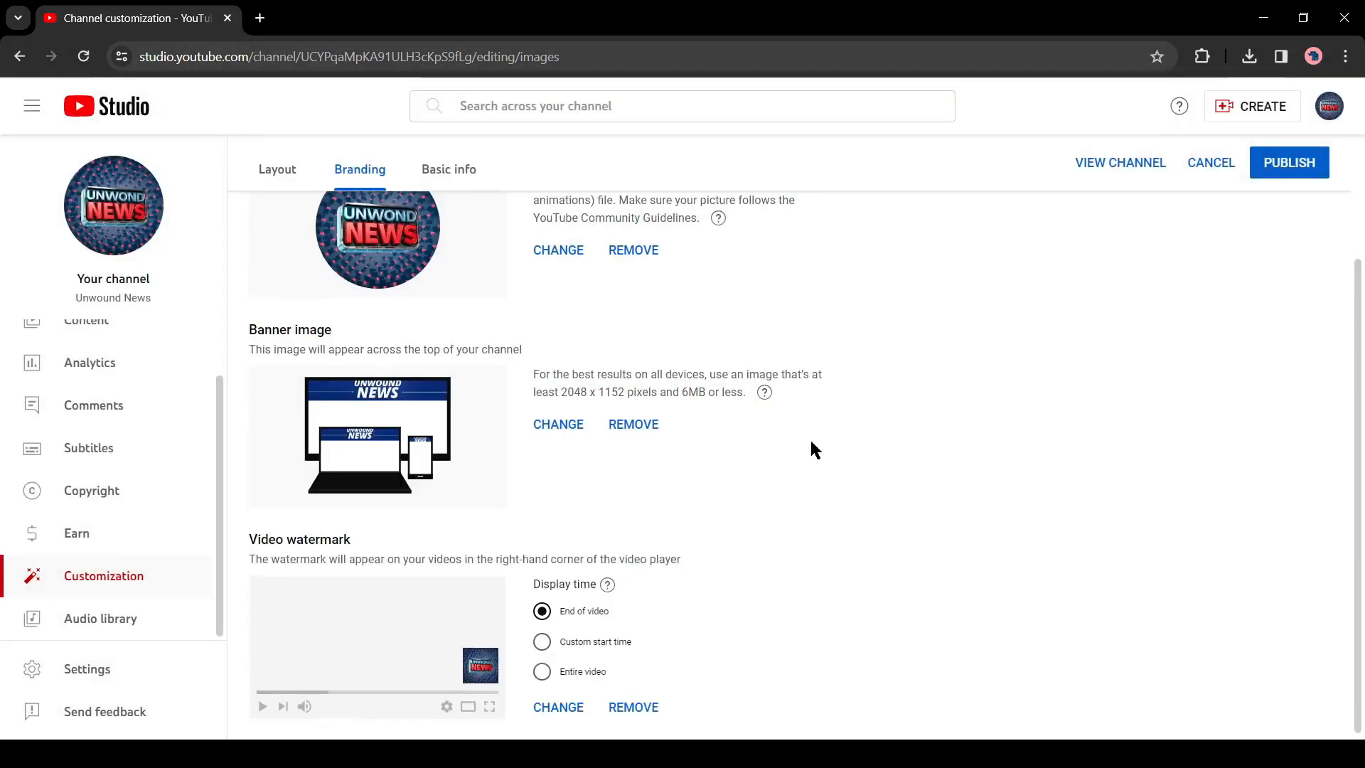
Add the channel description under Basic info, publish the changes, and go to the live channel page
click(448, 217)
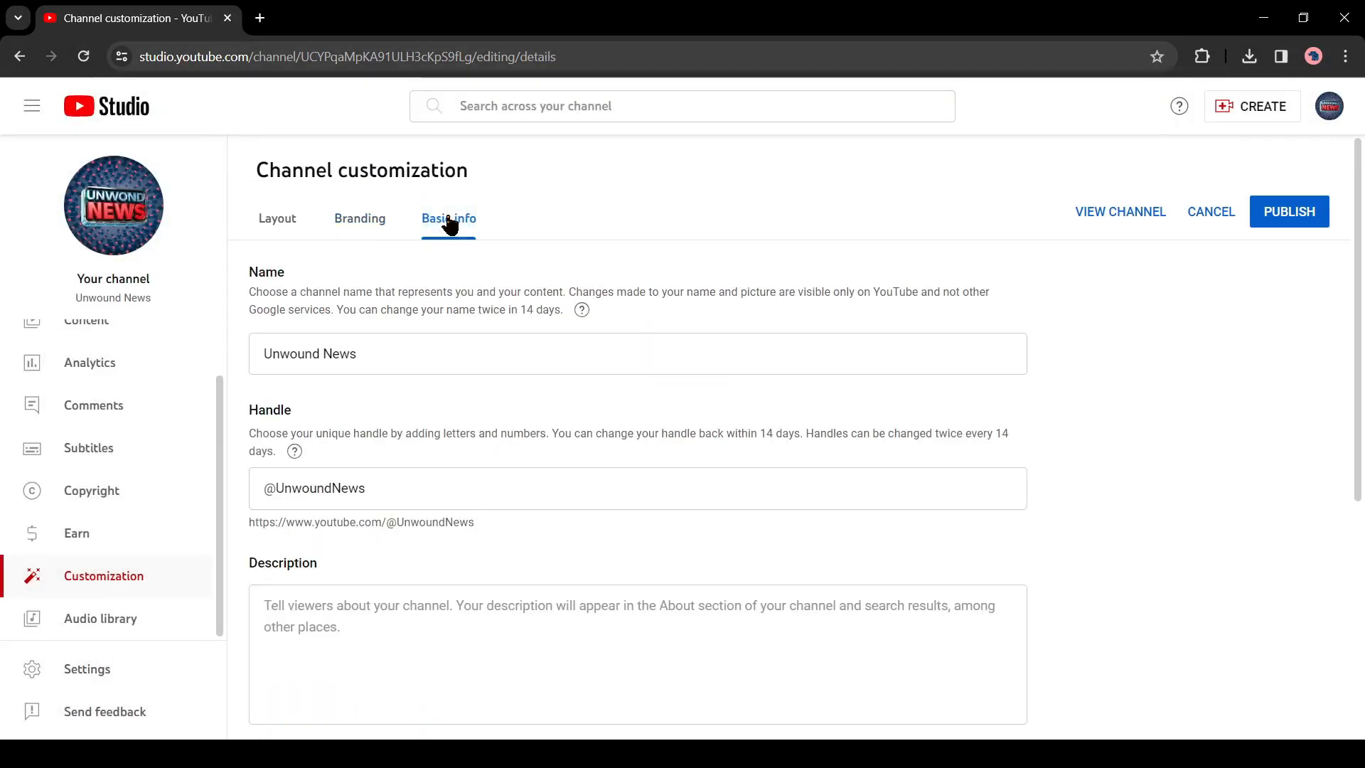
scroll(down, 3)
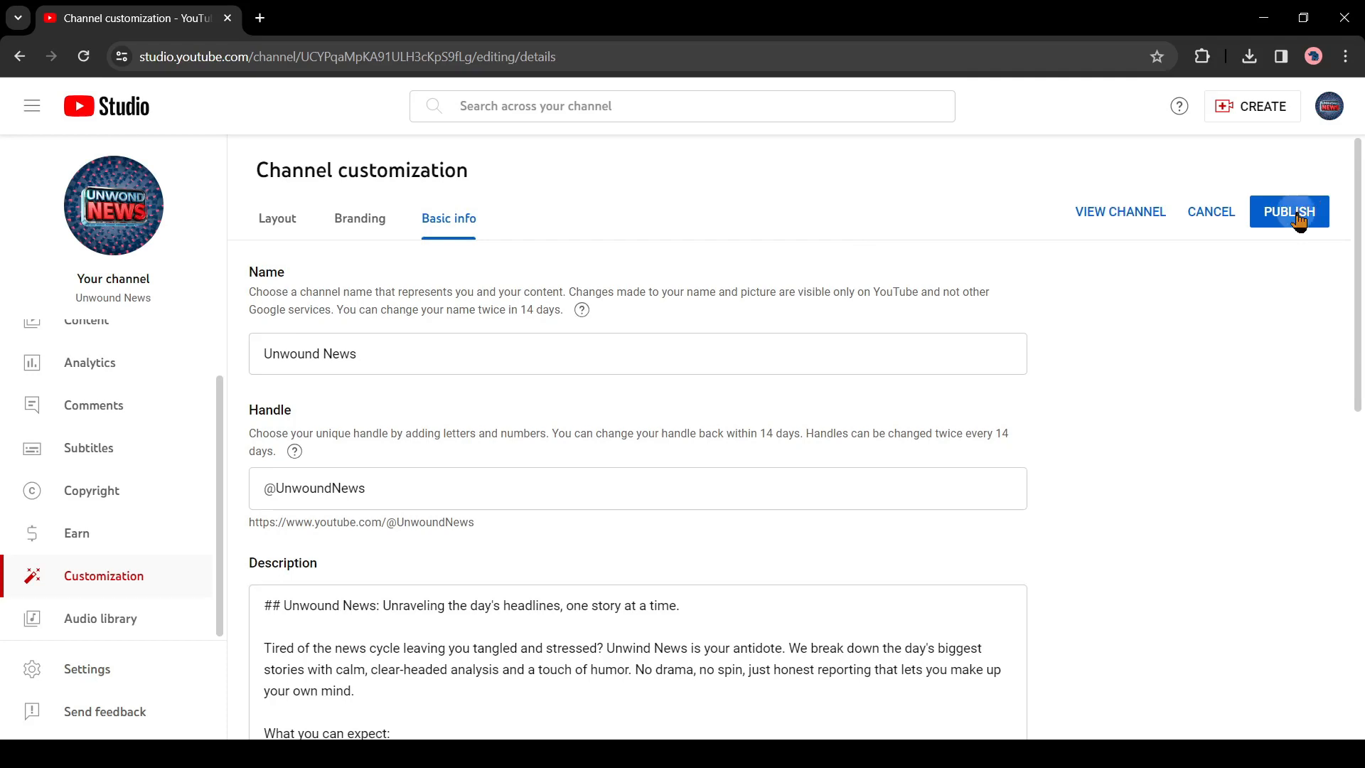
click(1288, 210)
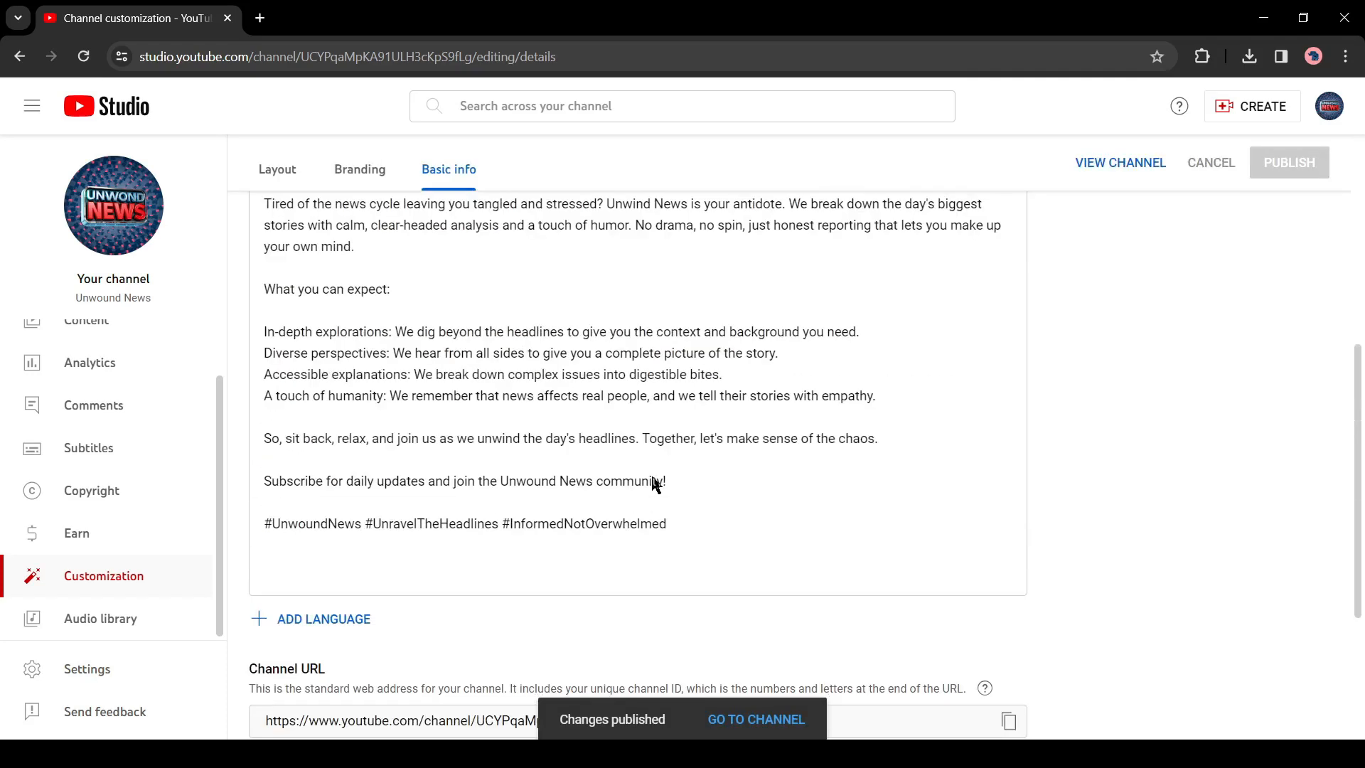
click(755, 719)
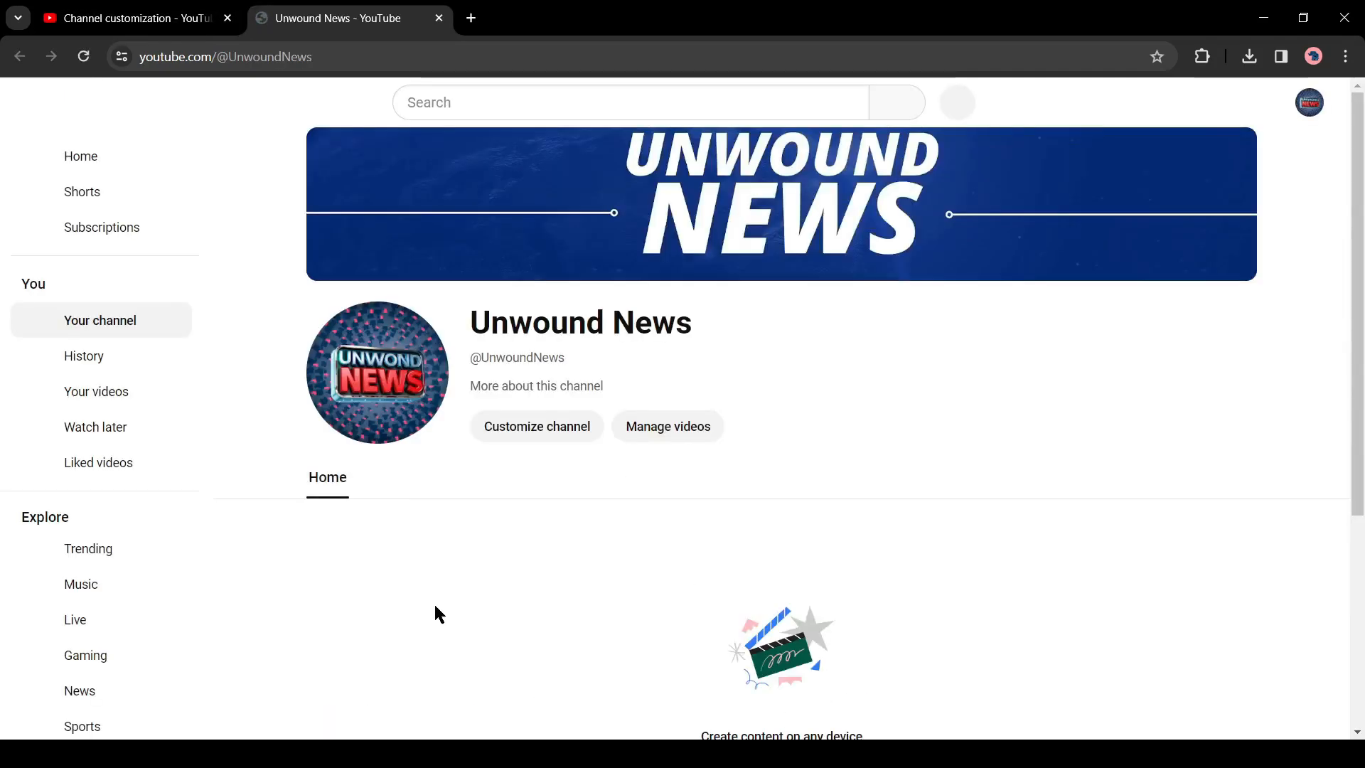